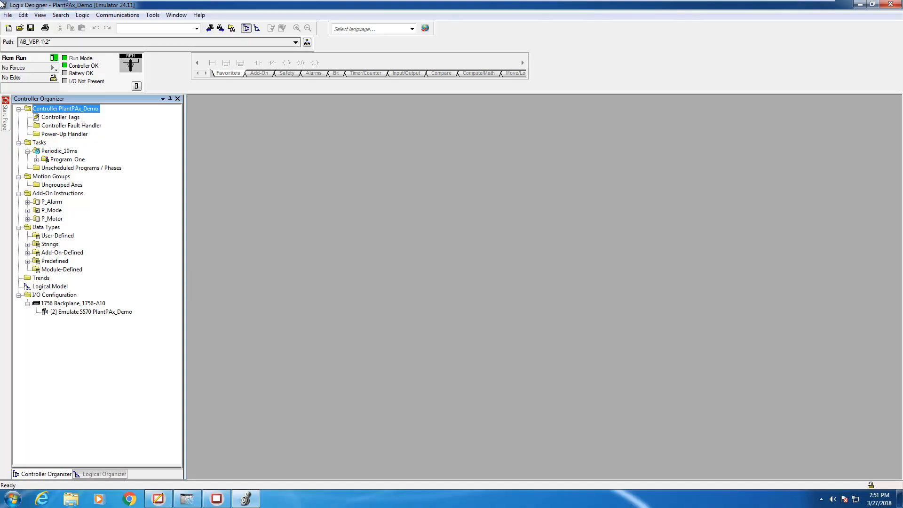
mouse_move(66, 94)
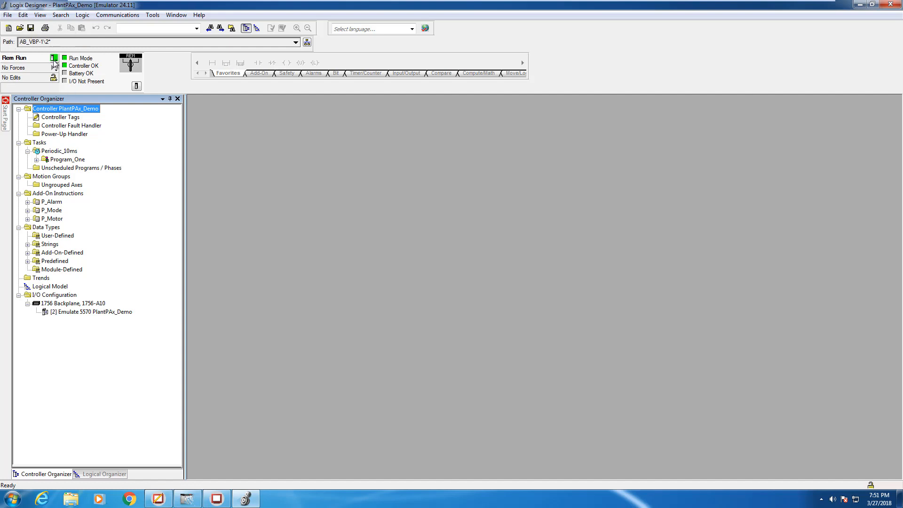
Go offline and import the P_Intlk and P_Perm add-on instruction .L5X files.
left_click(54, 58)
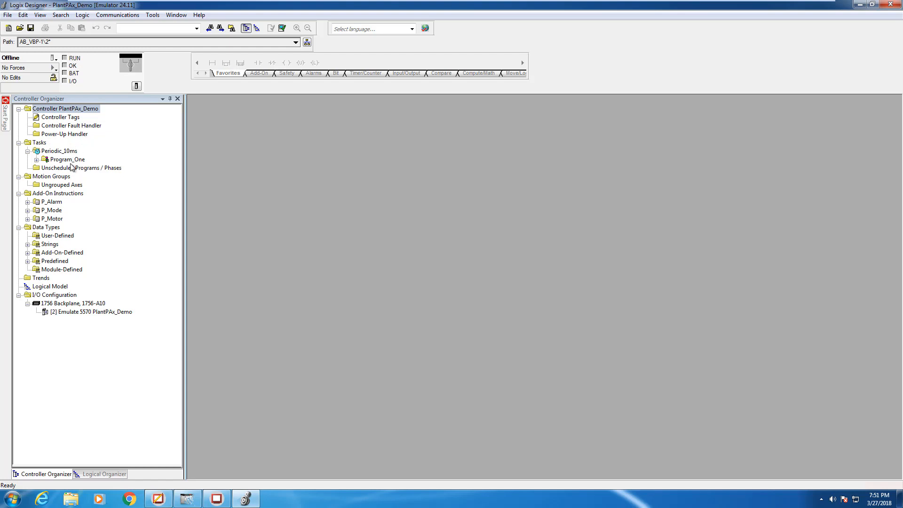
right_click(57, 193)
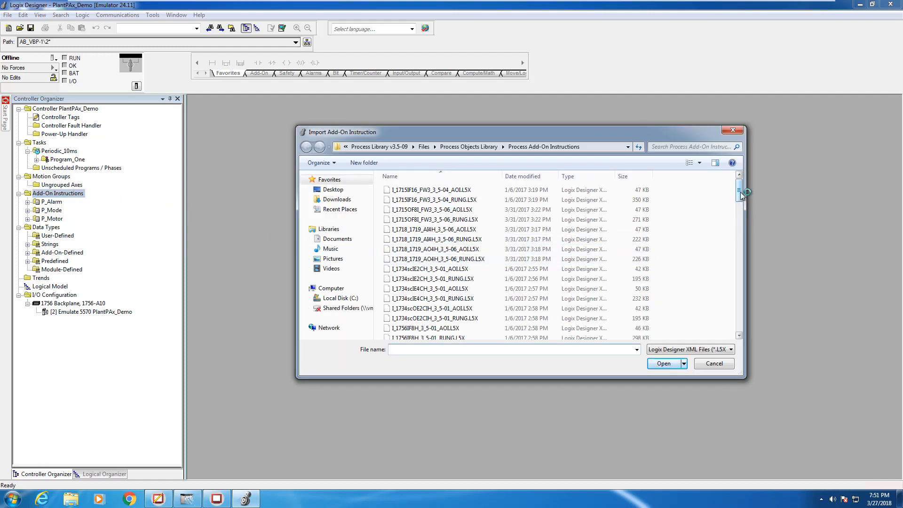
scroll("down", 3)
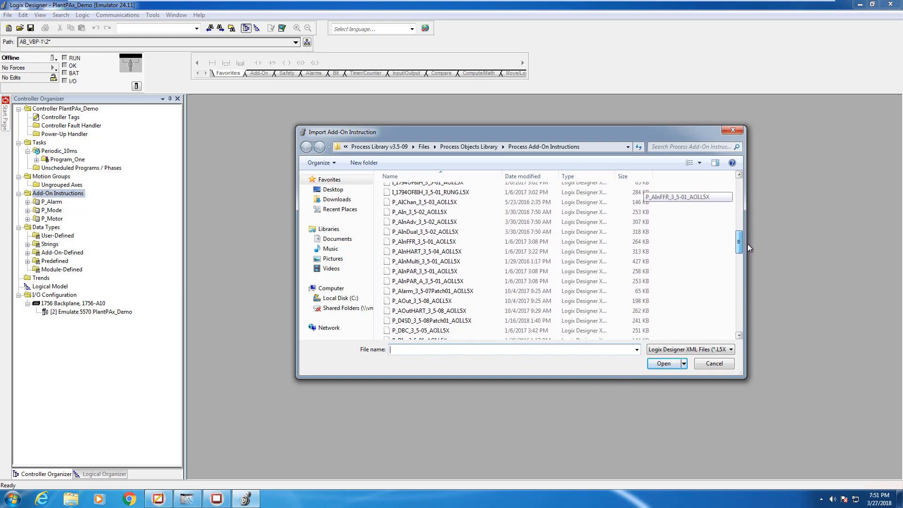
left_click(663, 363)
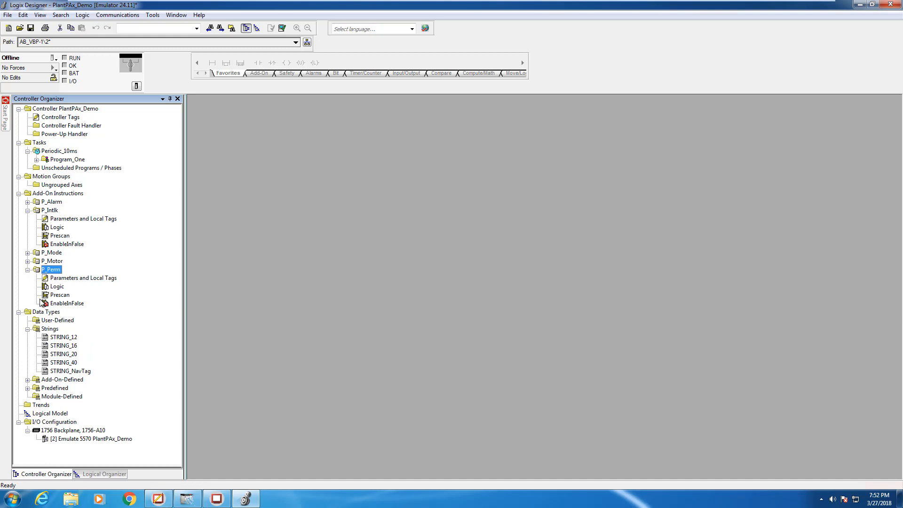
Open P_Motor_Routine under Program_One and ready it for placing a P_Intlk block.
left_click(38, 160)
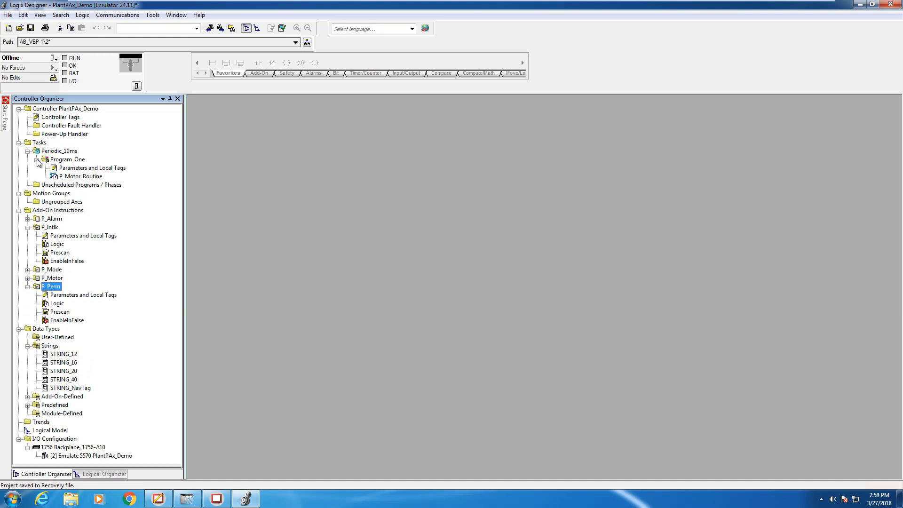
double_click(79, 176)
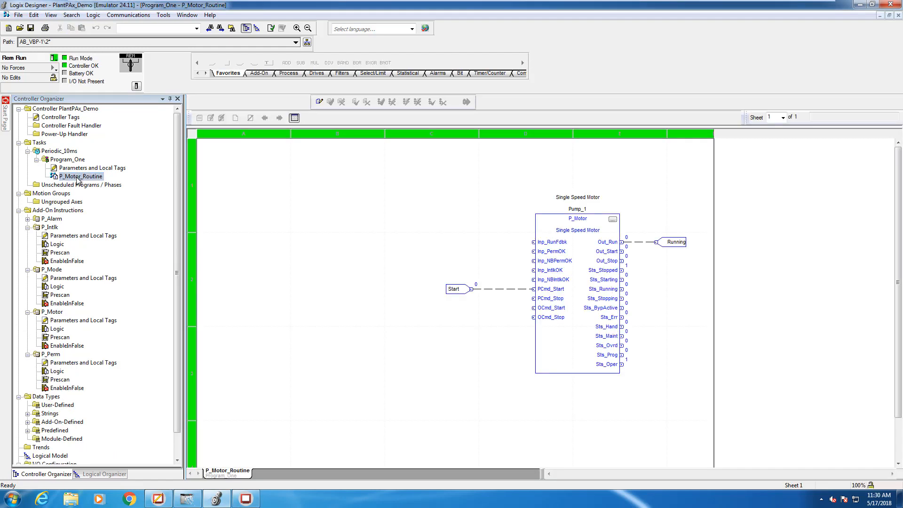
left_click(260, 73)
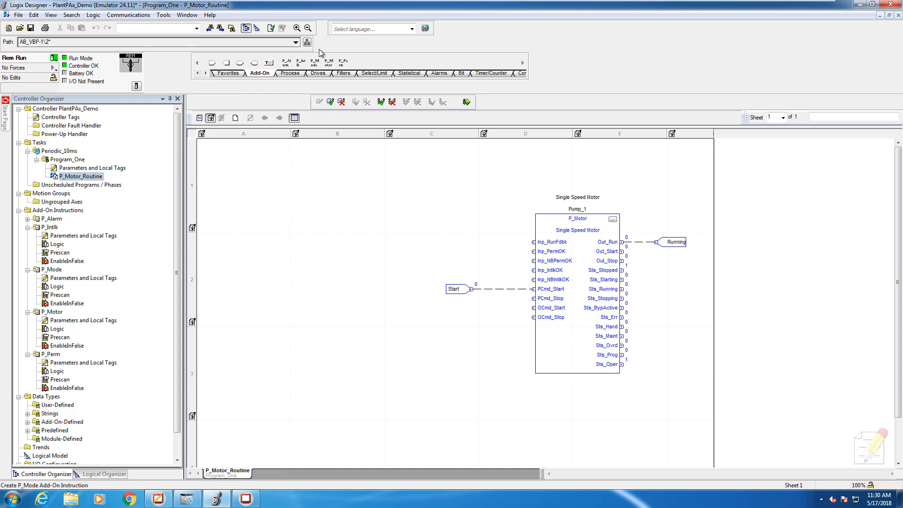
mouse_move(299, 62)
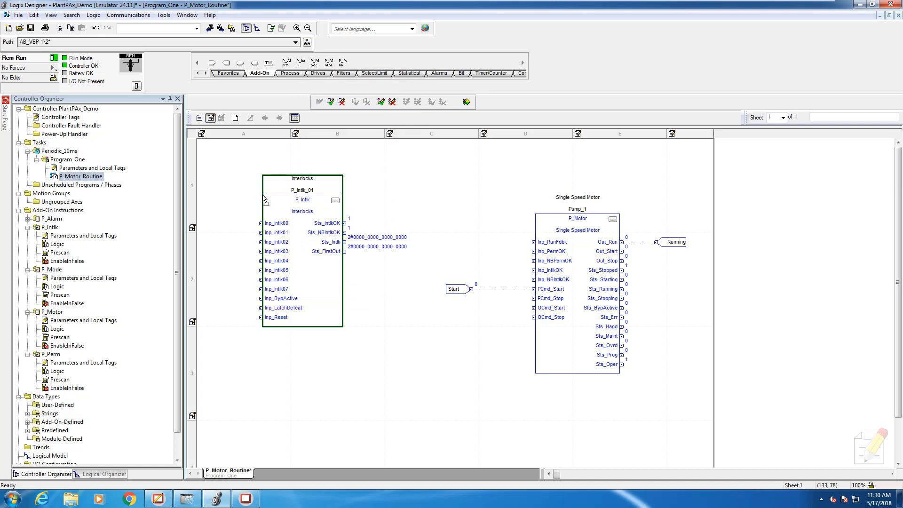
Name the P_Intlk block's tag Pump_1_Intlk in its properties and confirm.
double_click(302, 200)
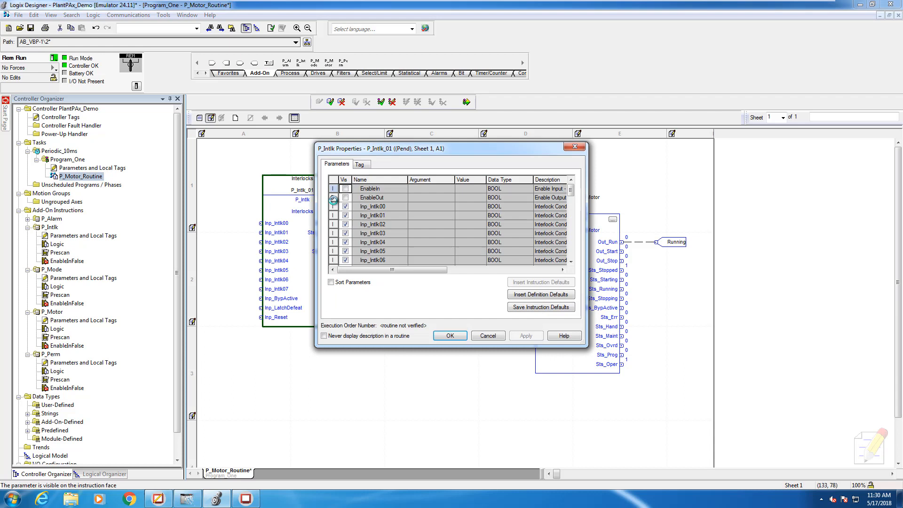
left_click(359, 164)
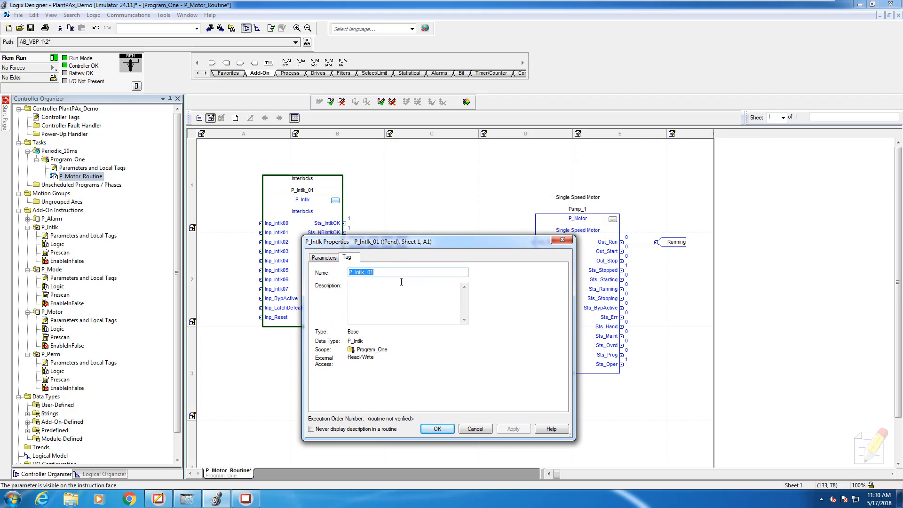
mouse_move(430, 312)
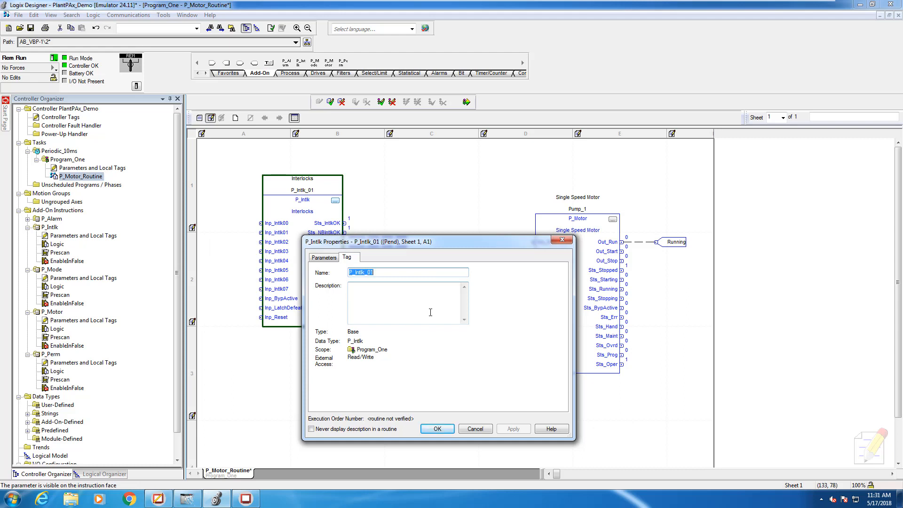
type("Pump")
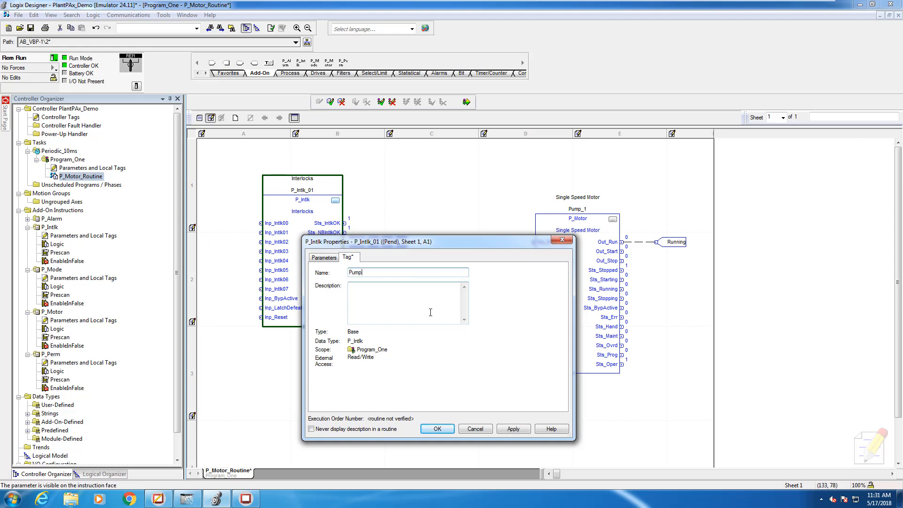
type("_1")
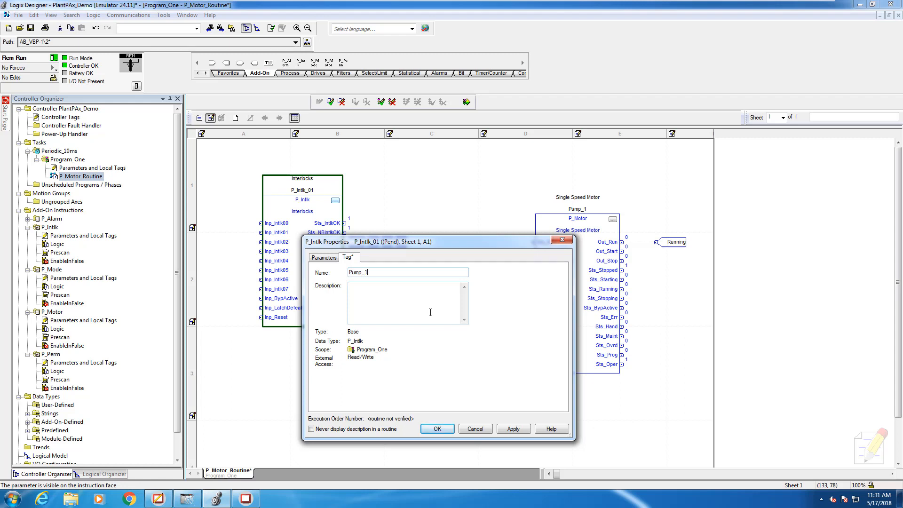
type("_")
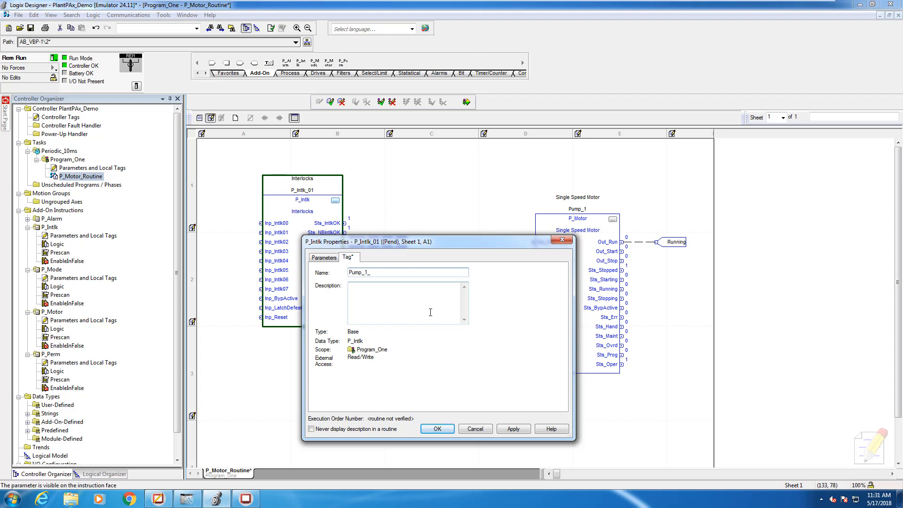
type("Intlk")
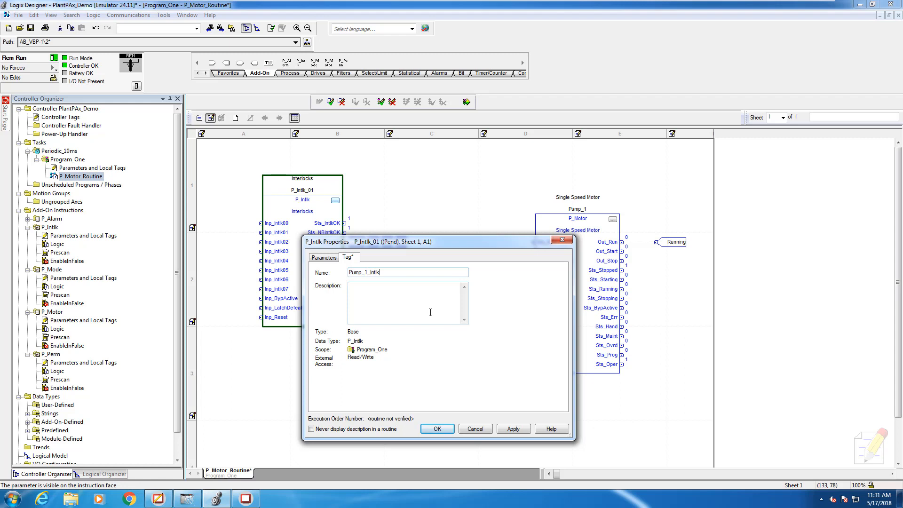
left_click(436, 429)
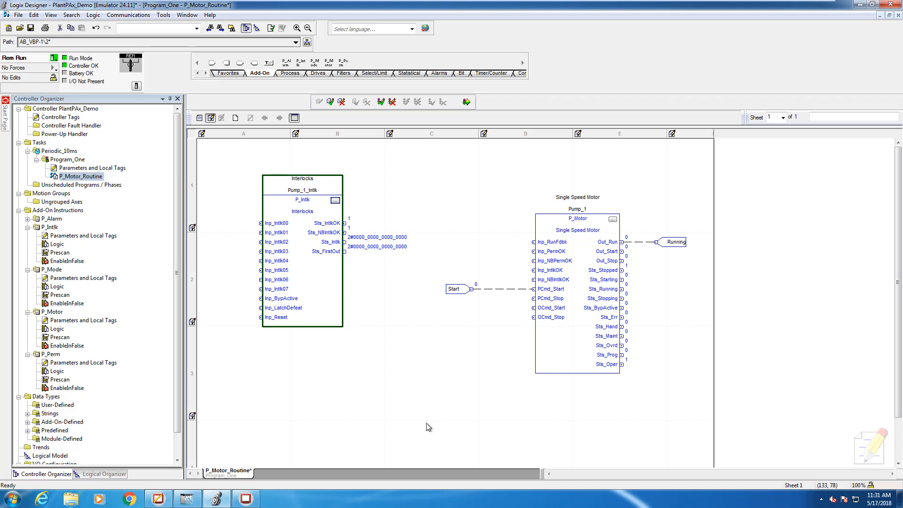
mouse_move(421, 427)
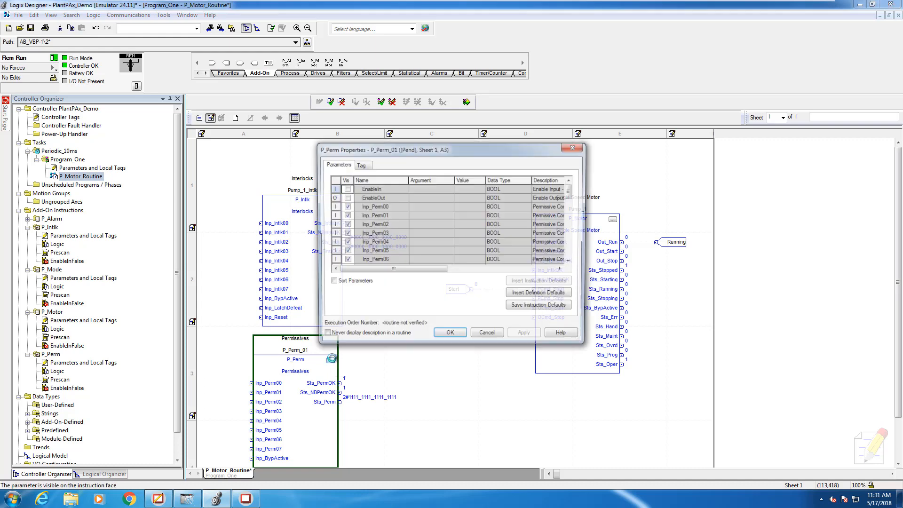
Name the P_Perm block's tag Pump_1_Perm in its properties and confirm.
left_click(359, 163)
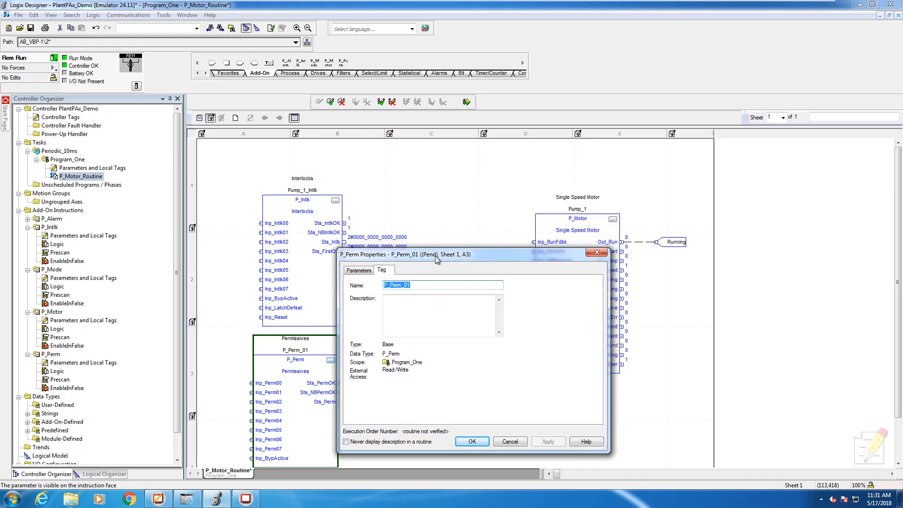
type("Pump_1")
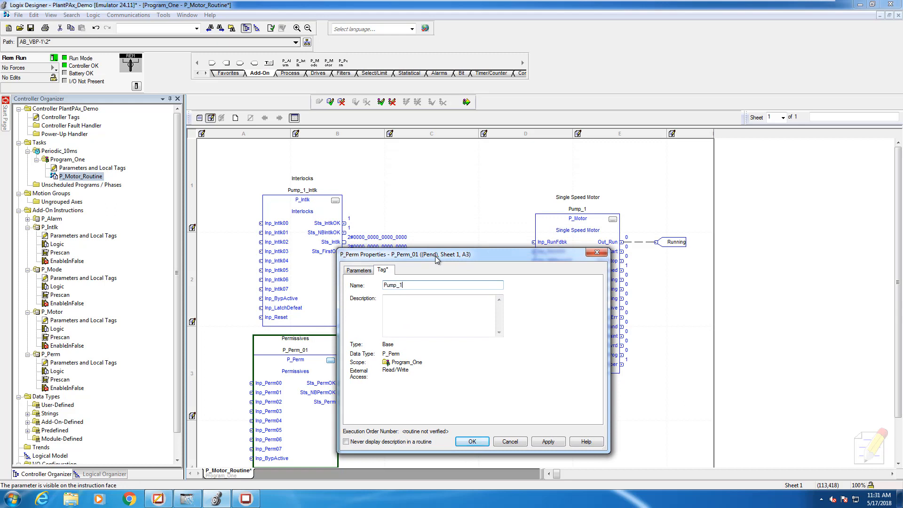
type("_Perm")
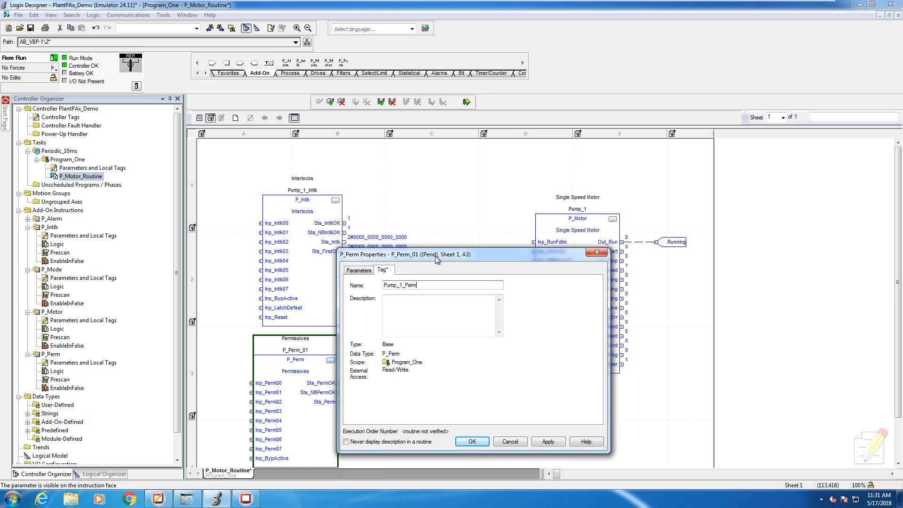
mouse_move(466, 441)
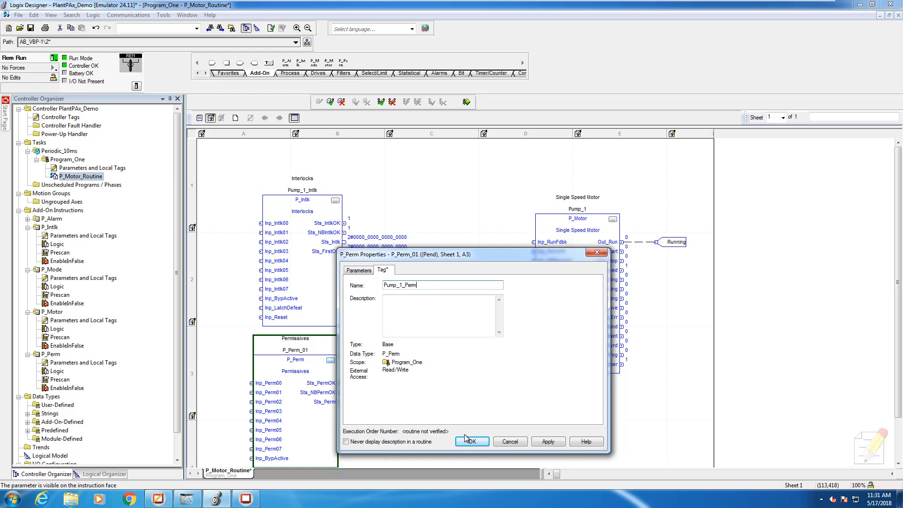
left_click(471, 442)
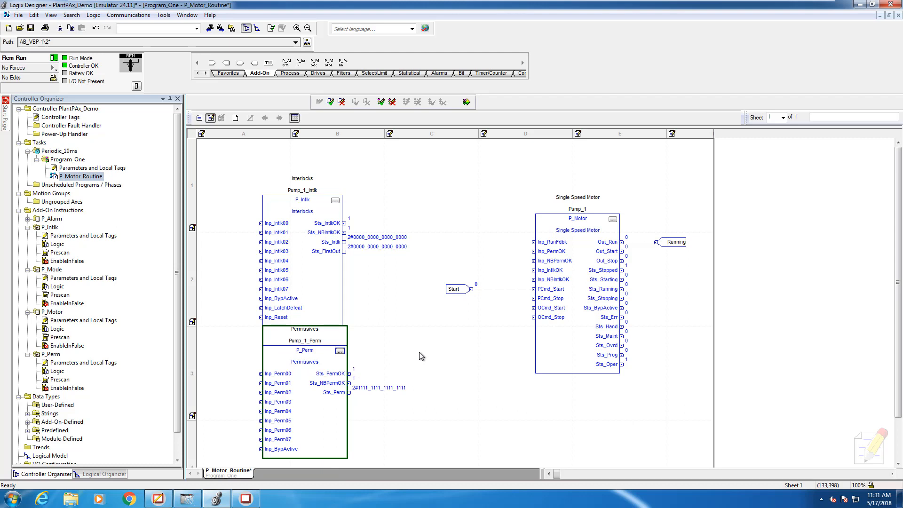
mouse_move(458, 420)
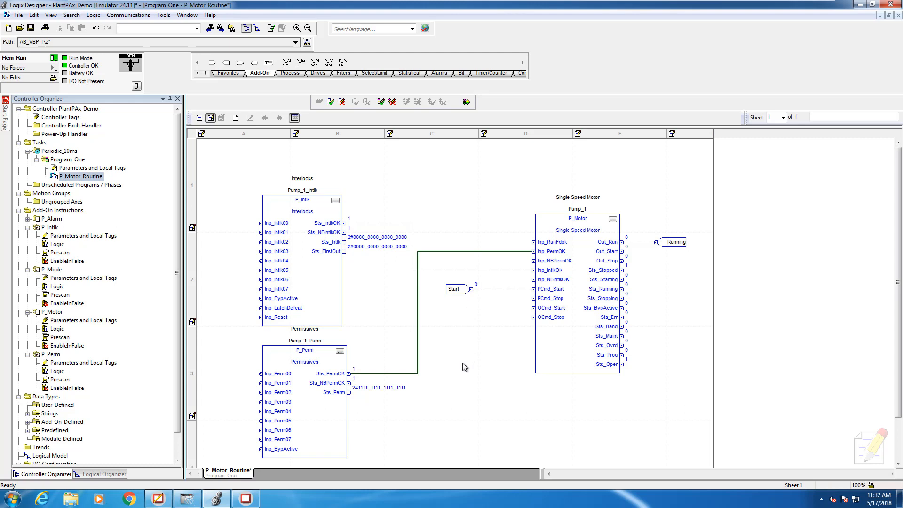
mouse_move(468, 364)
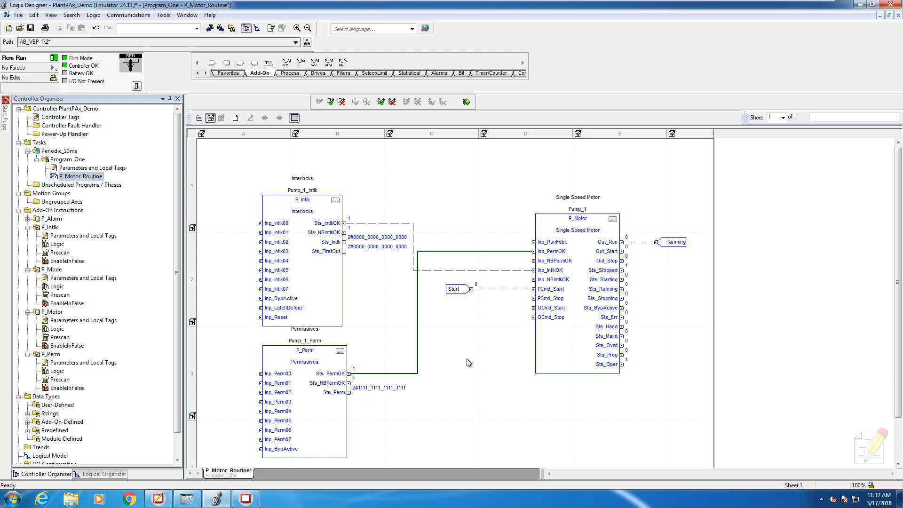
mouse_move(508, 342)
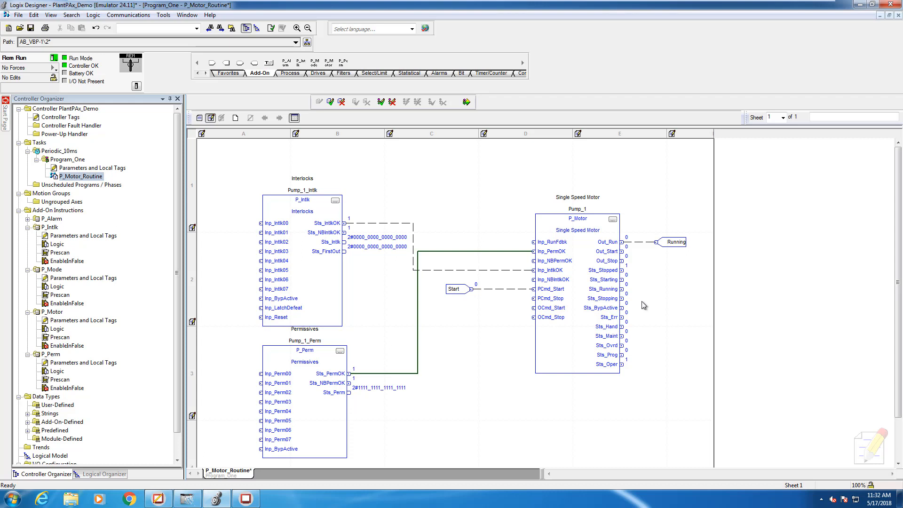
Wire Sta_IntlkOK and Sta_PermOK into Pump_1's Inp_IntlkOK and Inp_PermOK inputs.
left_click(576, 282)
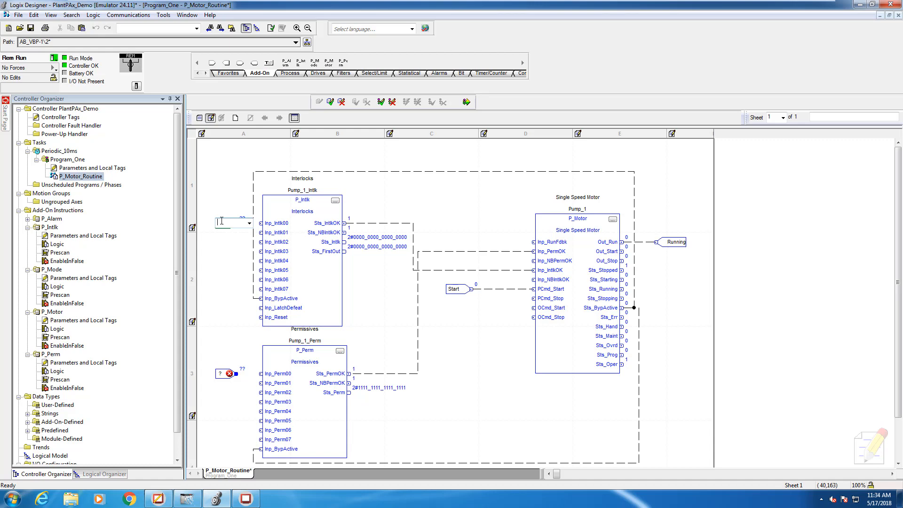
Attach Pressure and Pump_2 input references to interlock 0 and permissive 0.
right_click(220, 222)
type("Pressure")
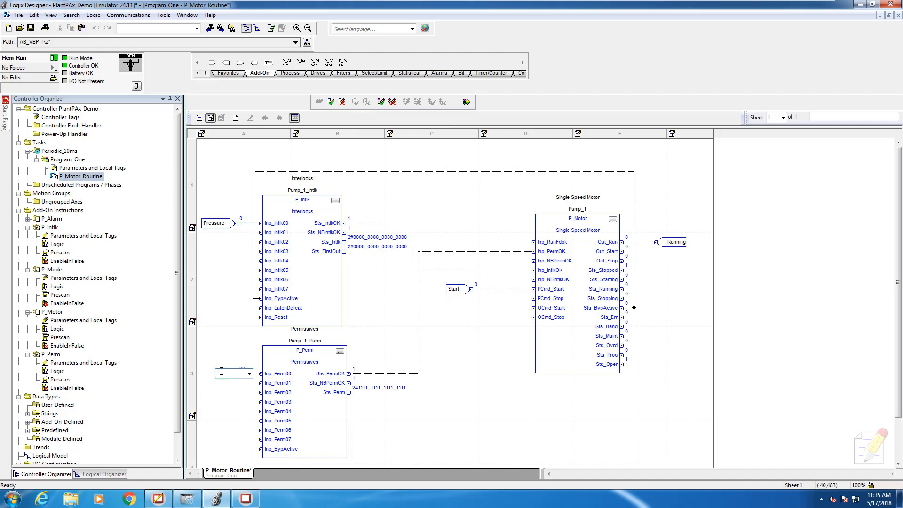
right_click(222, 372)
type("Pump_2")
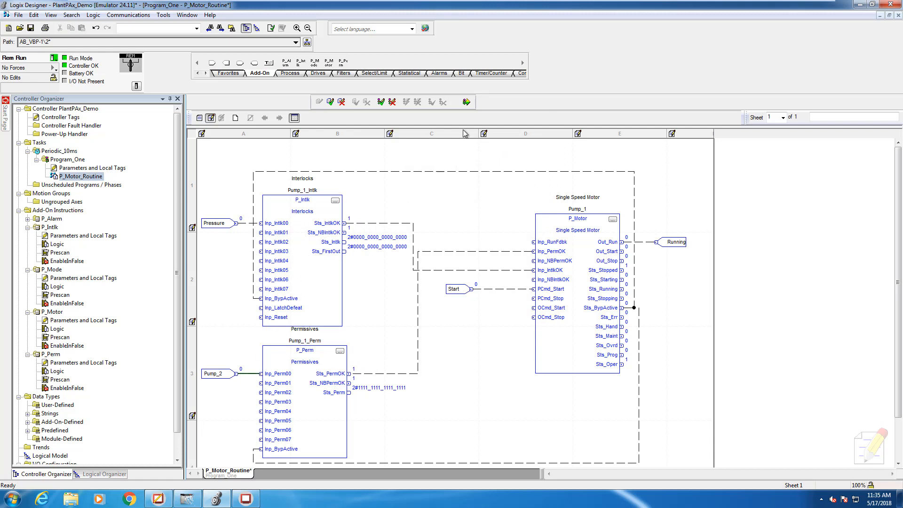
mouse_move(466, 101)
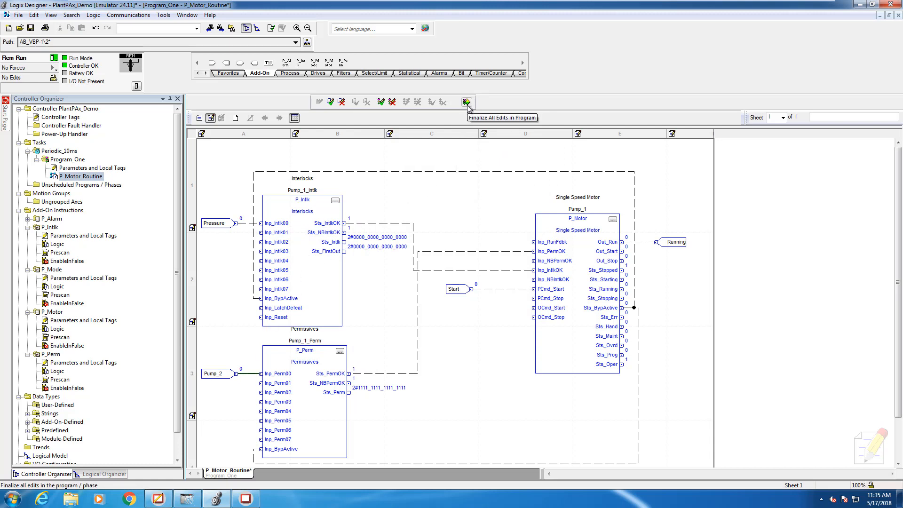
Set the loop wire to Assume Data Available and finalize all edits in the program.
left_click(467, 102)
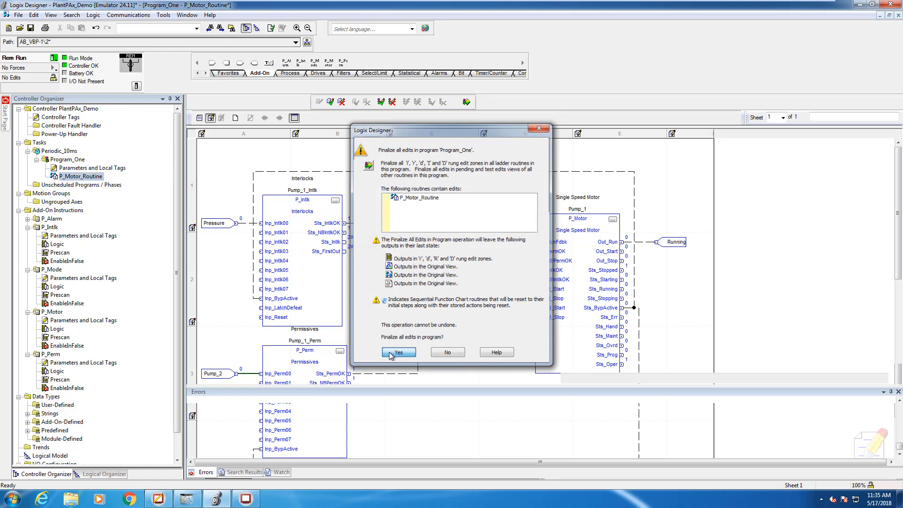
left_click(398, 352)
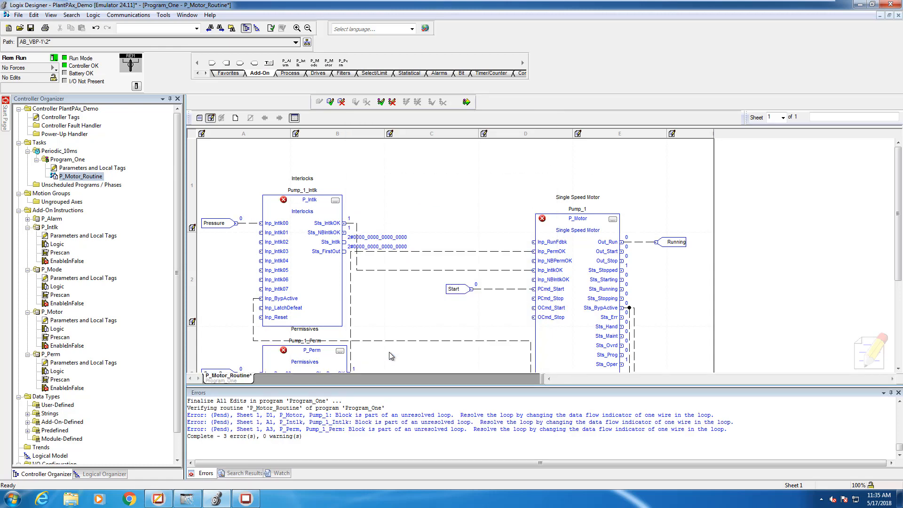
left_click(397, 421)
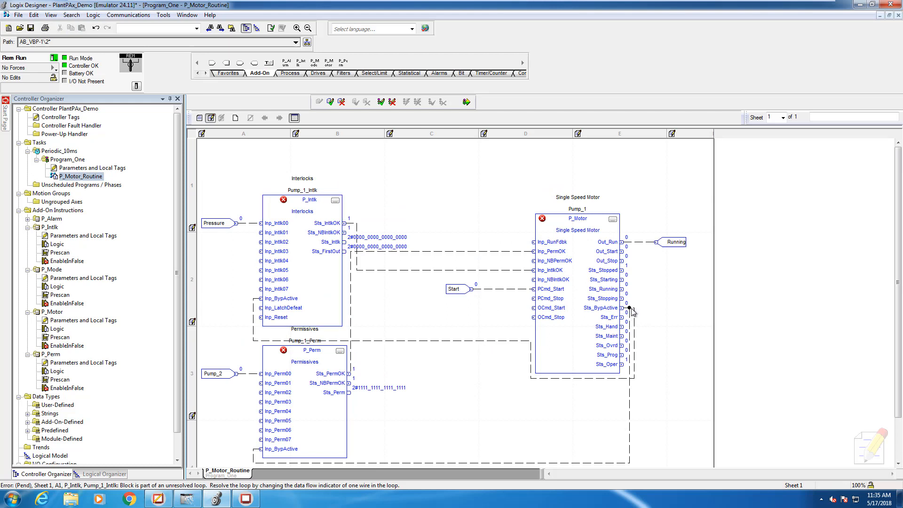
right_click(627, 310)
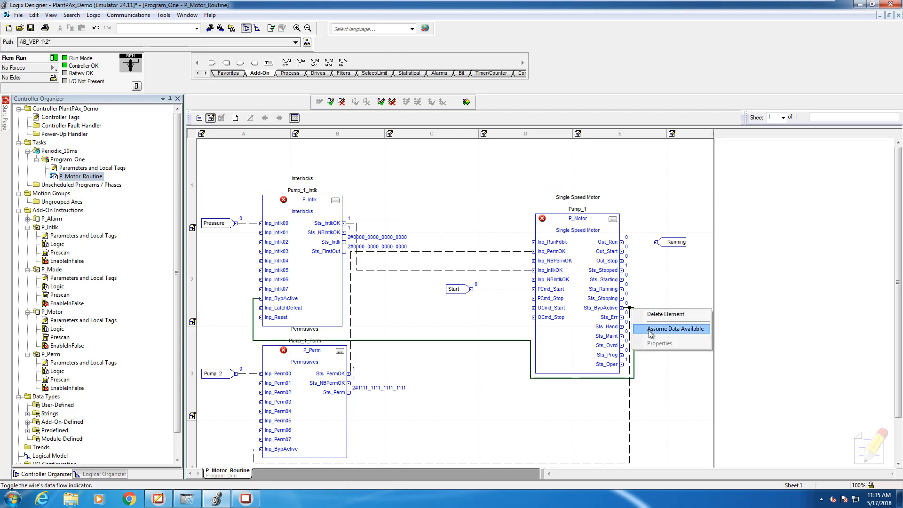
left_click(673, 328)
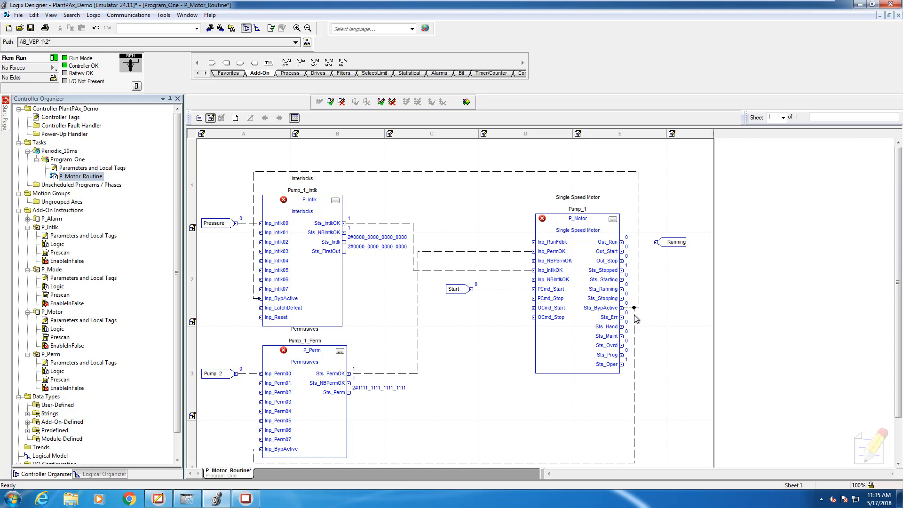
mouse_move(642, 300)
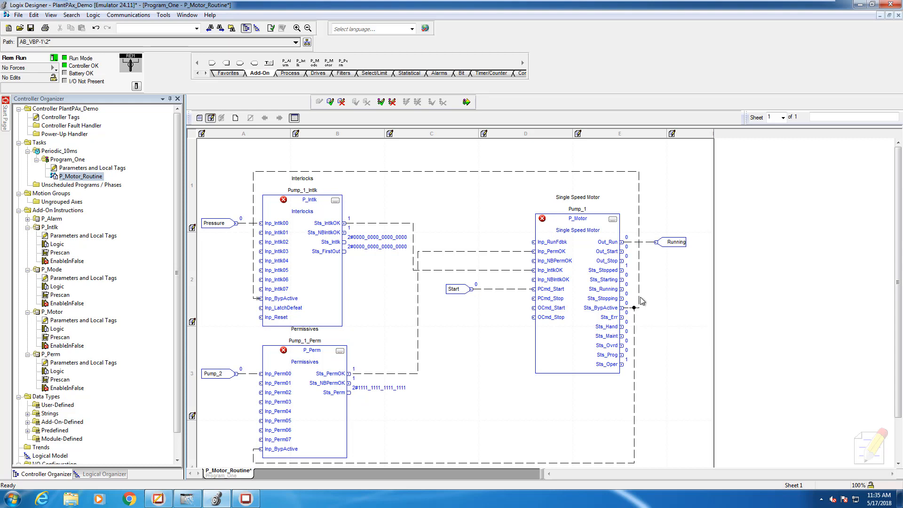
right_click(633, 307)
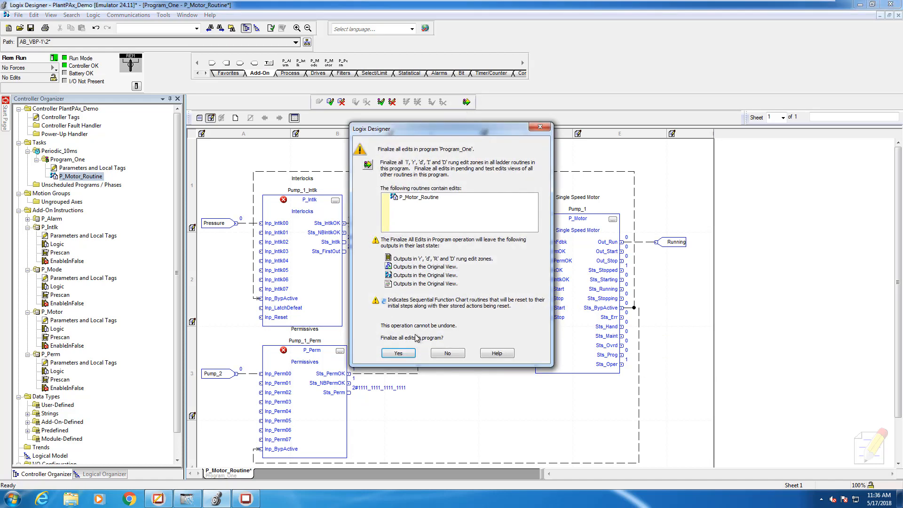
left_click(397, 352)
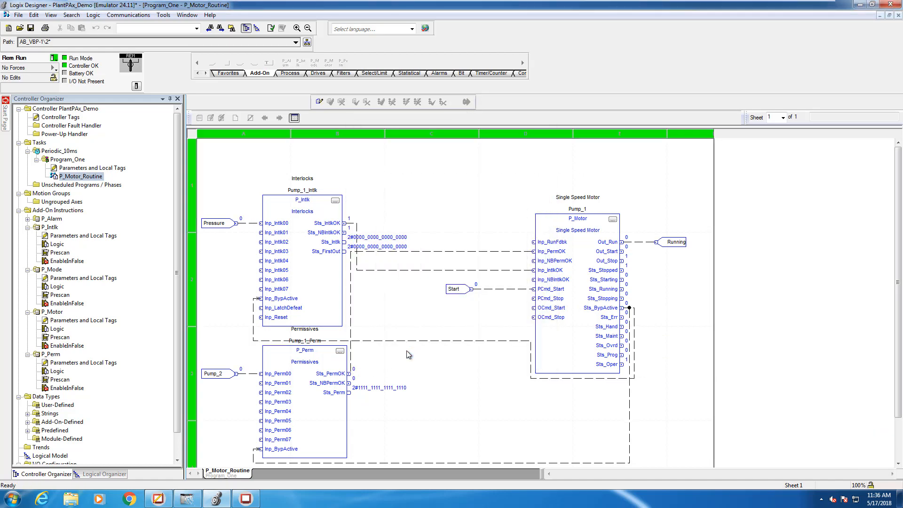
mouse_move(412, 353)
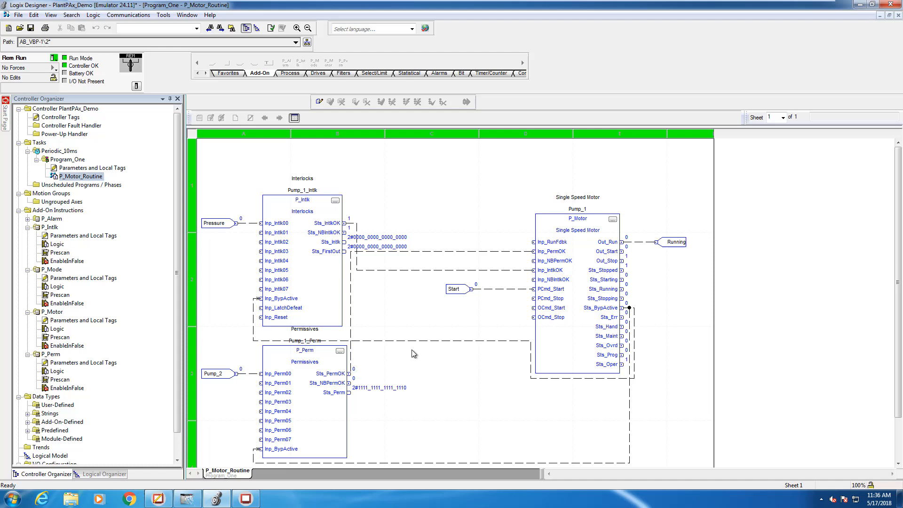
mouse_move(489, 423)
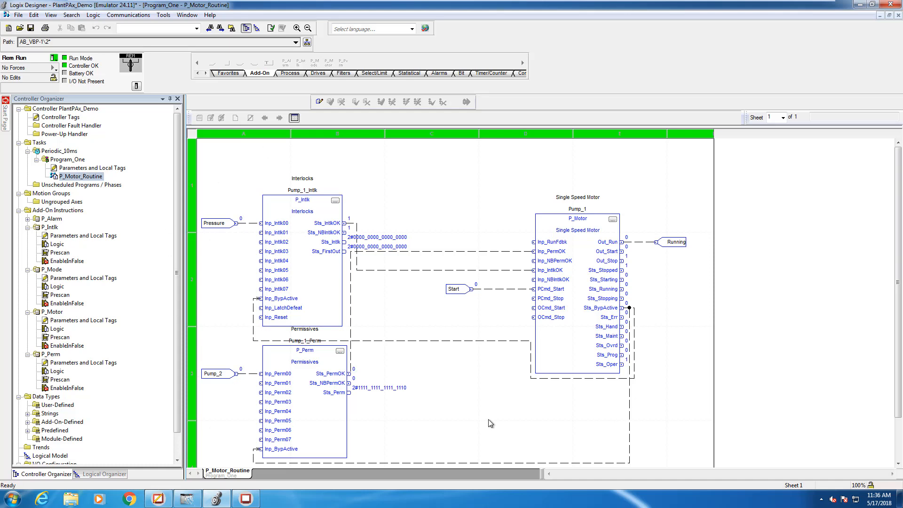
left_click(245, 498)
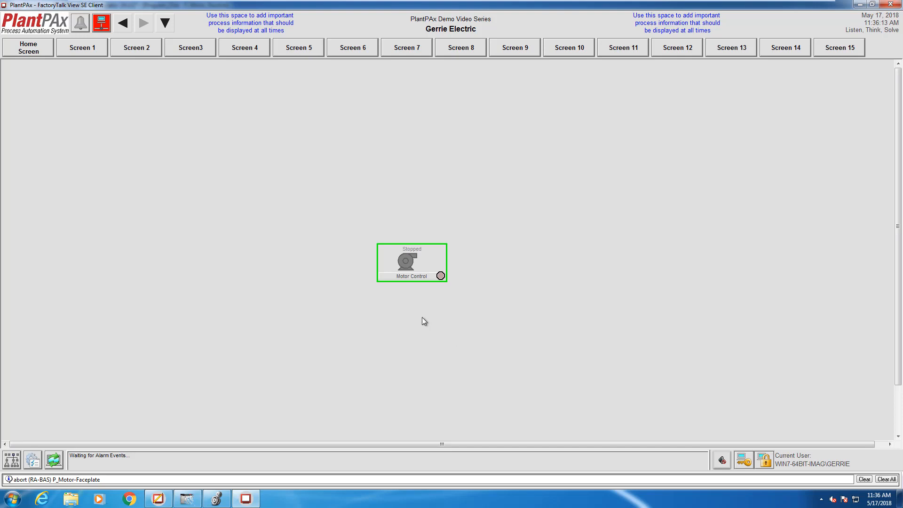
mouse_move(403, 277)
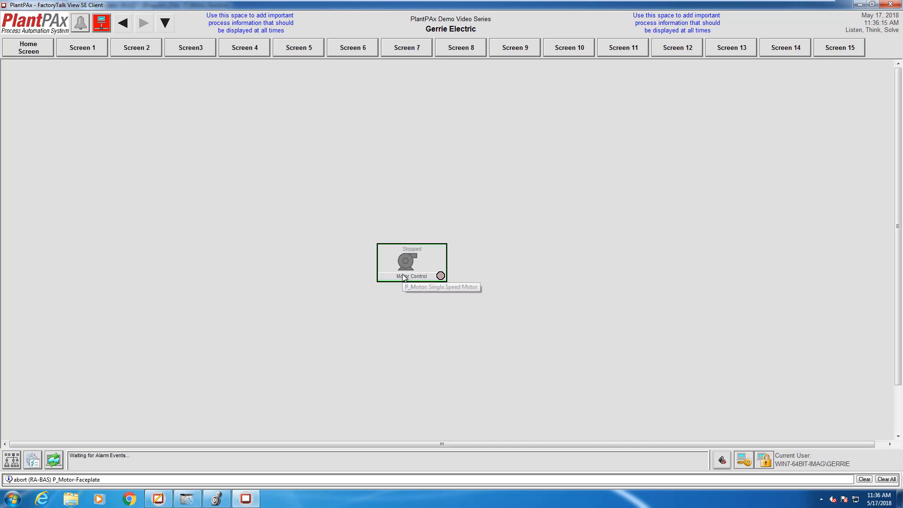
mouse_move(425, 272)
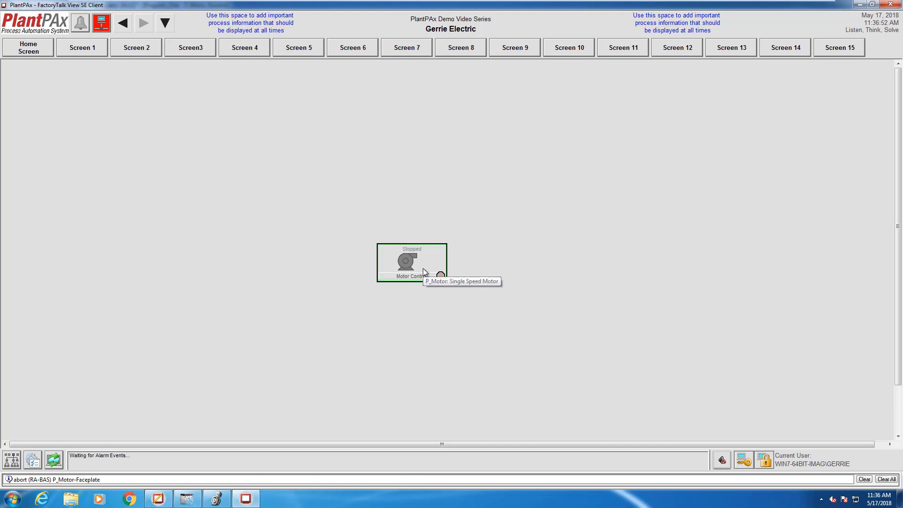
Open the Motor Control P_Motor faceplate and its Engineering settings.
left_click(411, 262)
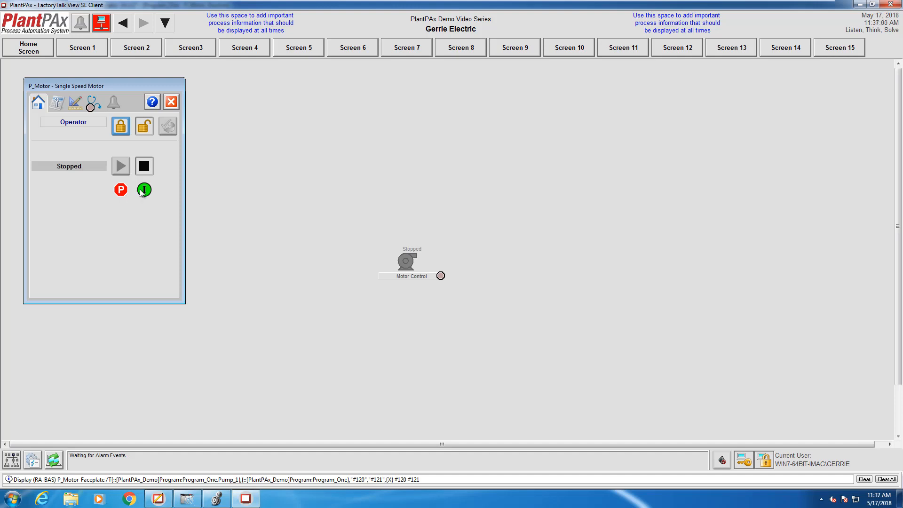
mouse_move(129, 200)
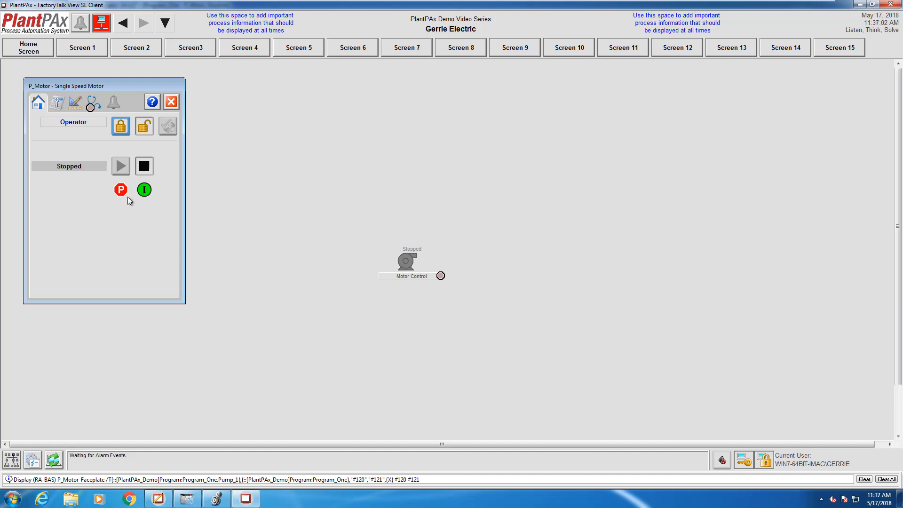
left_click(75, 101)
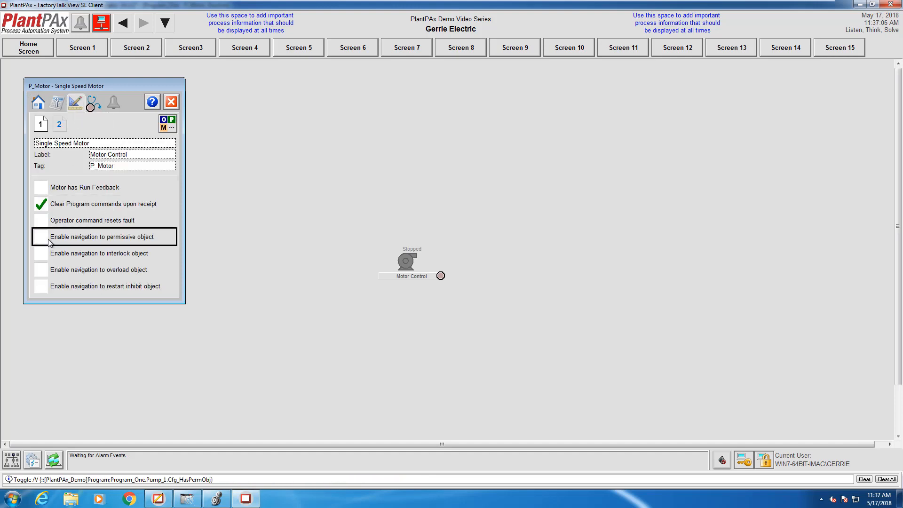
Enable navigation to the permissive and interlock objects, then return to the operator view.
left_click(39, 102)
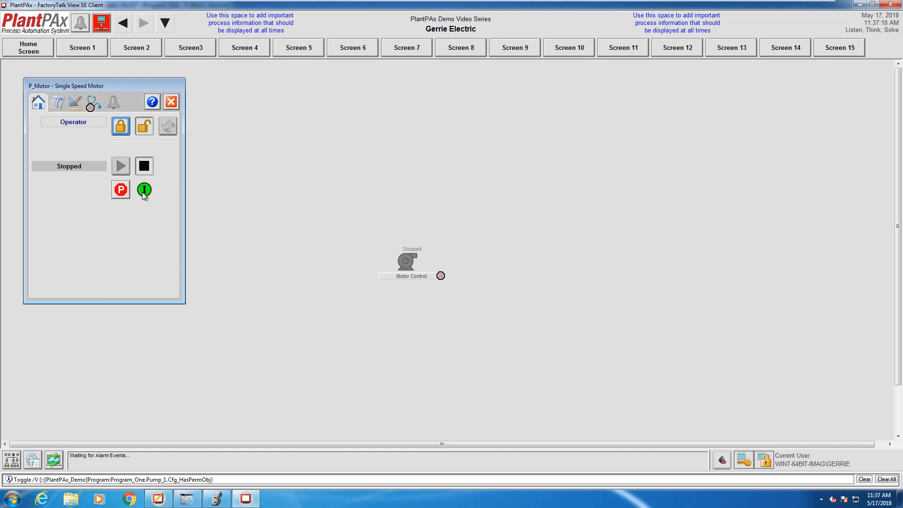
left_click(76, 101)
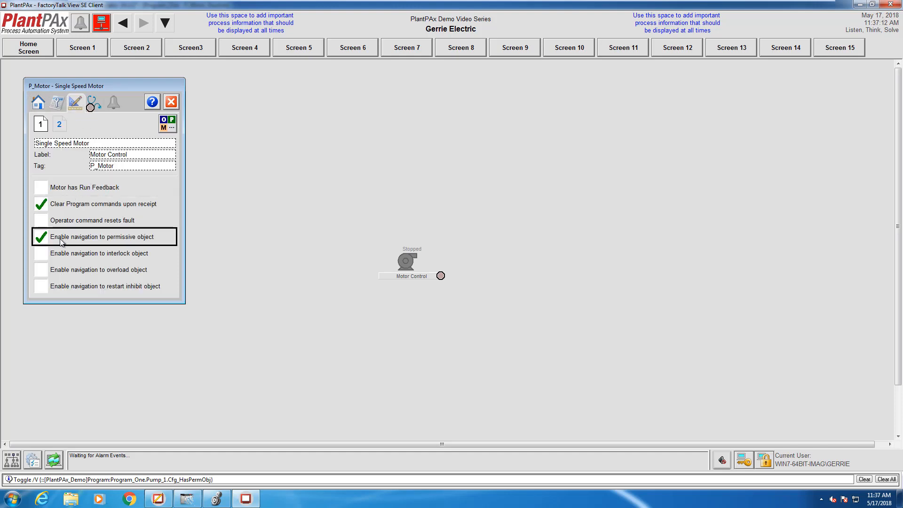
left_click(99, 253)
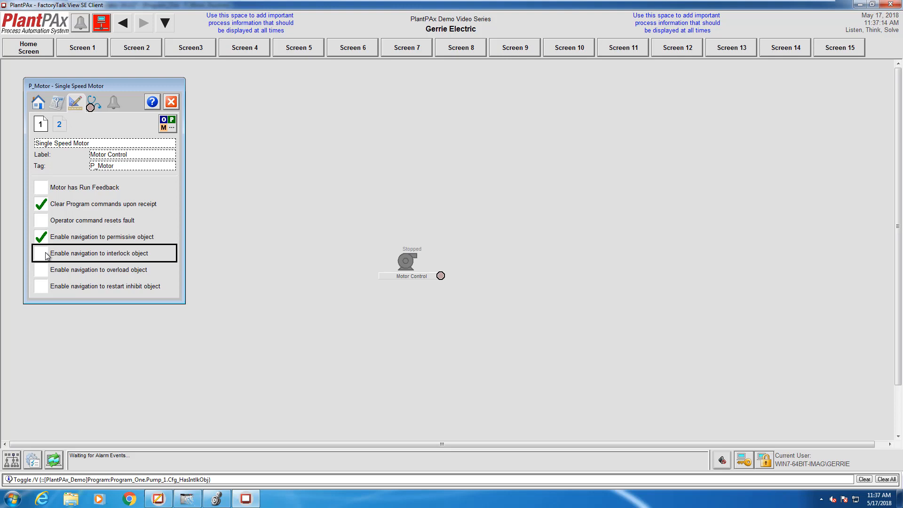
left_click(38, 102)
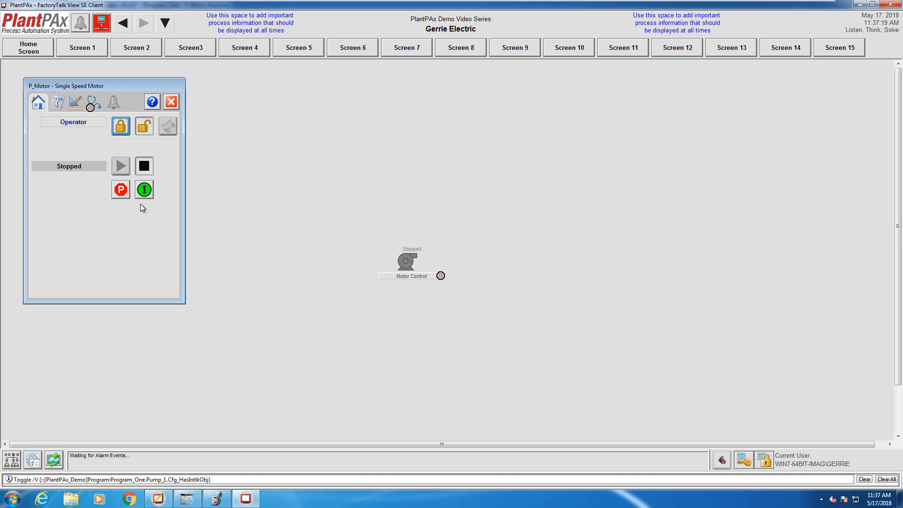
mouse_move(145, 189)
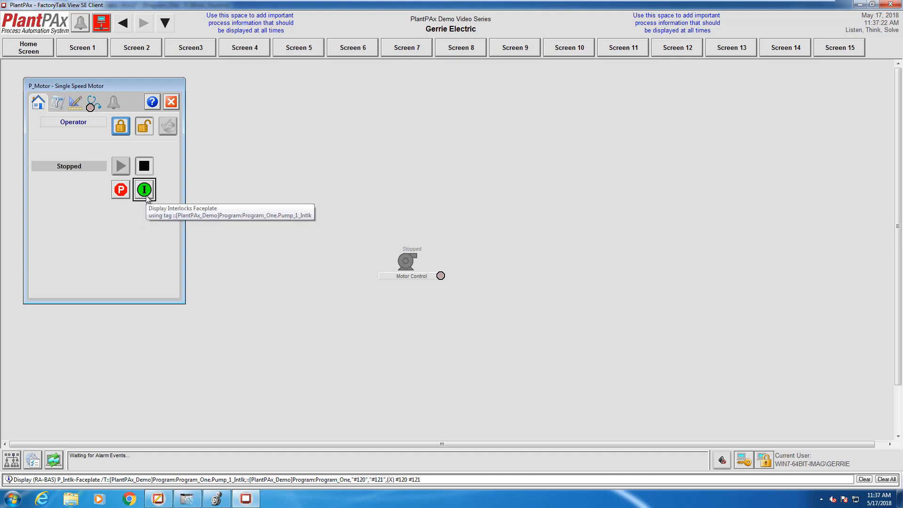
Open the Pump_1 interlocks faceplate from the green I button and its Engineering settings.
left_click(143, 189)
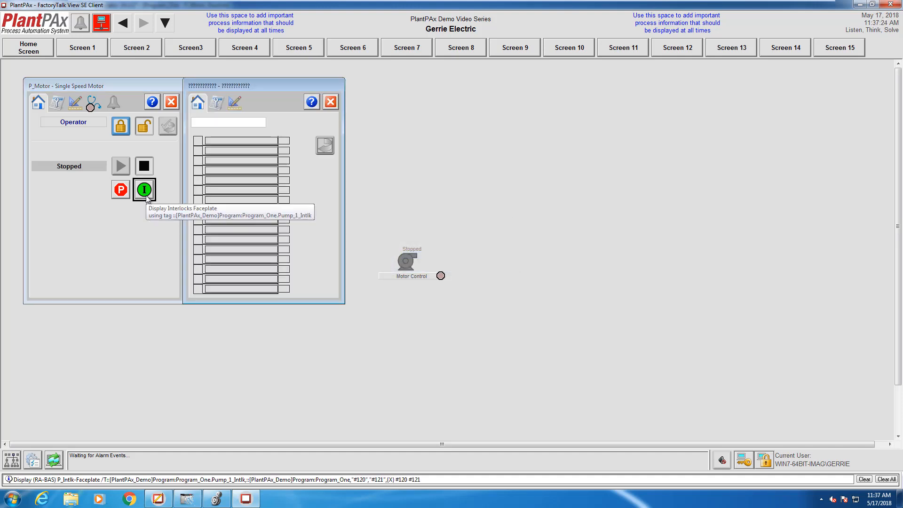
left_click(144, 190)
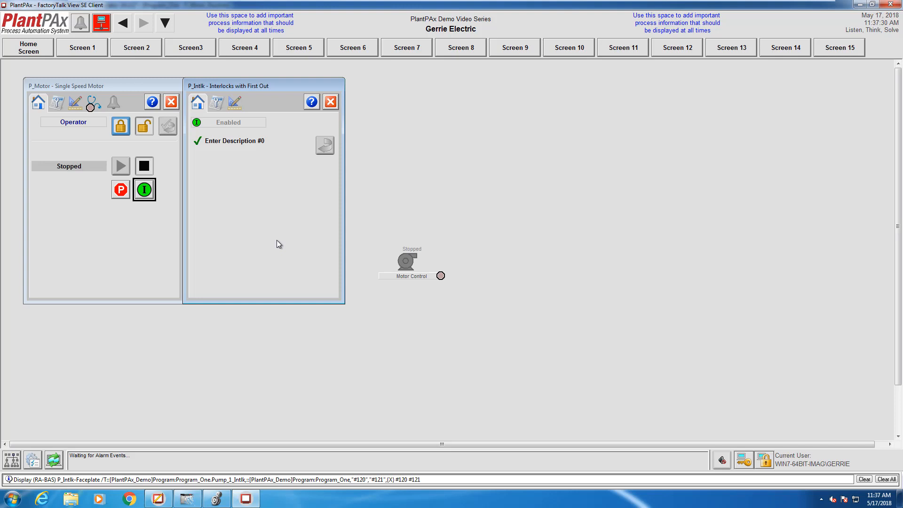
mouse_move(224, 144)
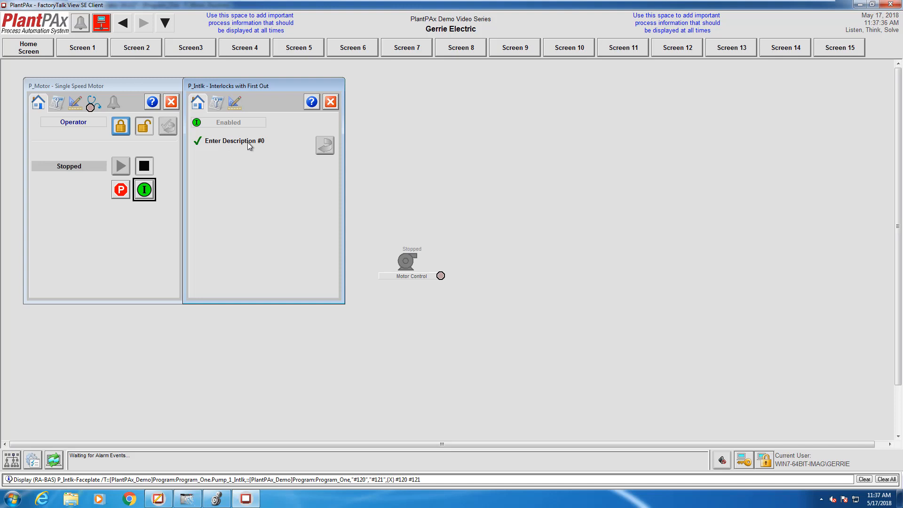
mouse_move(224, 122)
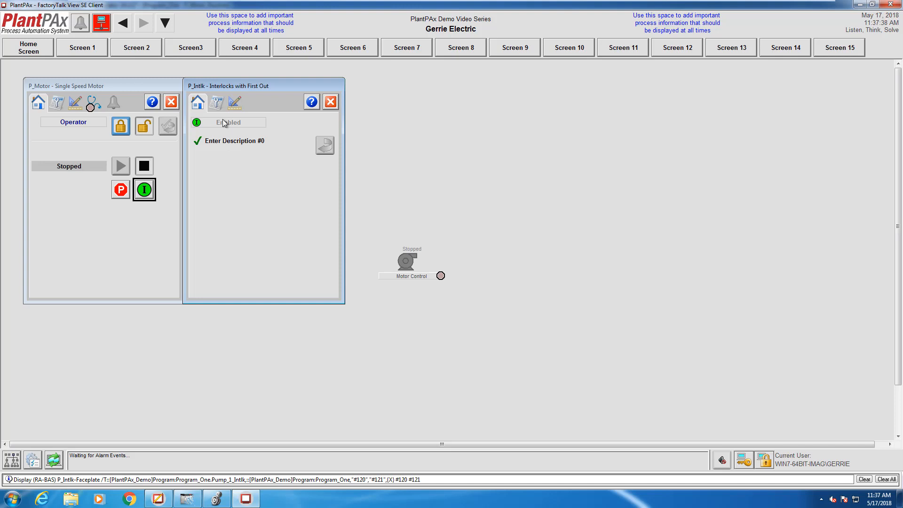
left_click(235, 102)
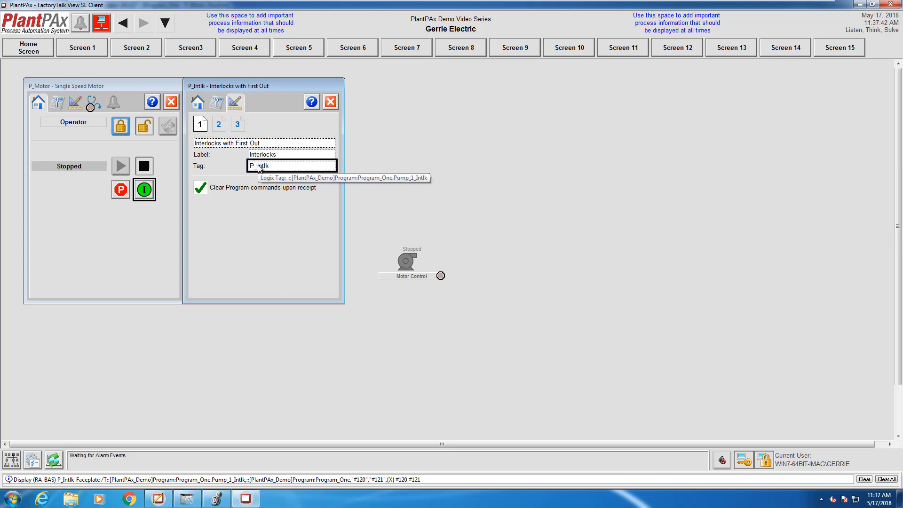
Show page 2 of the P_Intlk Engineering tab and start typing the first description ('Pre').
left_click(219, 124)
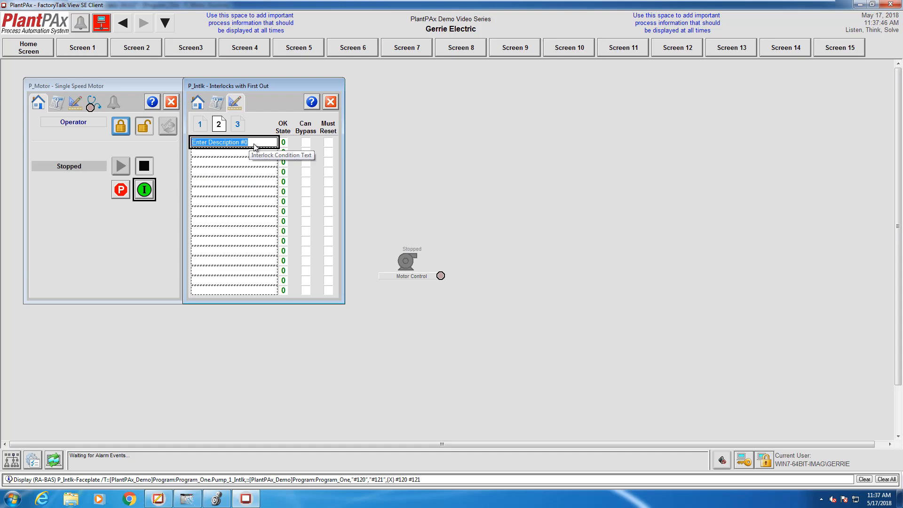
left_click(215, 498)
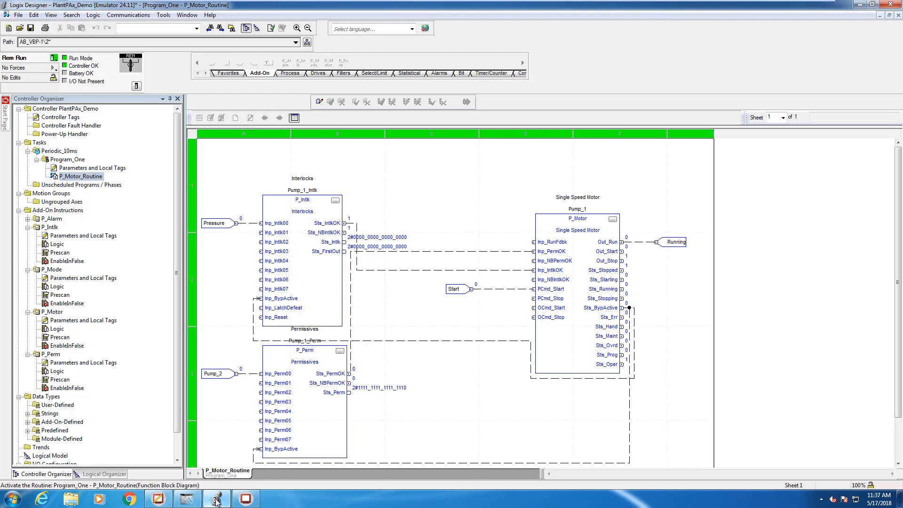
mouse_move(216, 223)
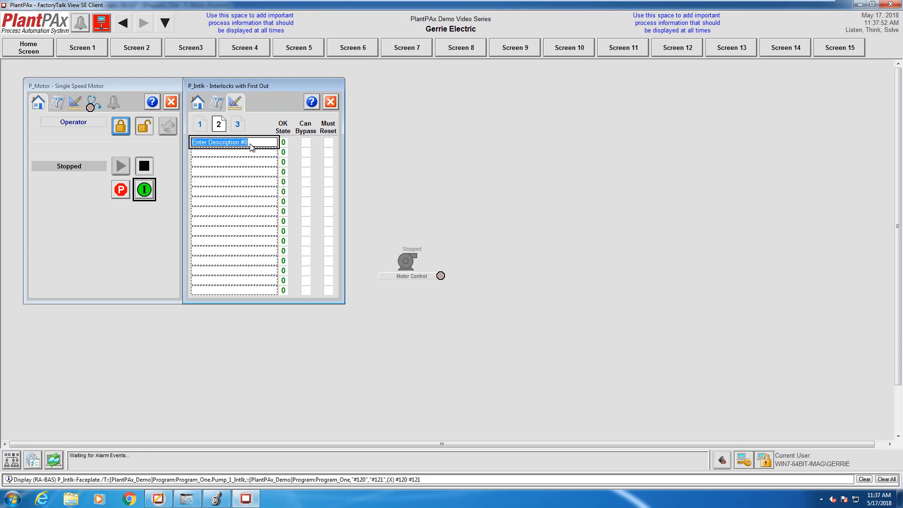
type("Pre")
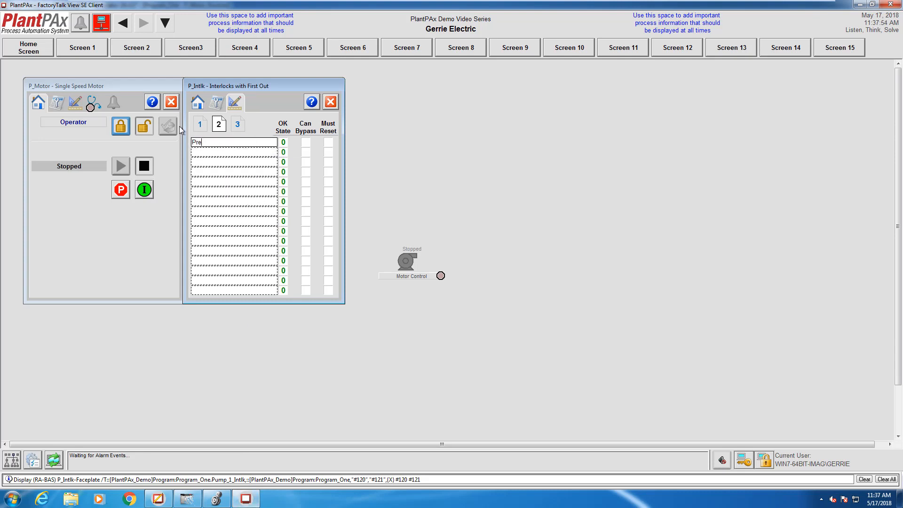
Complete the first interlock description as 'Pressure' and return to the Engineering configuration.
type("ssure")
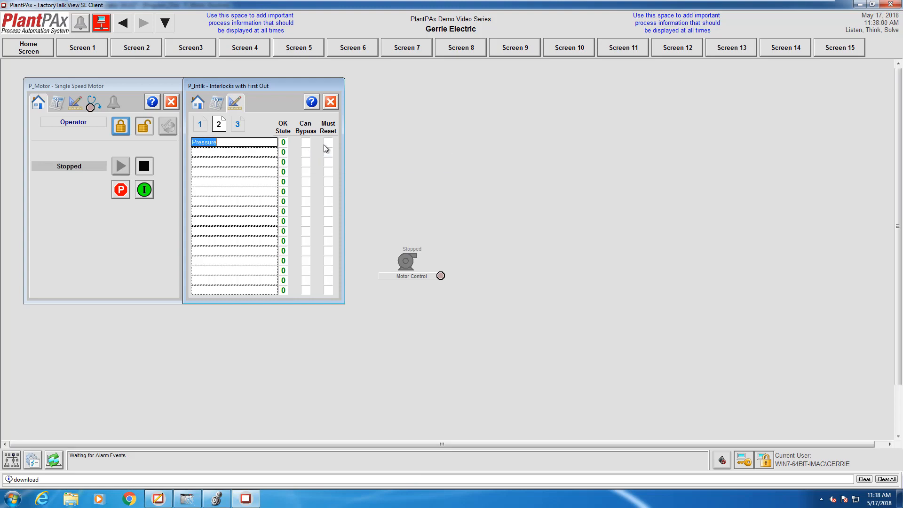
mouse_move(327, 143)
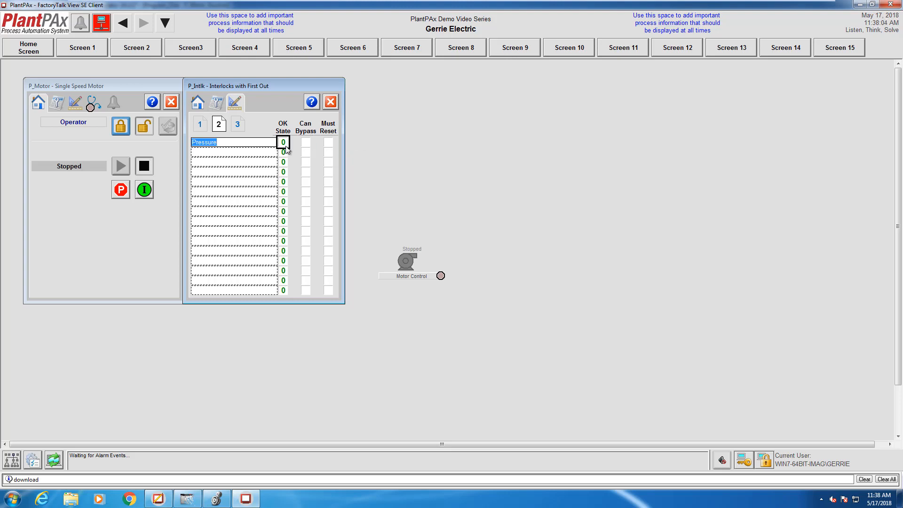
mouse_move(283, 142)
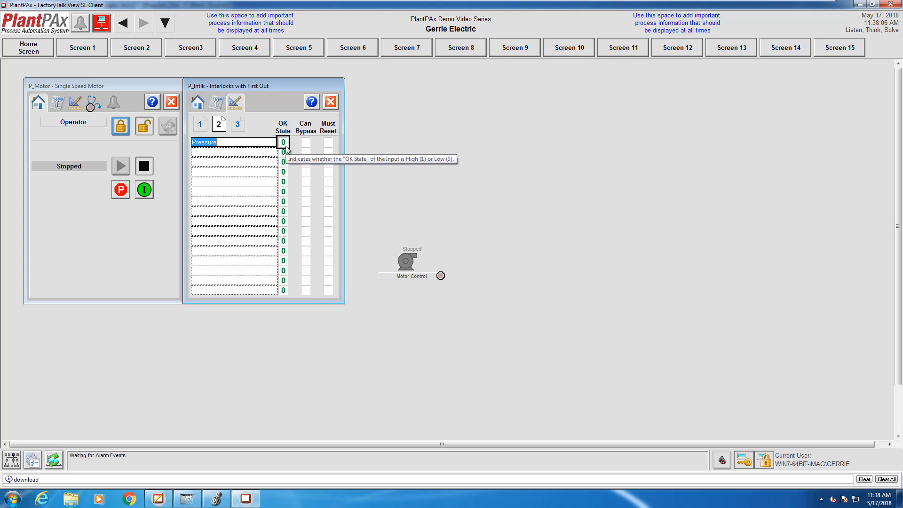
mouse_move(234, 152)
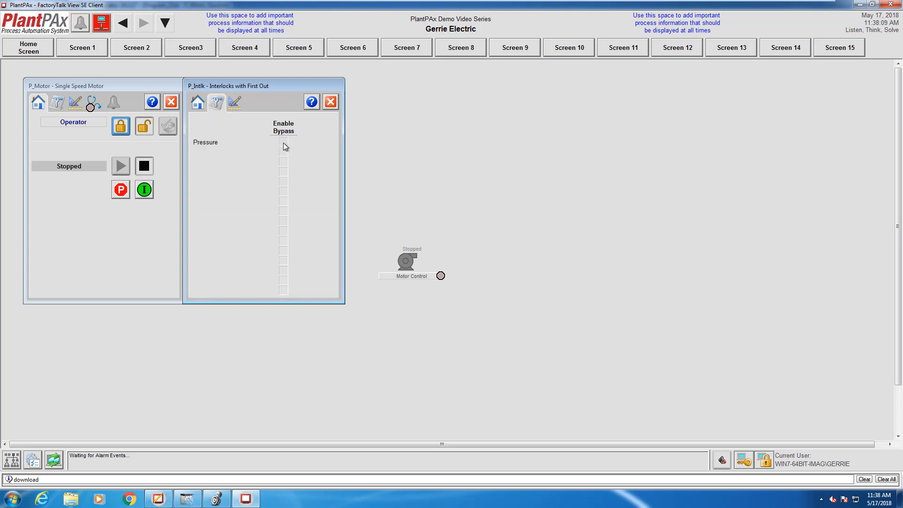
mouse_move(236, 108)
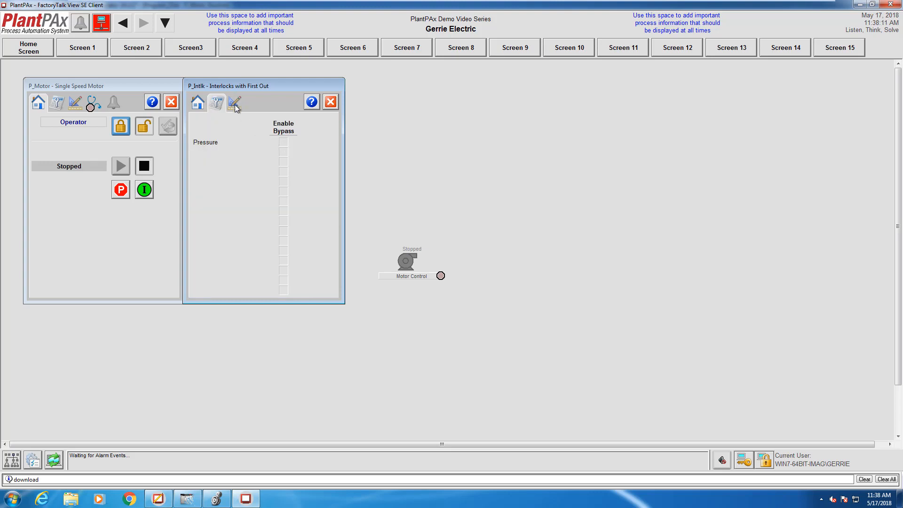
left_click(234, 102)
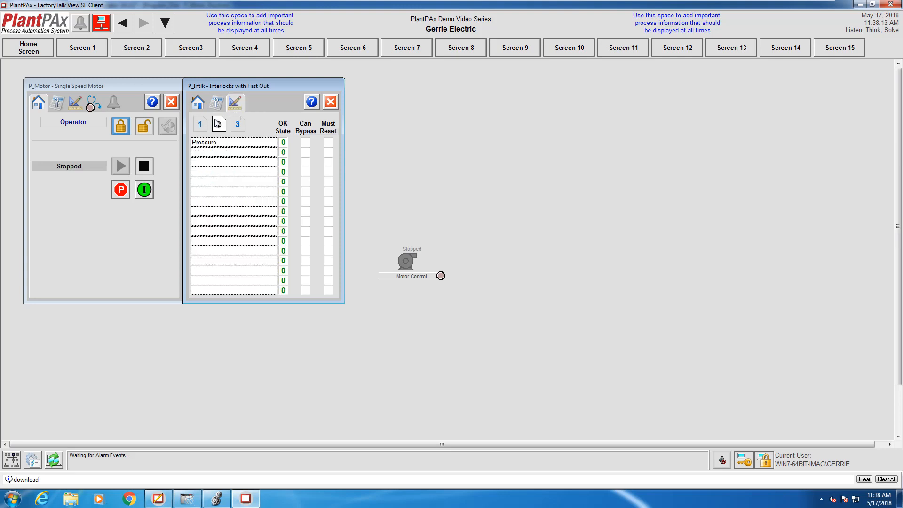
Browse Engineering pages 3, 2 and 1, then view Pressure as a healthy interlock on the Operator tab.
left_click(218, 124)
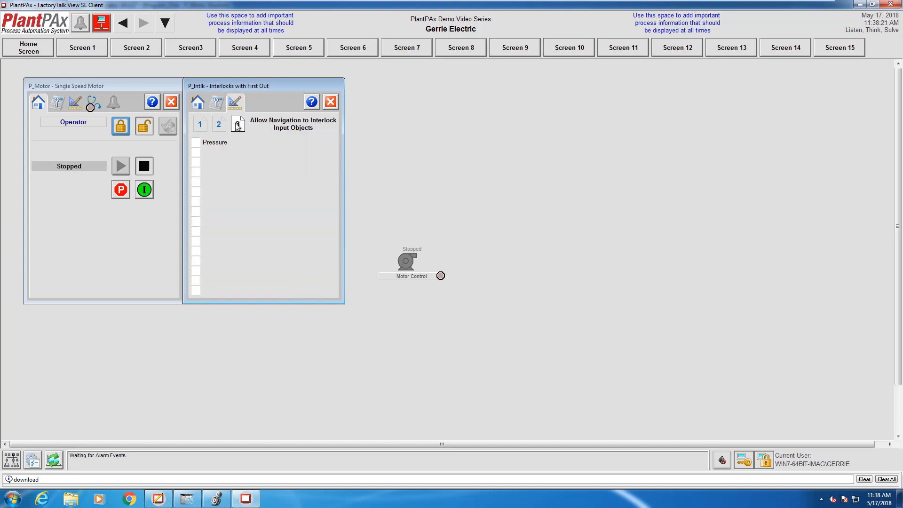
left_click(218, 124)
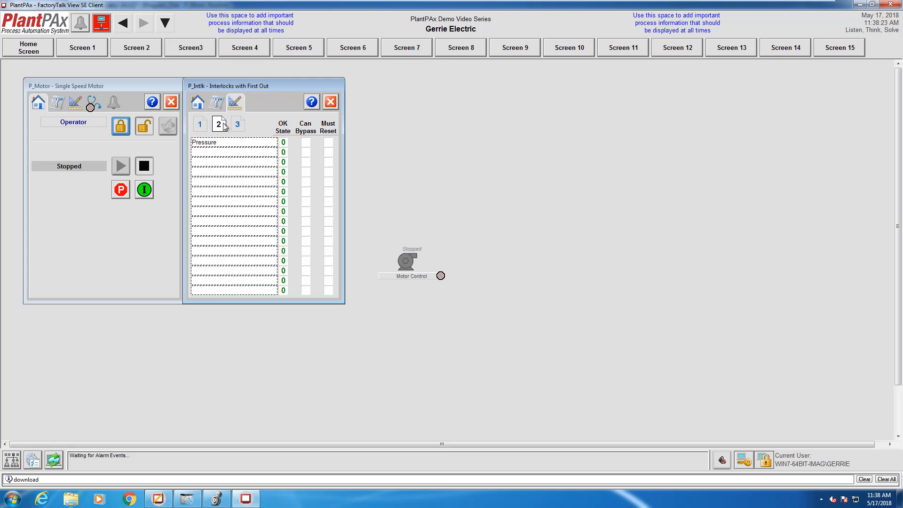
mouse_move(243, 138)
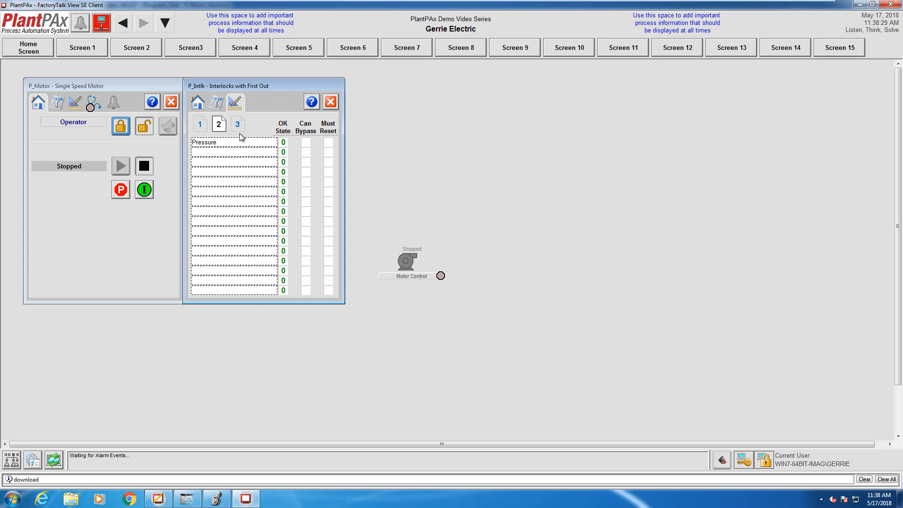
mouse_move(197, 138)
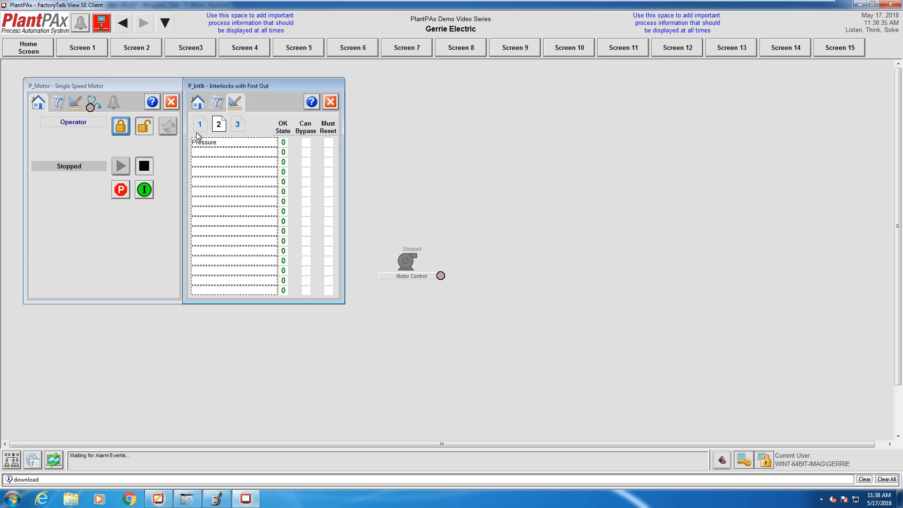
left_click(199, 124)
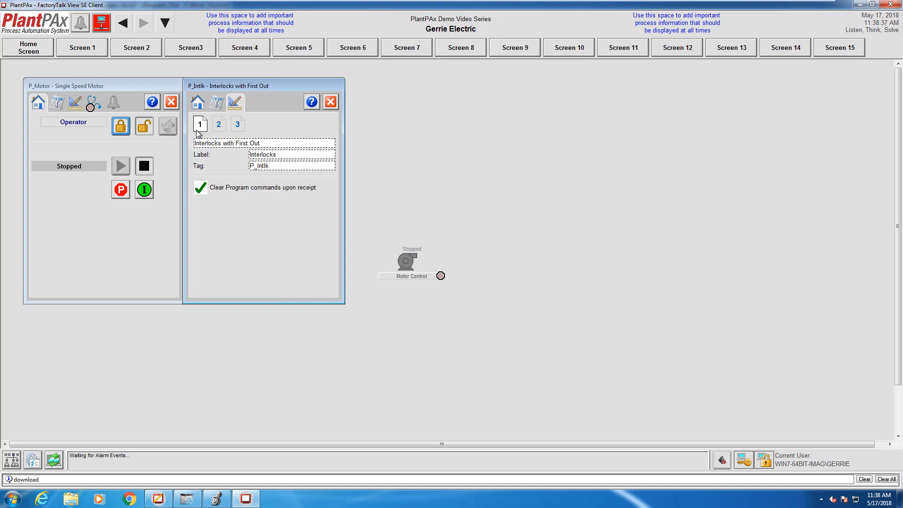
left_click(197, 101)
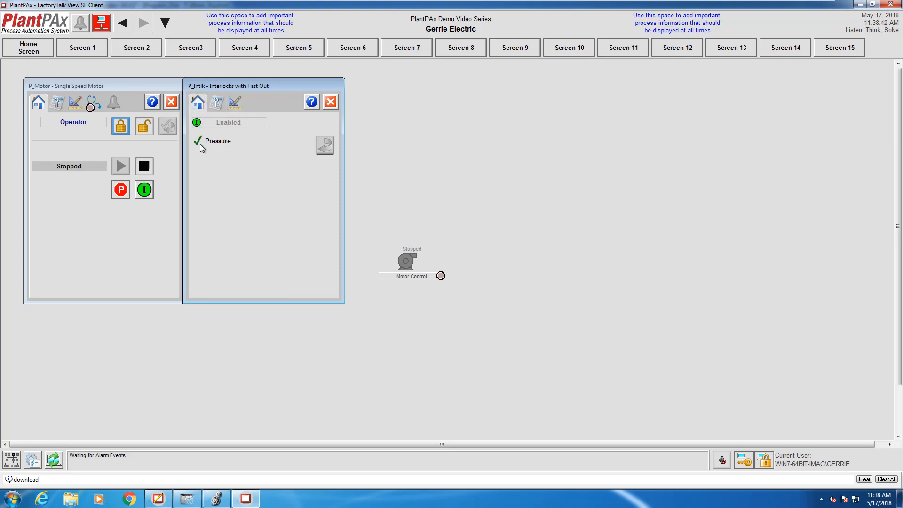
left_click(215, 101)
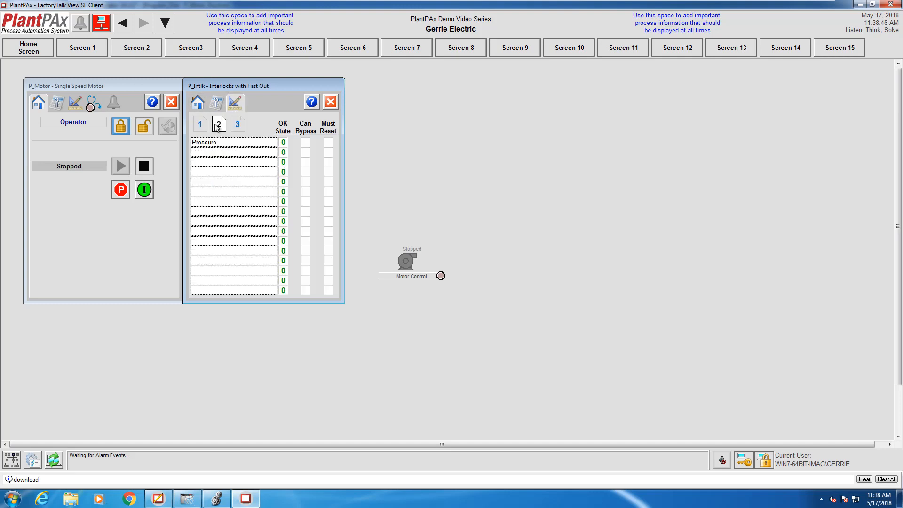
mouse_move(282, 142)
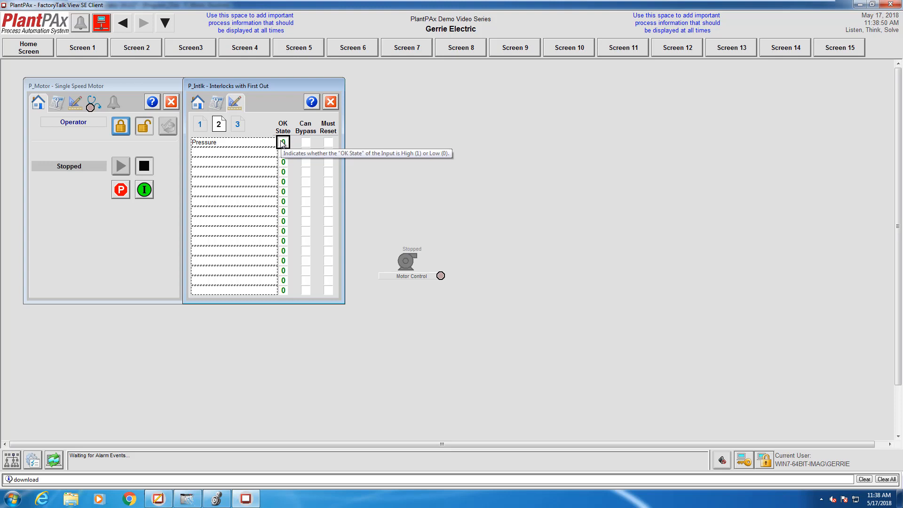
Toggle Pressure's OK State to 1 so the Operator view flags it as tripped.
left_click(283, 142)
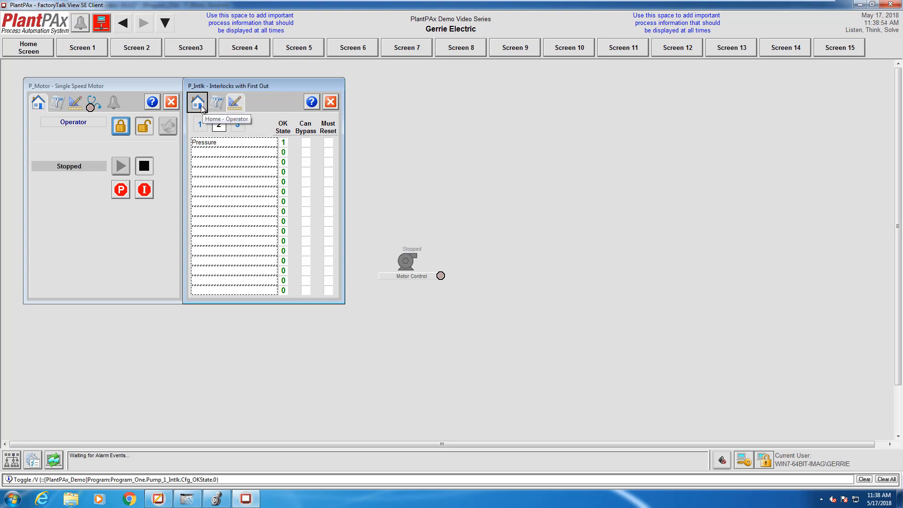
left_click(197, 102)
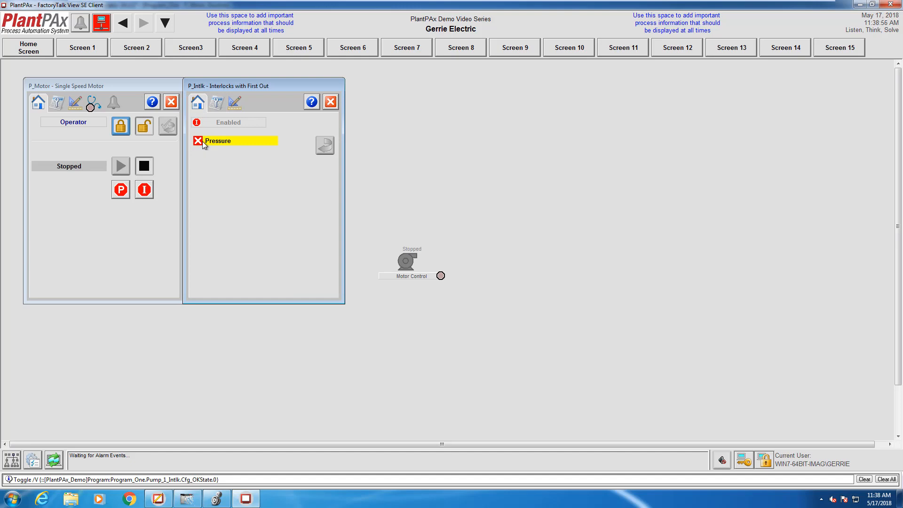
mouse_move(239, 365)
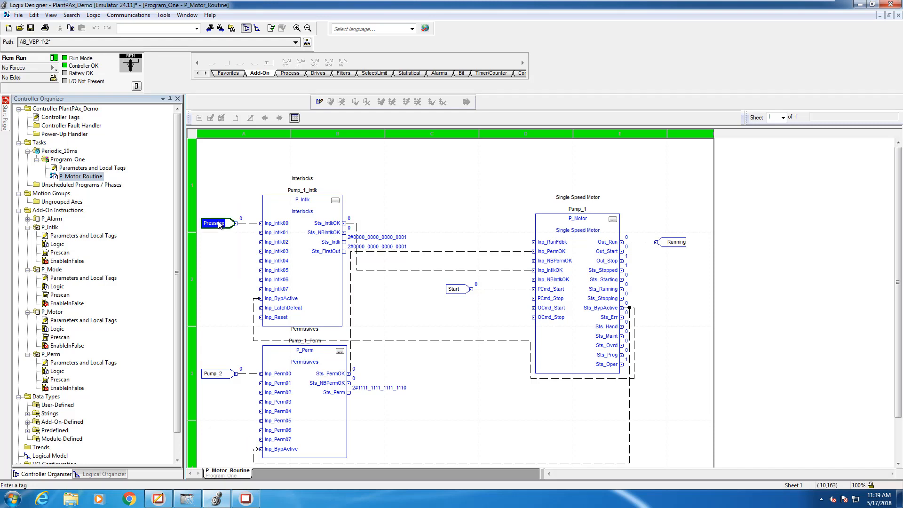
Toggle the Pressure input reference to 1 in the FBD routine and confirm it healthy on the faceplate.
right_click(214, 223)
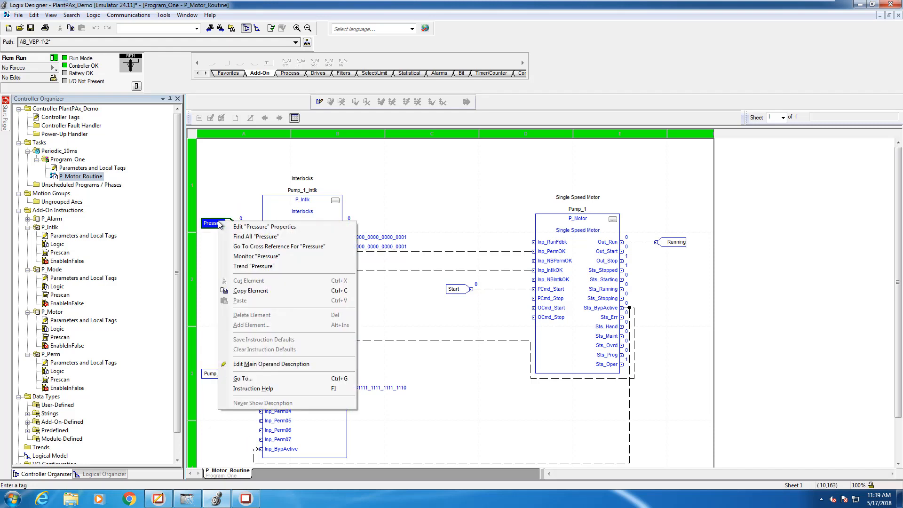
left_click(264, 226)
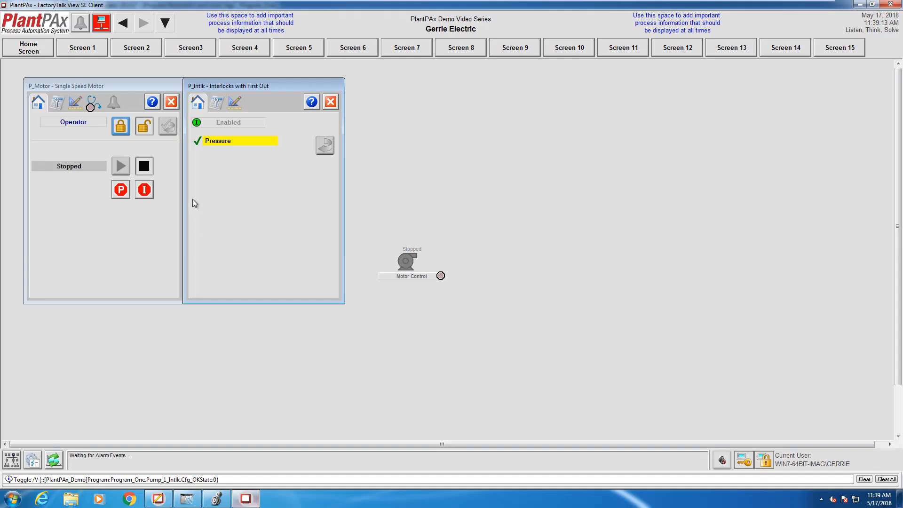
left_click(144, 189)
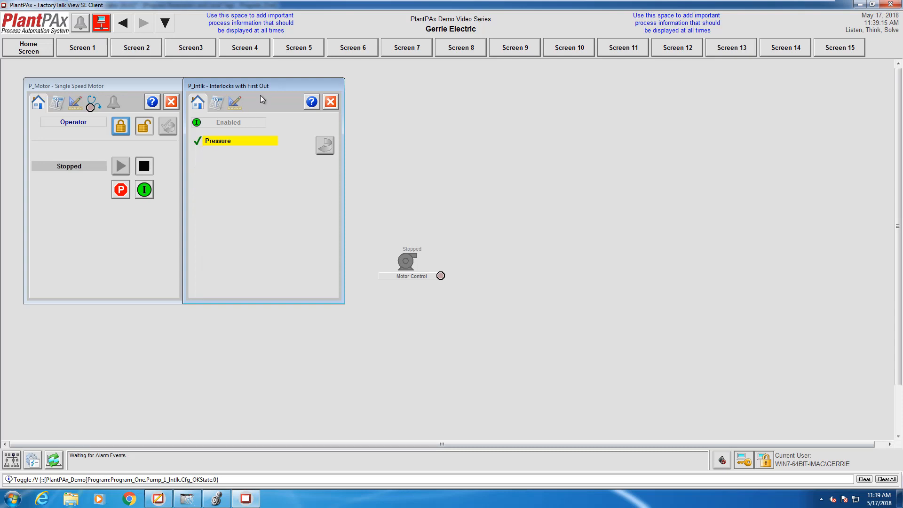
left_click(235, 102)
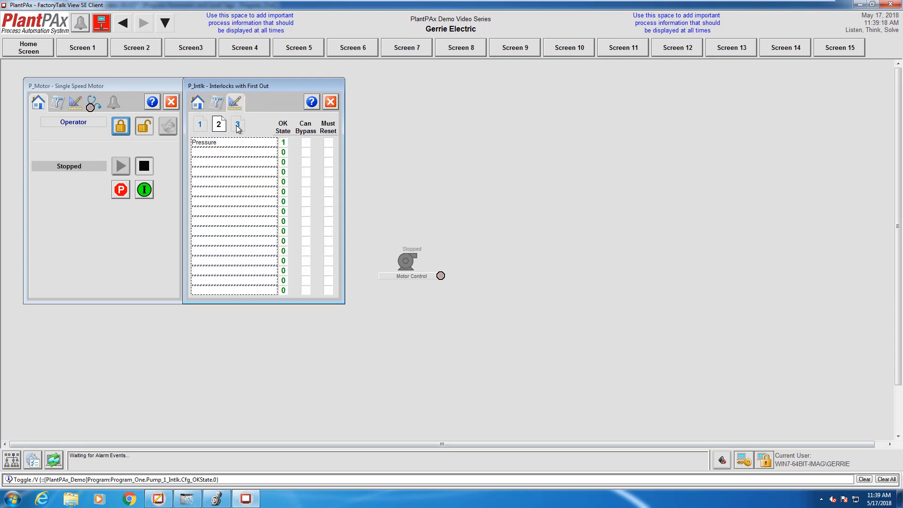
left_click(196, 102)
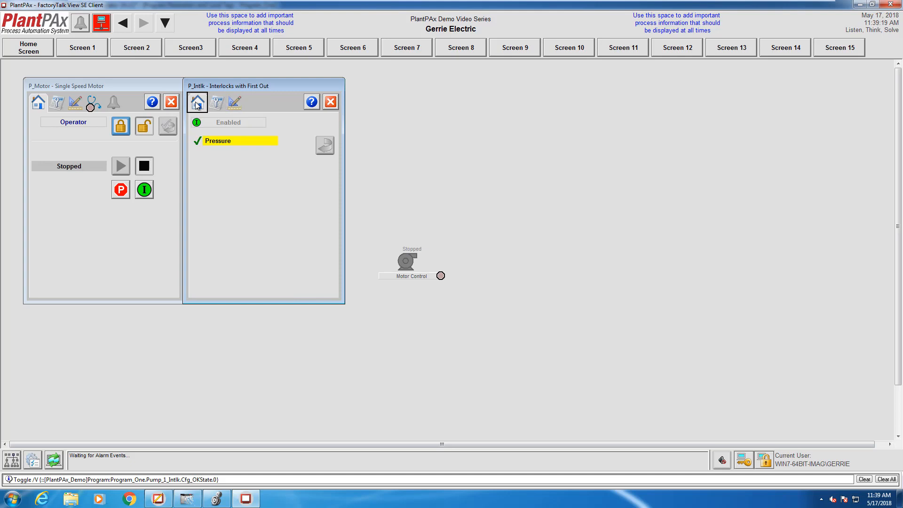
mouse_move(200, 125)
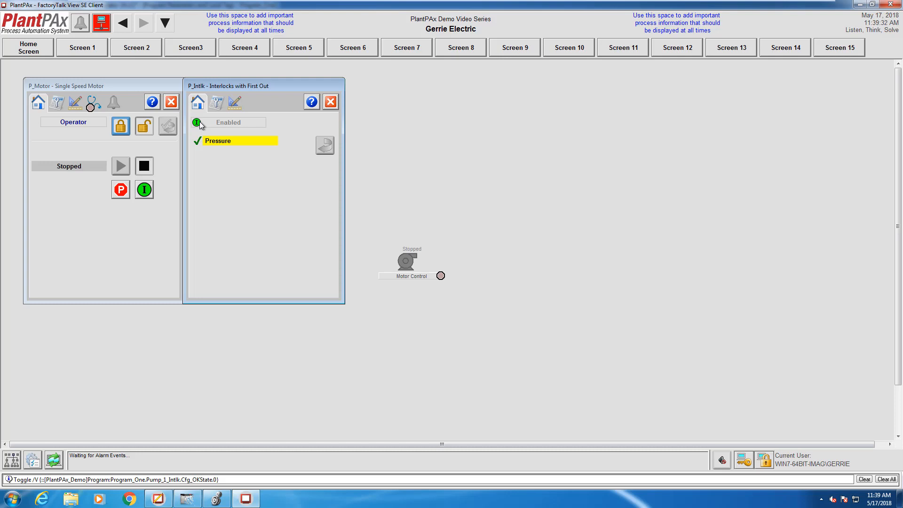
mouse_move(252, 99)
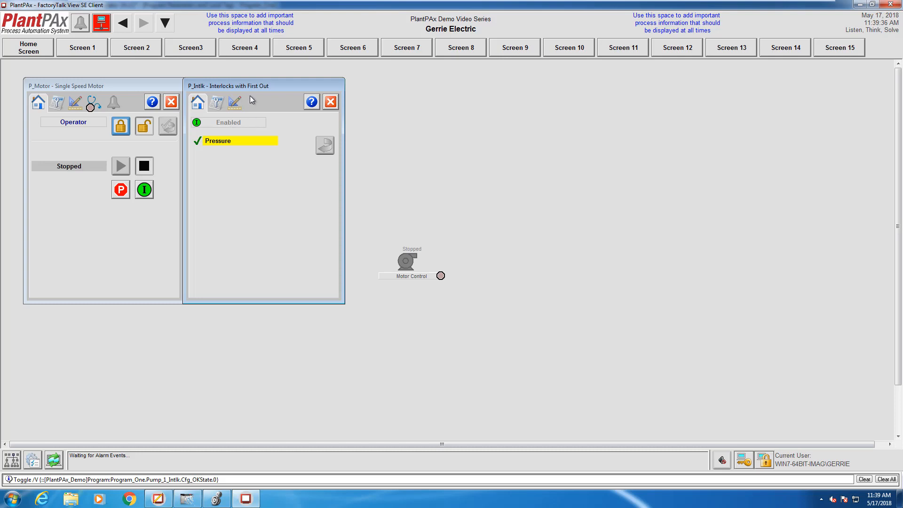
mouse_move(259, 94)
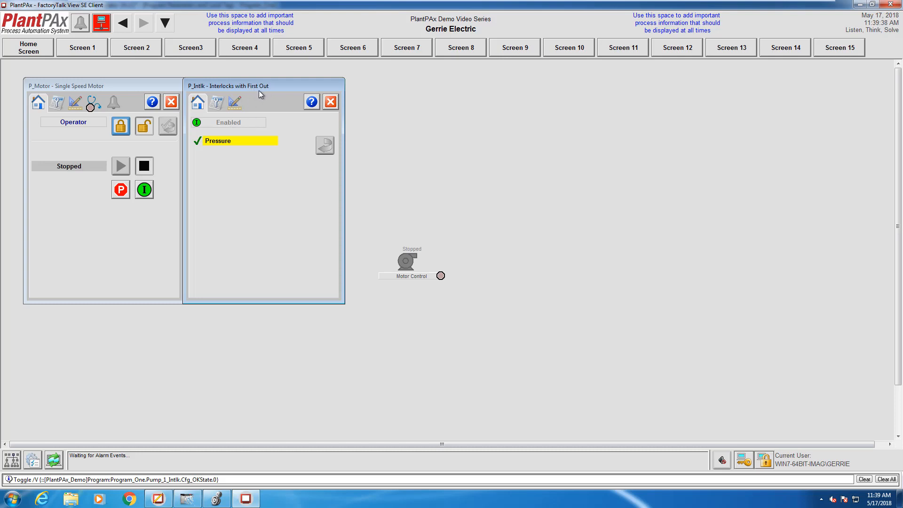
mouse_move(250, 94)
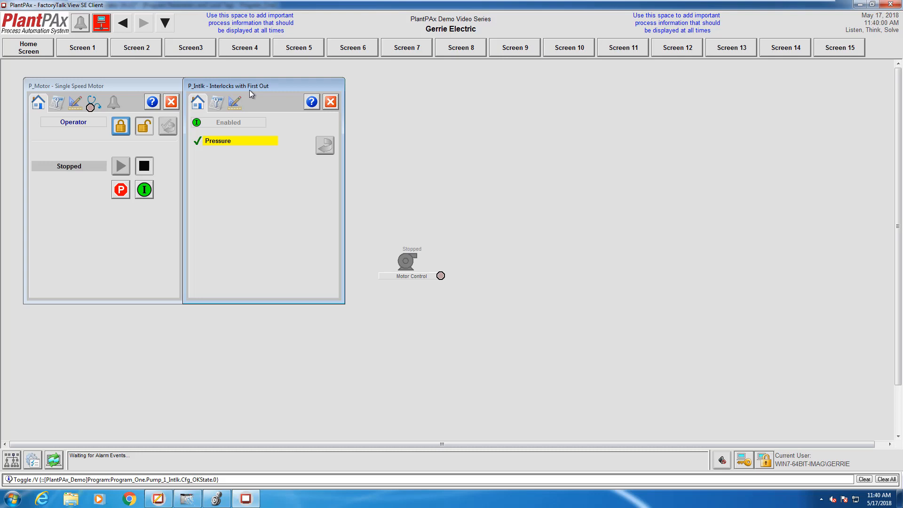
left_click(215, 498)
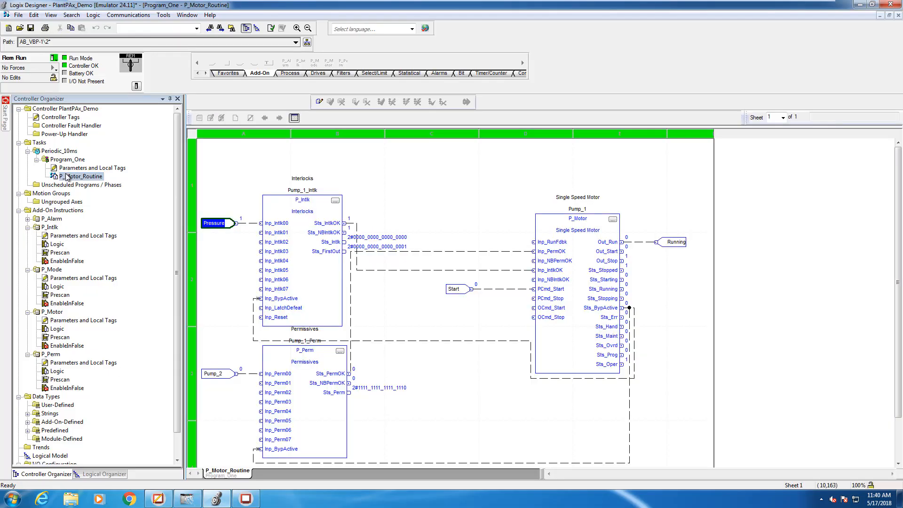
Add Level and Temp references on Inp_Intlk01 and Inp_Intlk02 and create the Level tag.
left_click(212, 62)
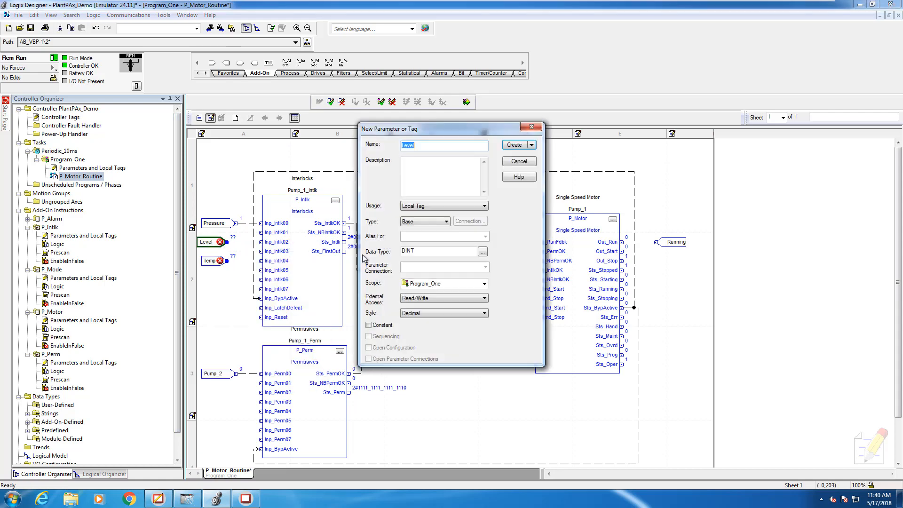
left_click(514, 145)
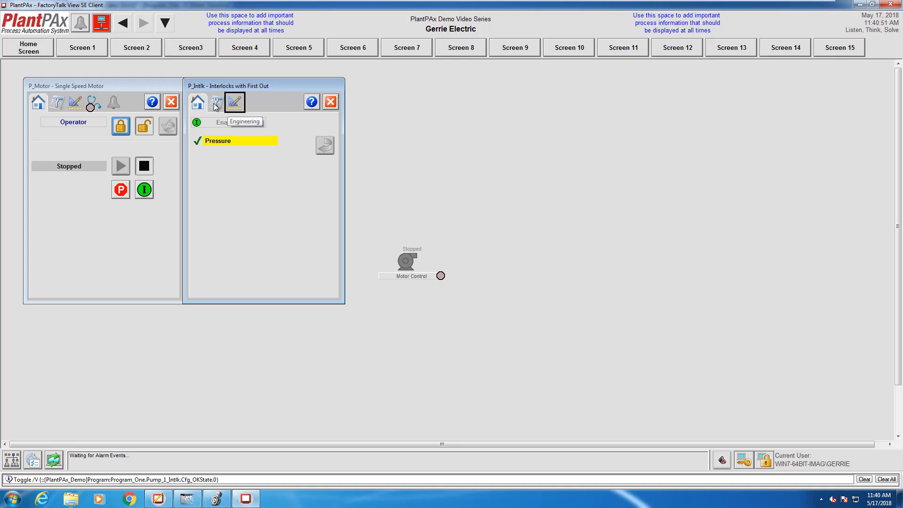
Enter 'Level' and 'Temp' as the second and third interlock descriptions.
left_click(235, 102)
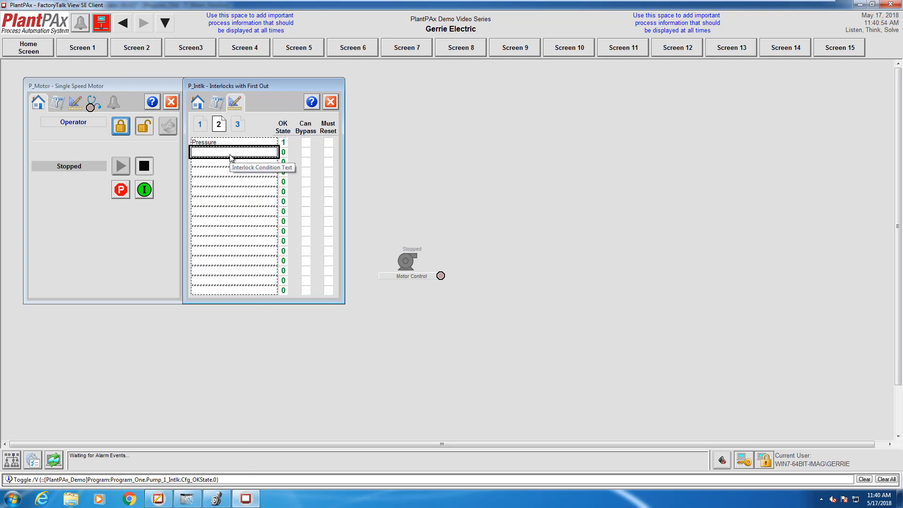
type("Level")
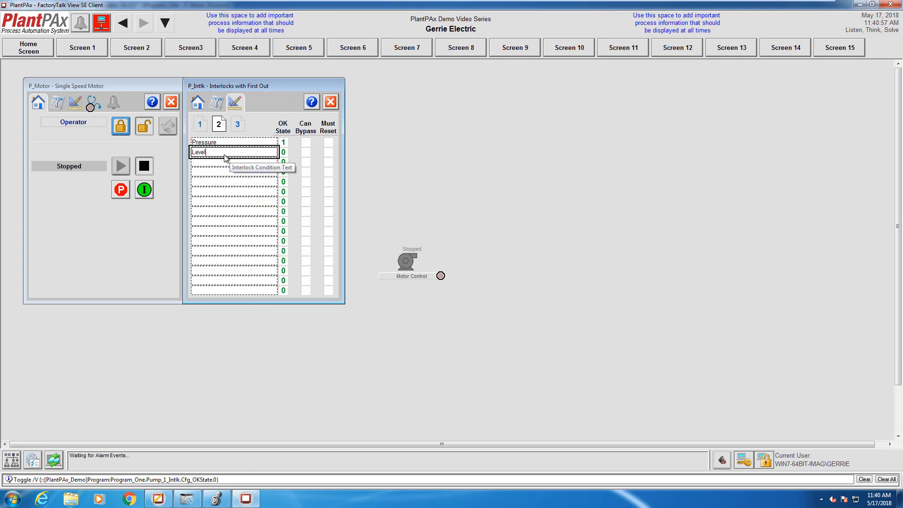
left_click(327, 152)
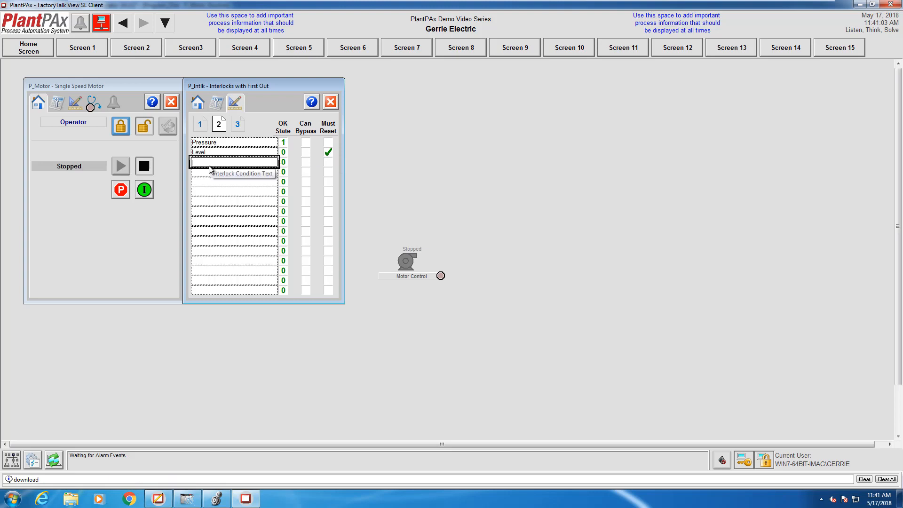
type("Temp")
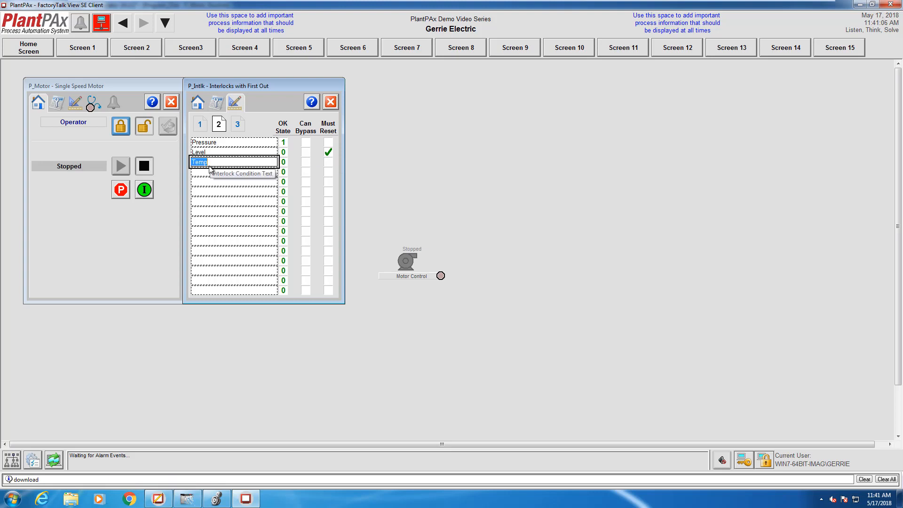
Make Temp bypassable and Level Must Reset, then show the interlock status on the Operator tab.
left_click(304, 162)
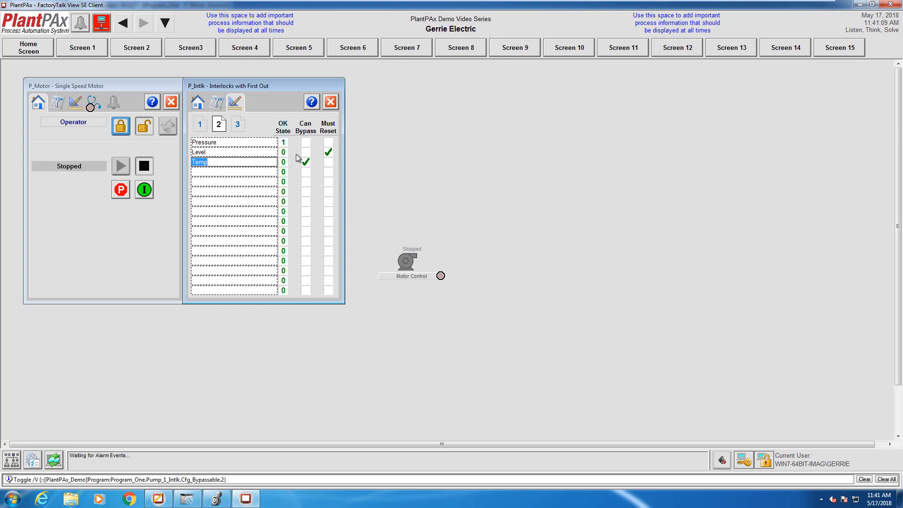
mouse_move(282, 153)
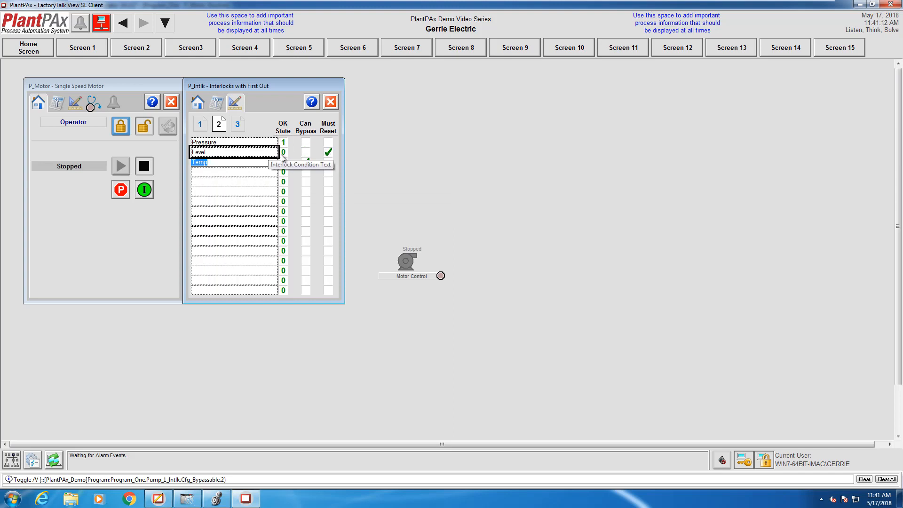
left_click(328, 152)
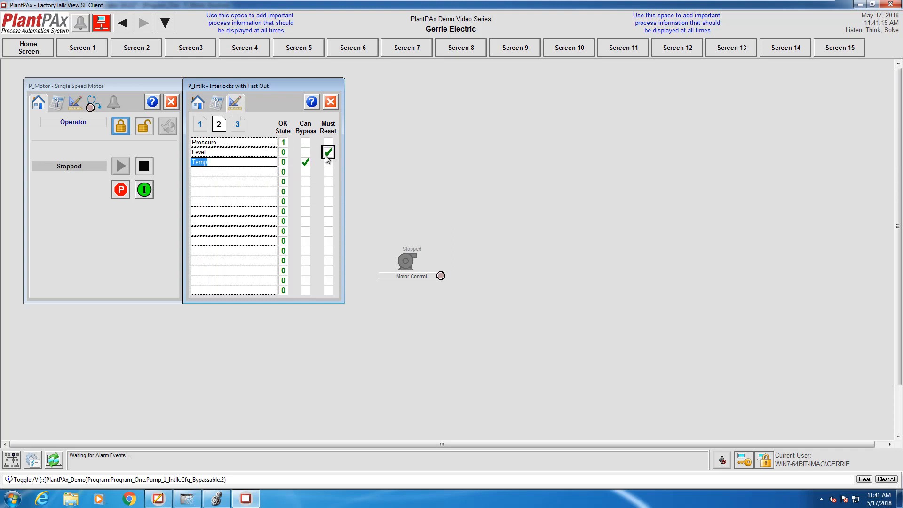
left_click(196, 101)
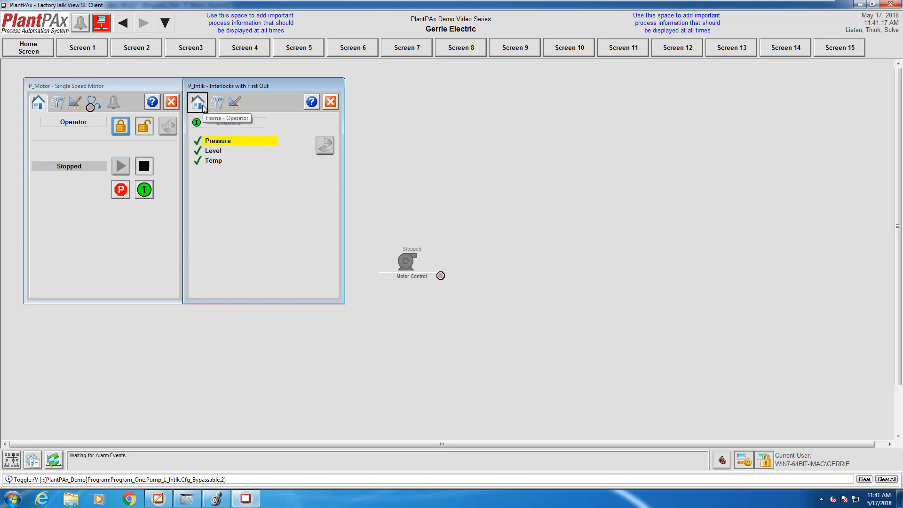
mouse_move(238, 206)
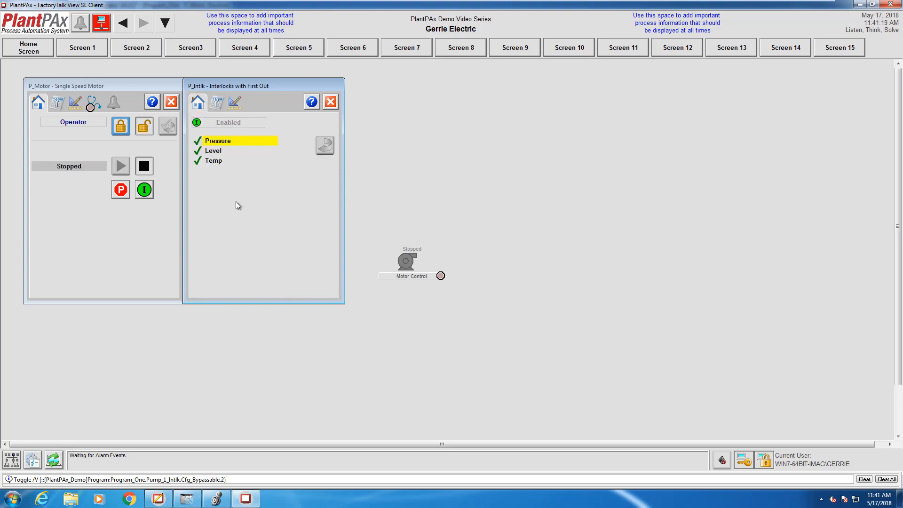
mouse_move(244, 147)
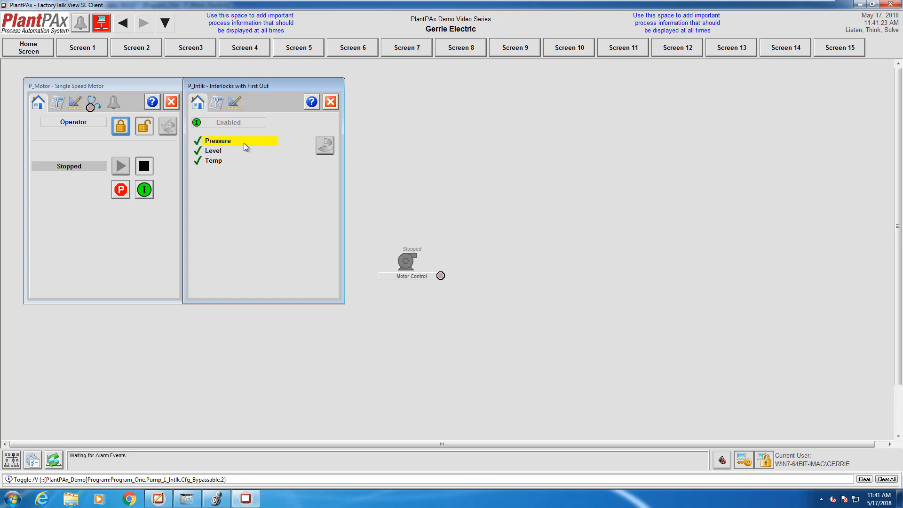
mouse_move(256, 324)
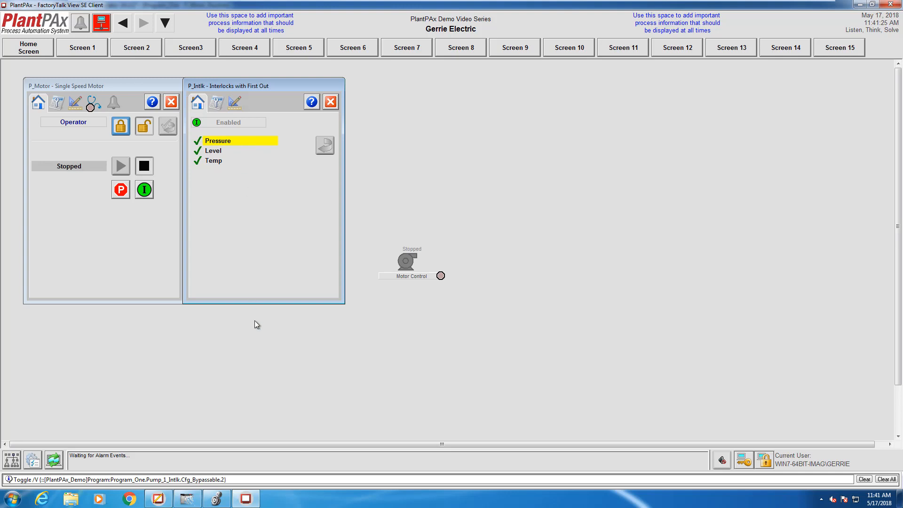
mouse_move(265, 216)
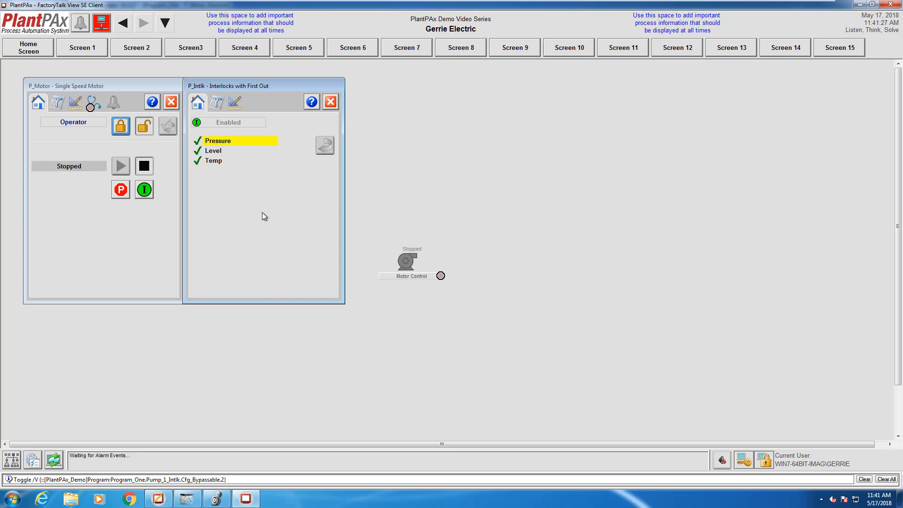
Switch to the Logix Designer P_Motor_Routine after reviewing Pressure, Level and Temp status.
left_click(216, 499)
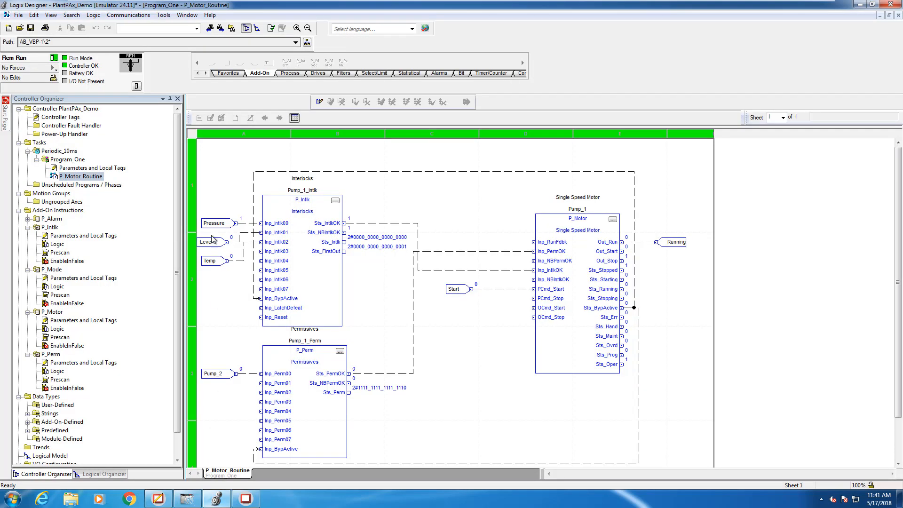
Monitor the Level and Temp tags, set both values to 1, and reopen P_Motor_Routine.
right_click(206, 242)
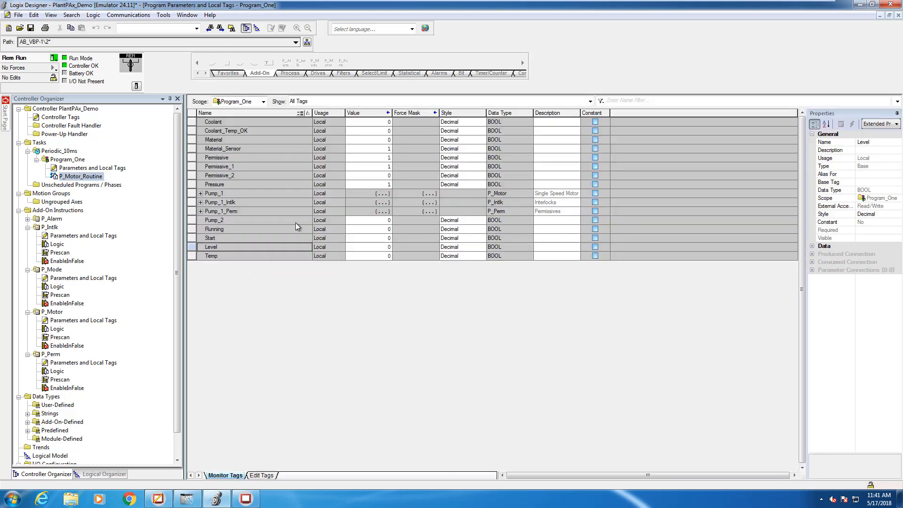
mouse_move(379, 267)
type("1")
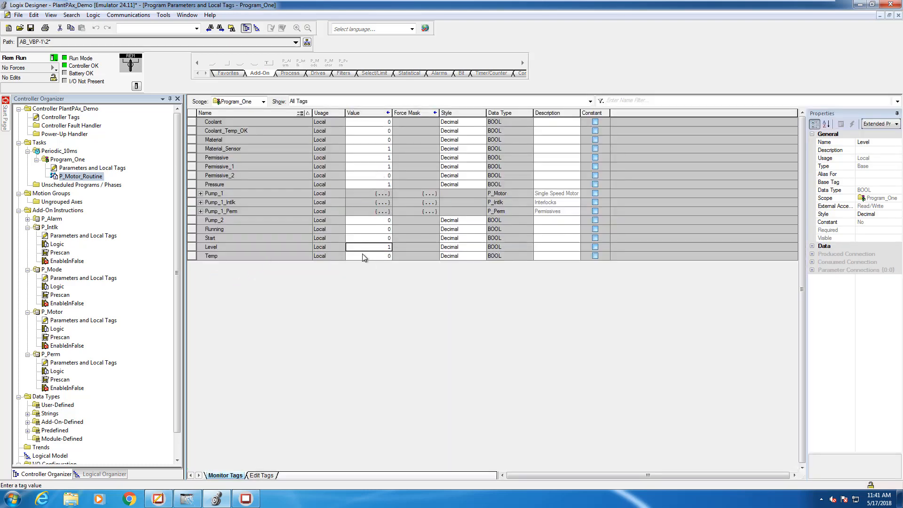
left_click(368, 256)
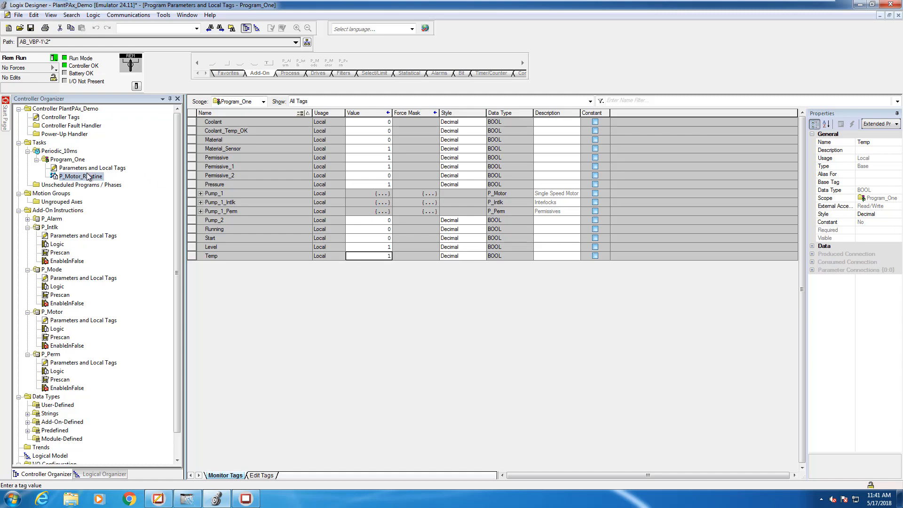
double_click(79, 176)
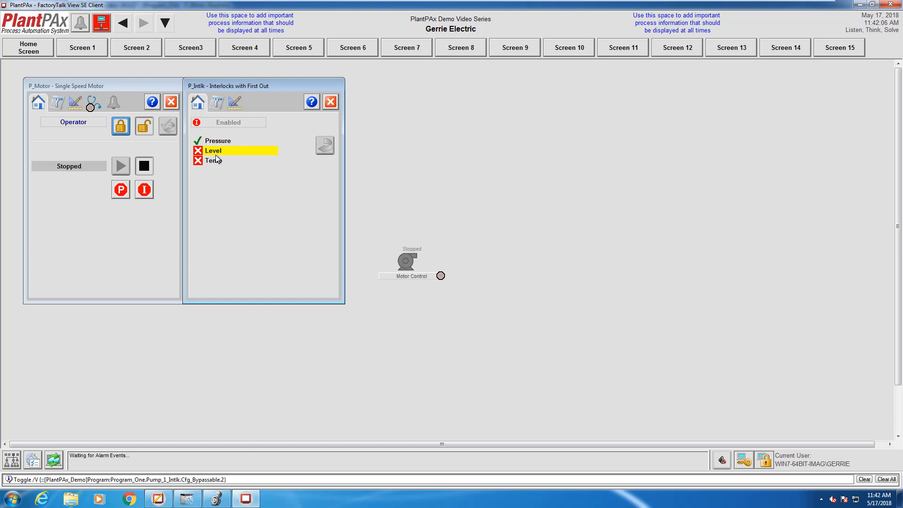
mouse_move(227, 188)
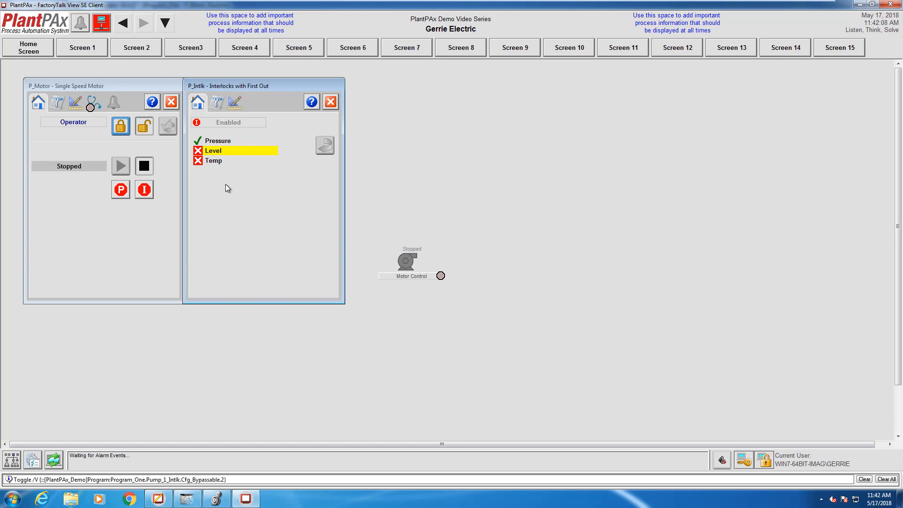
Reset the latched Level interlock, attempt Start Motor, and show the motor's interlock details with Temp still tripped.
left_click(324, 145)
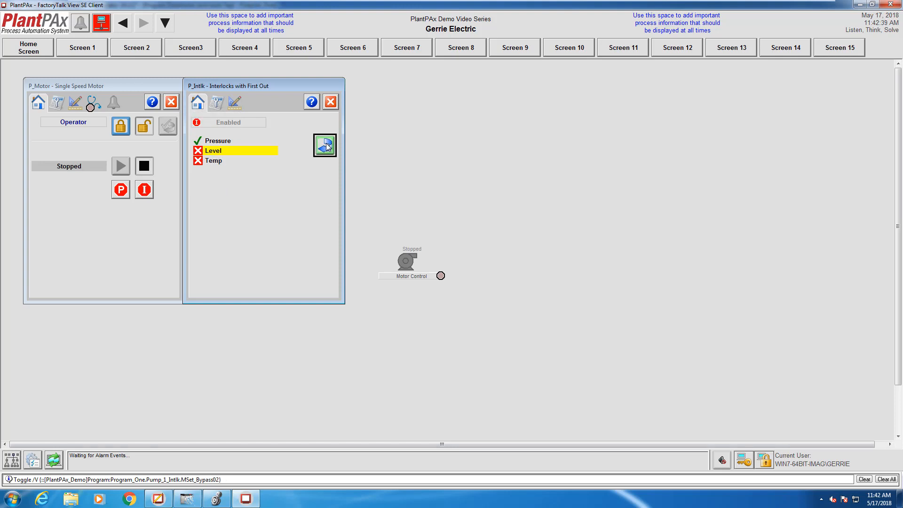
mouse_move(234, 102)
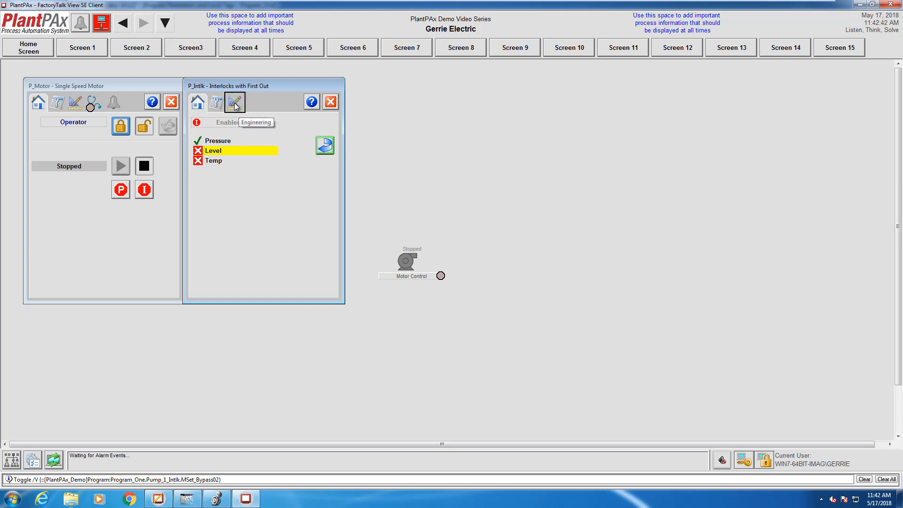
left_click(234, 102)
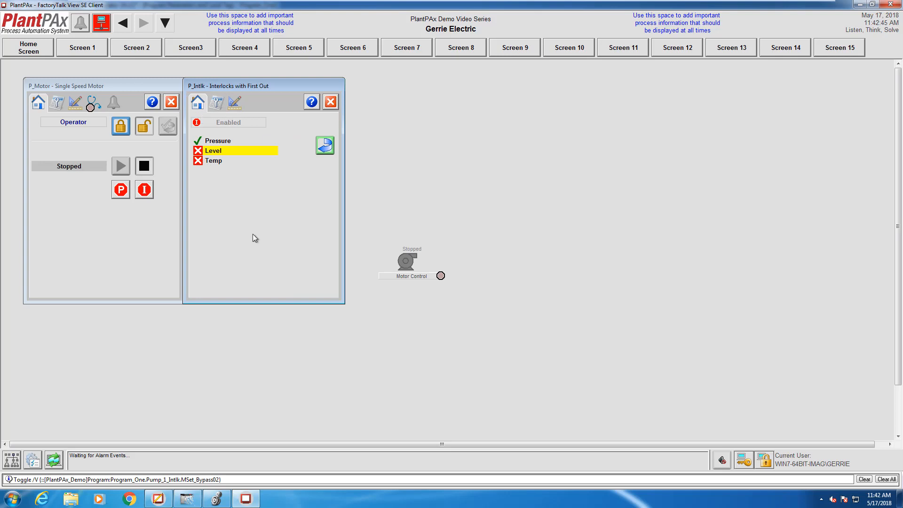
mouse_move(332, 158)
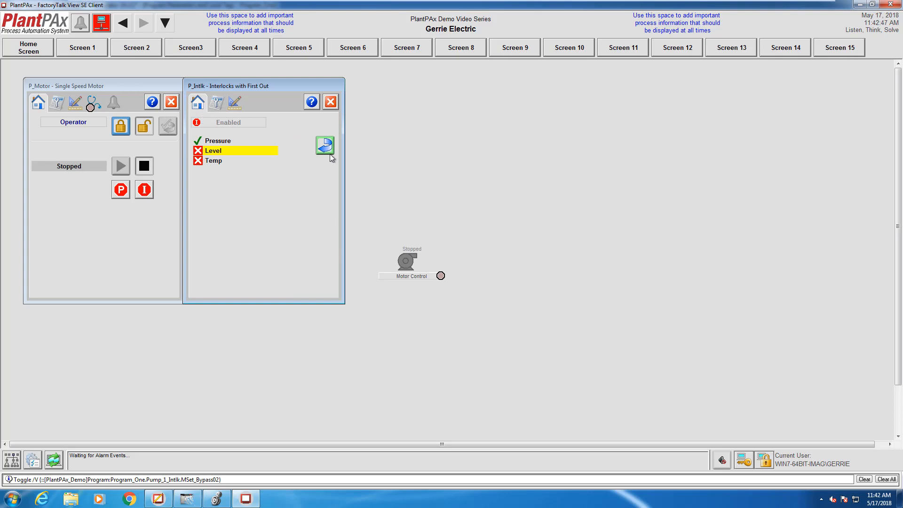
mouse_move(313, 140)
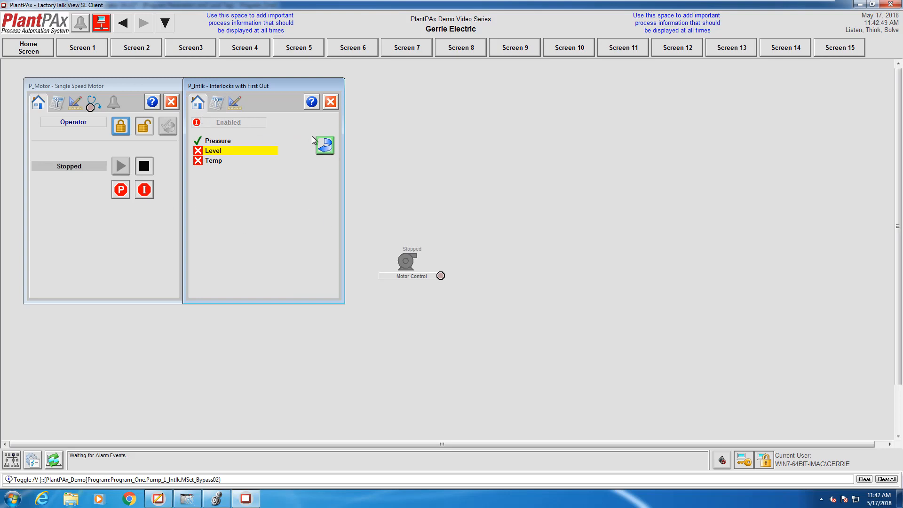
mouse_move(324, 145)
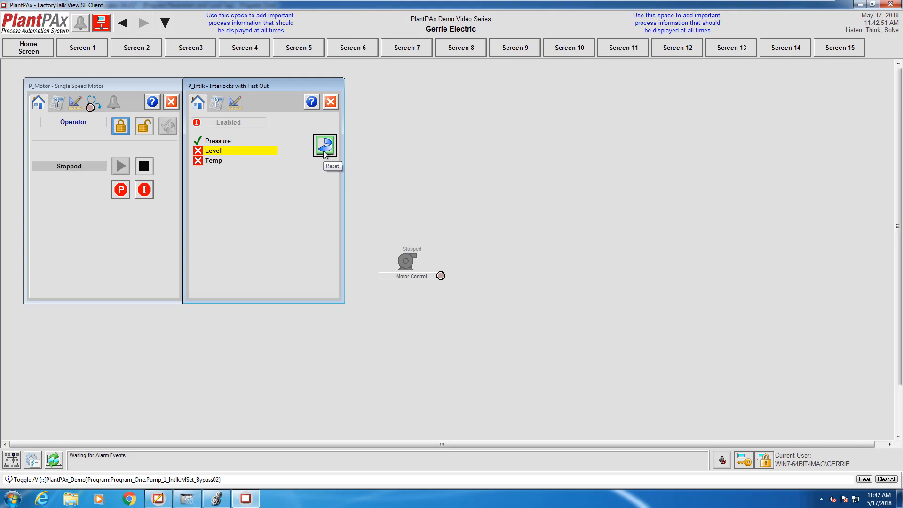
left_click(324, 145)
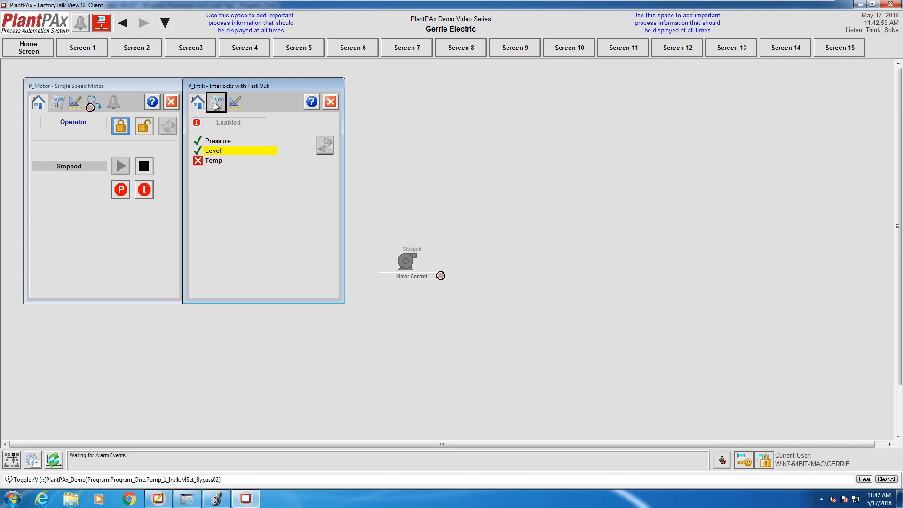
left_click(234, 102)
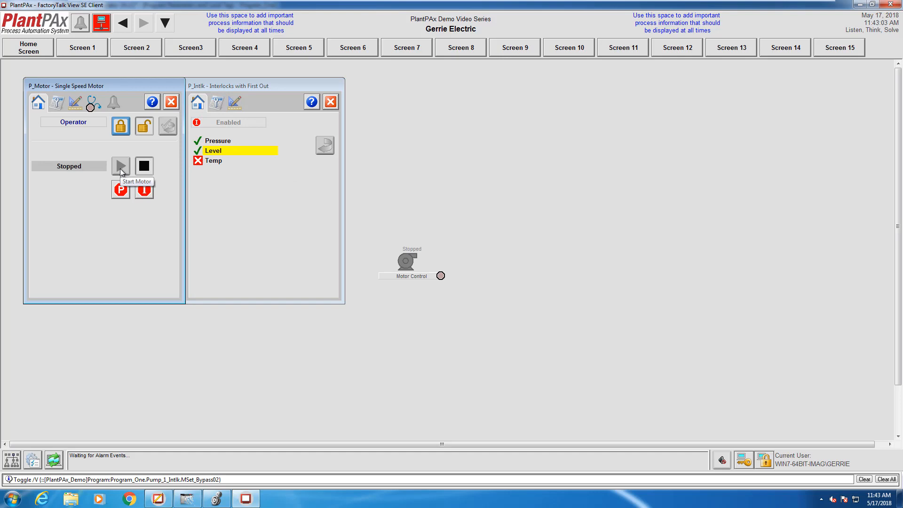
mouse_move(144, 189)
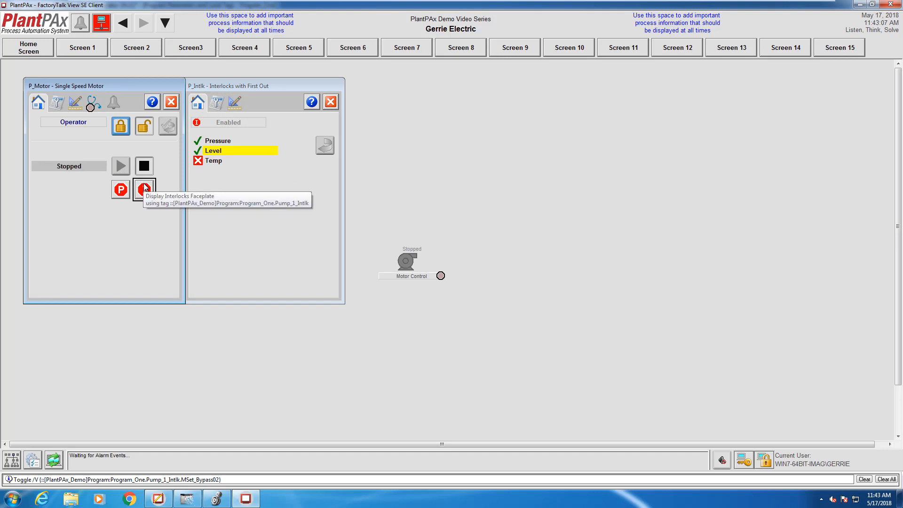
left_click(217, 101)
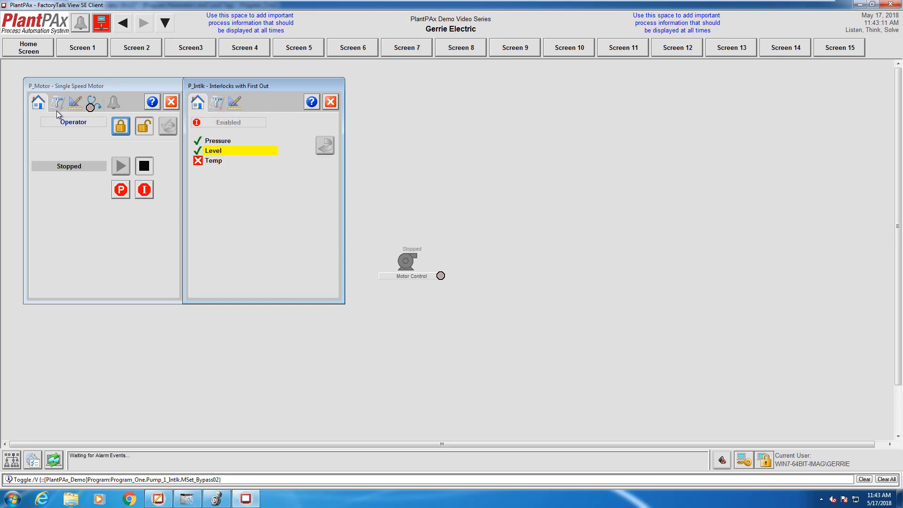
Request Maintenance mode on the P_Motor faceplate, then release it back to Operator control.
left_click(75, 102)
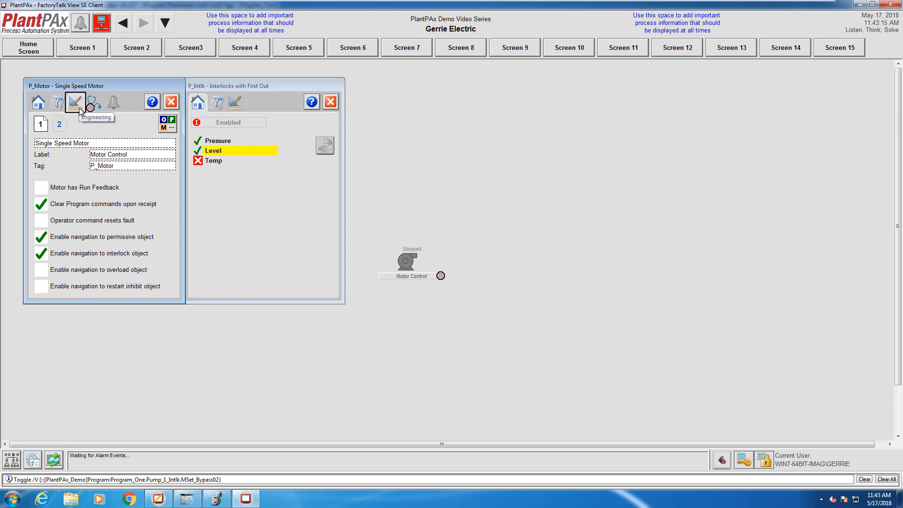
left_click(56, 102)
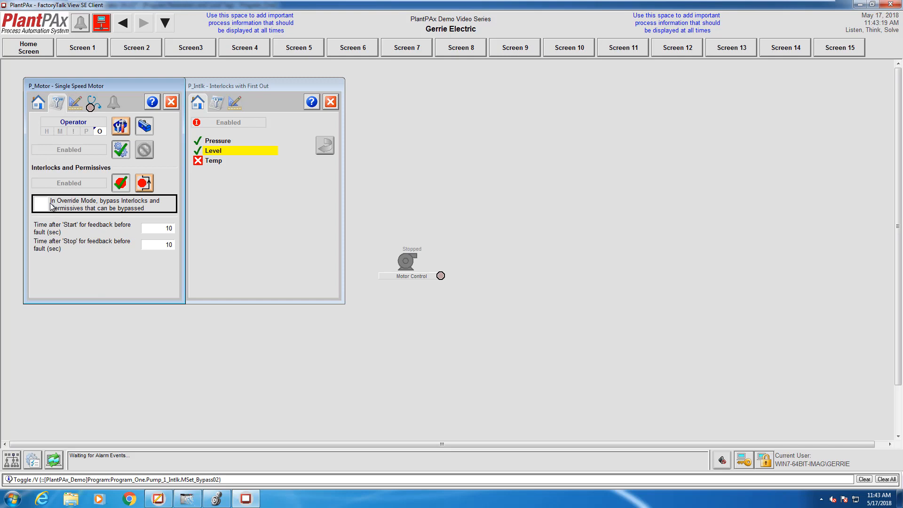
mouse_move(121, 125)
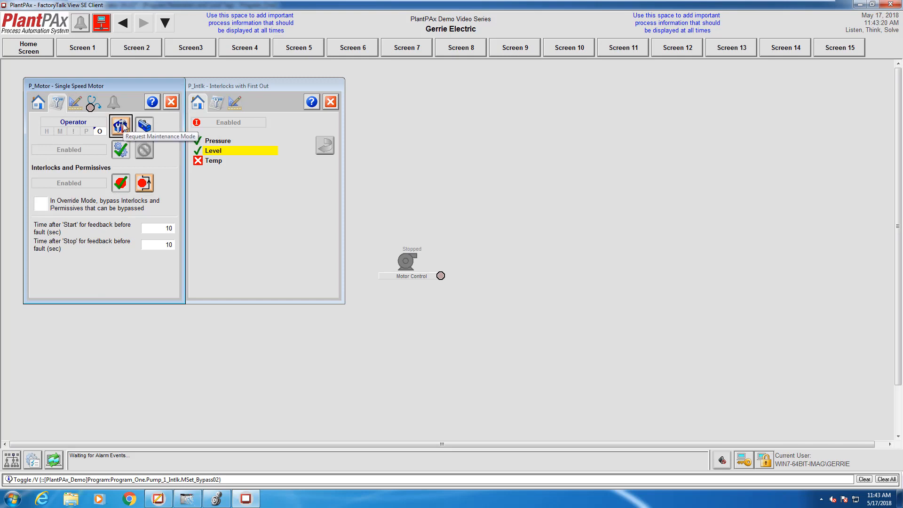
left_click(119, 125)
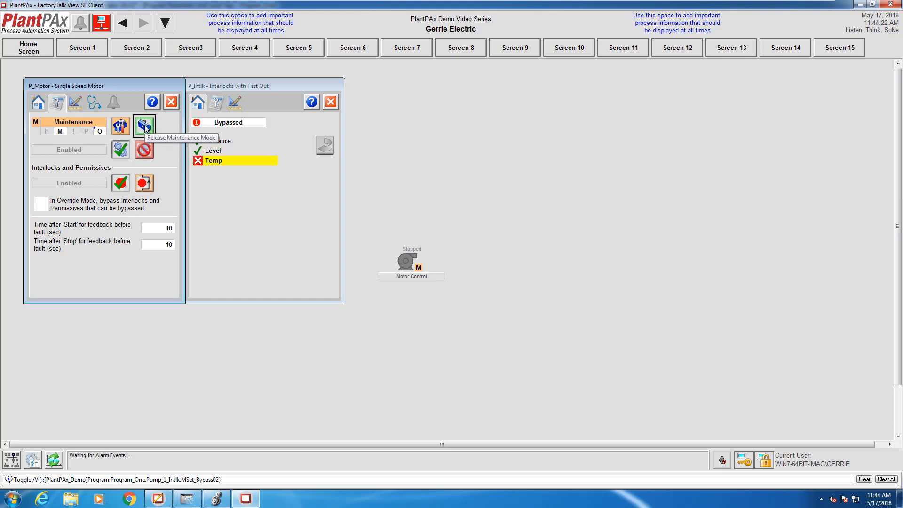
left_click(143, 125)
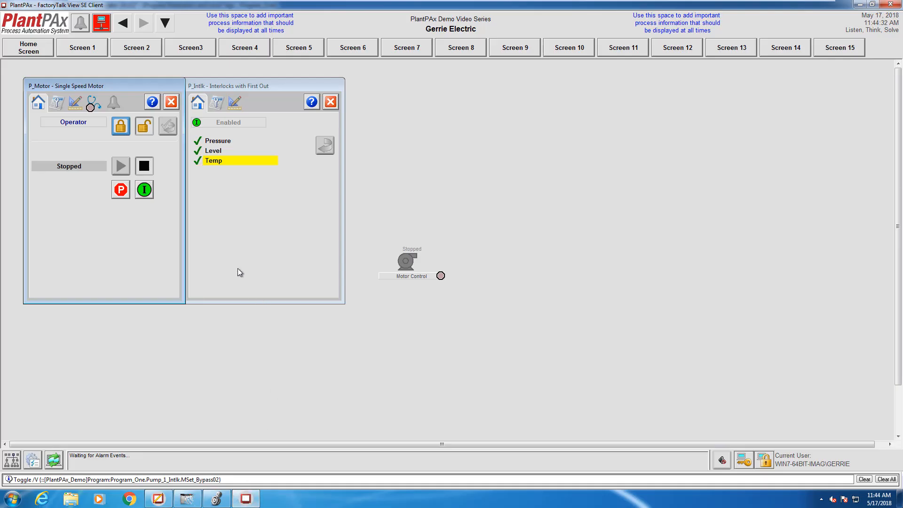
Reopen the Permissives and Interlocks faceplates and arrange them beside the motor faceplate.
left_click(144, 189)
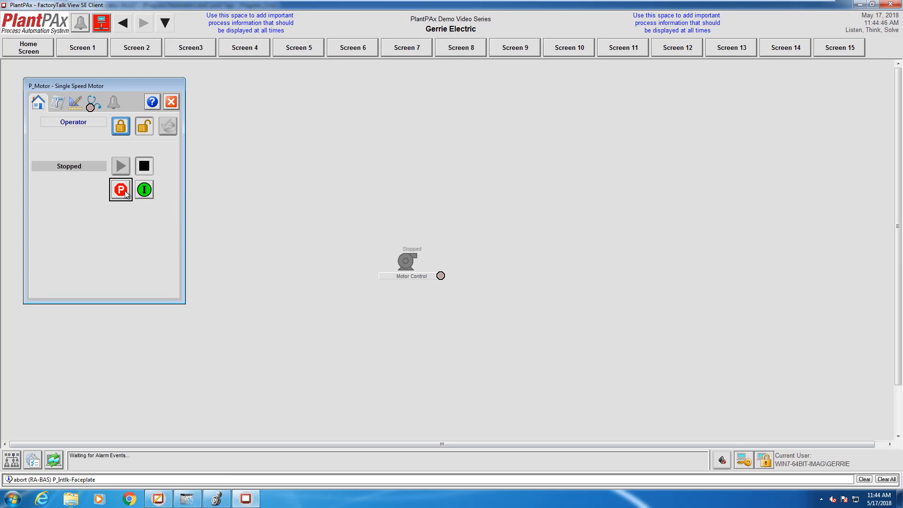
left_click(120, 189)
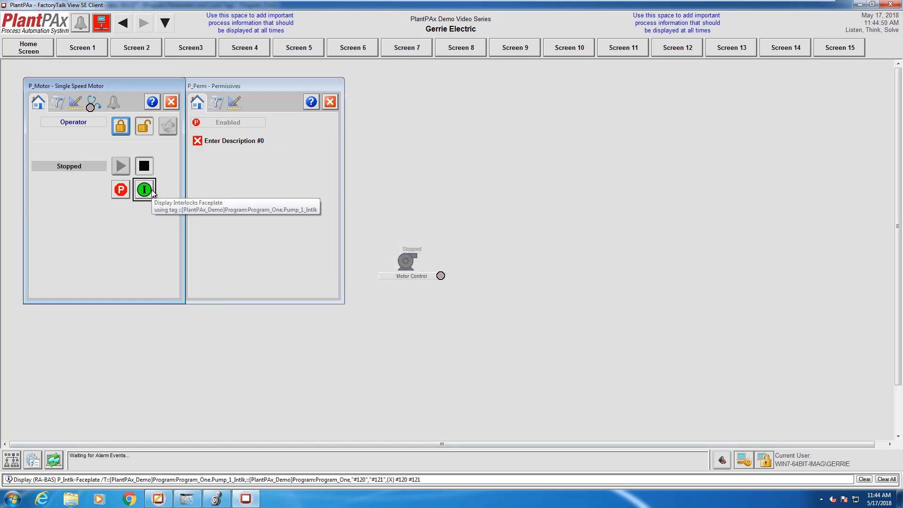
left_click(143, 190)
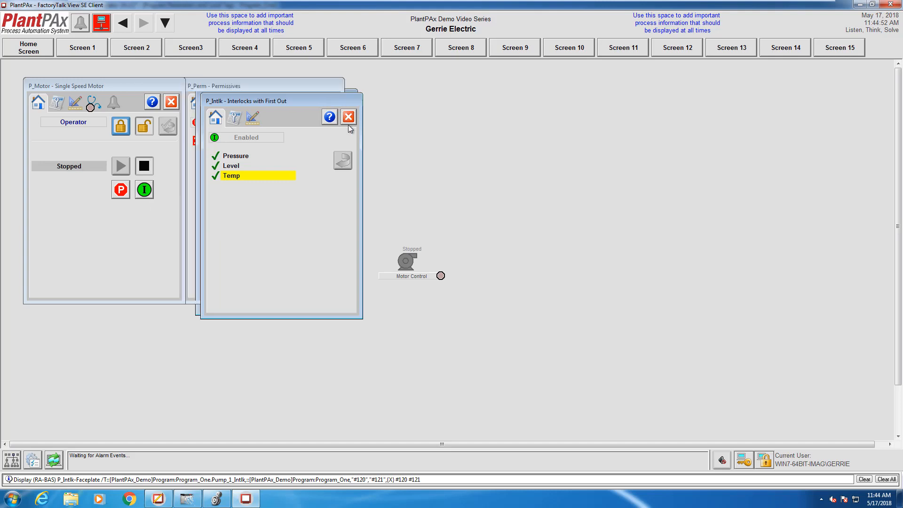
left_click_drag(245, 101, 391, 87)
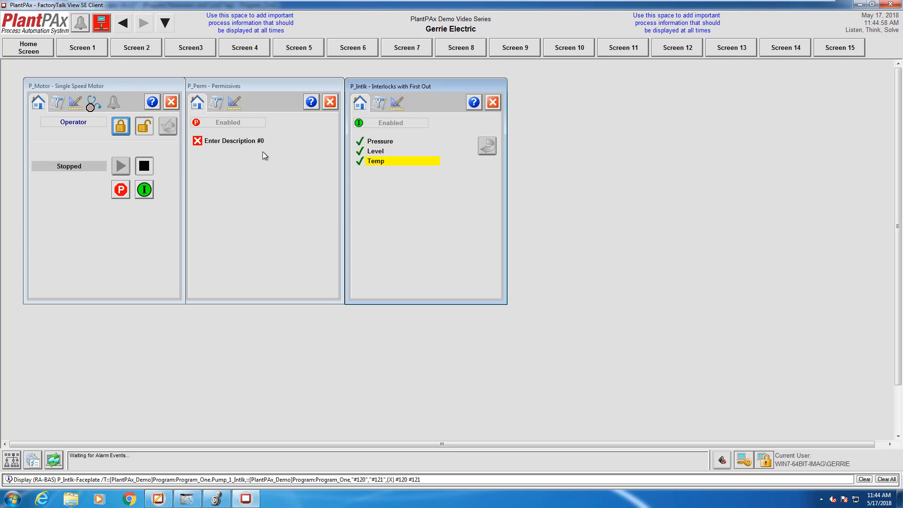
mouse_move(223, 117)
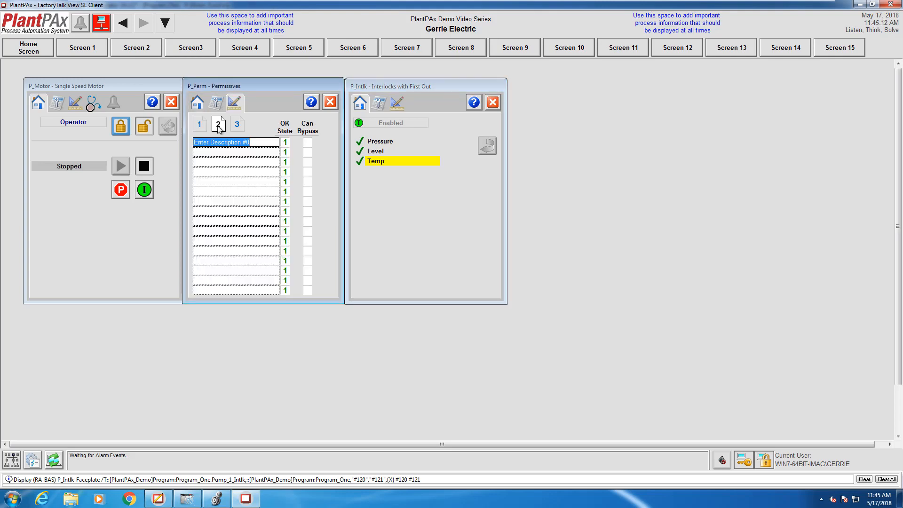
Label the first permissive Pump_2 and tick Can Bypass for it.
left_click(235, 143)
type("P")
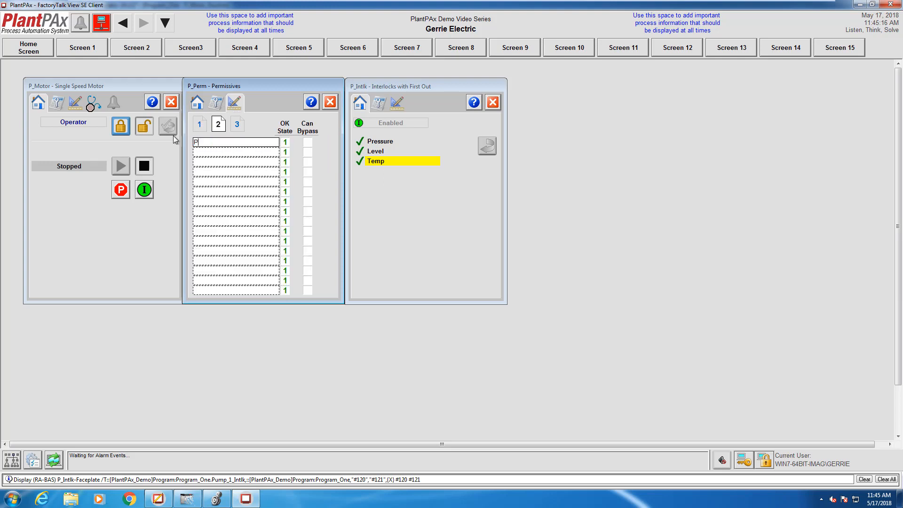
type("ump_2")
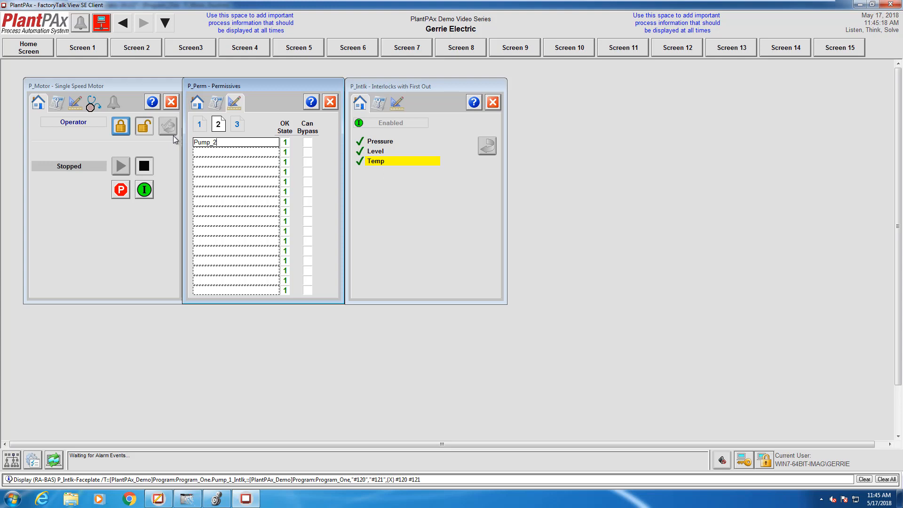
left_click(400, 123)
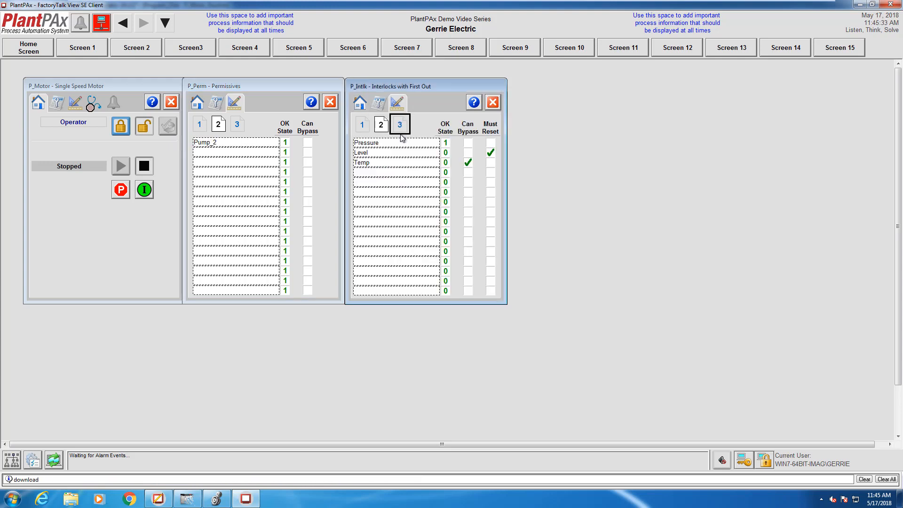
left_click(307, 142)
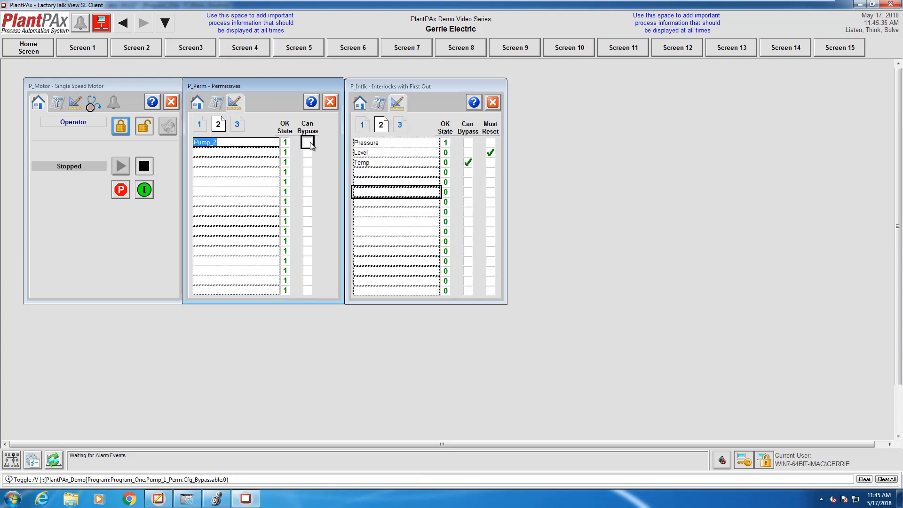
left_click(307, 142)
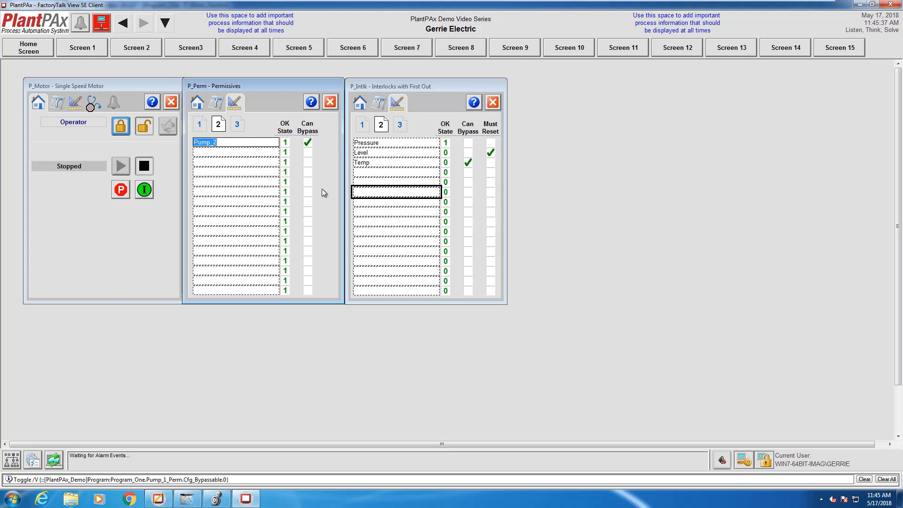
mouse_move(264, 125)
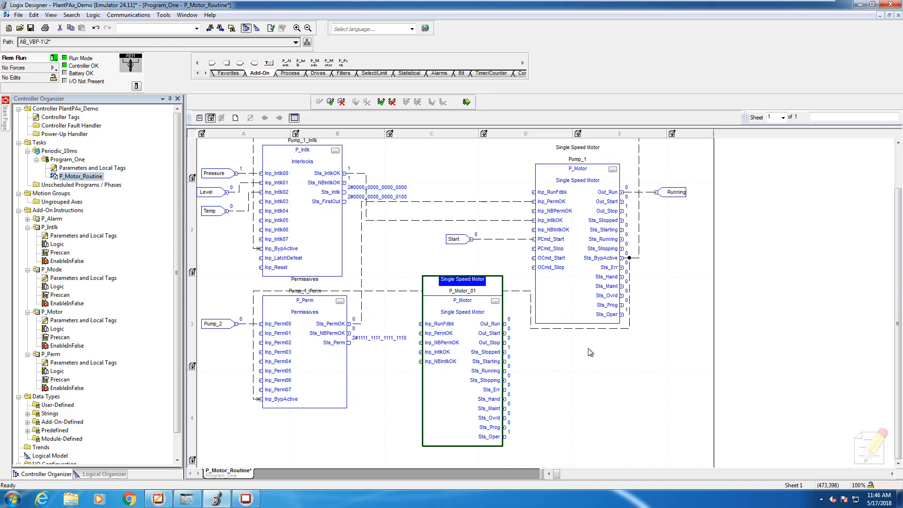
Rename the second P_Motor block's tag to Motor_2 and create the new tag.
double_click(462, 280)
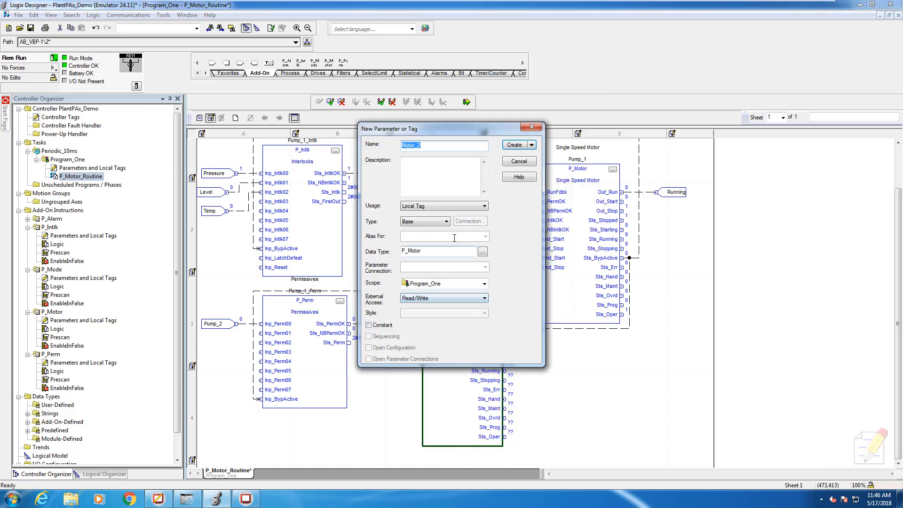
left_click(513, 145)
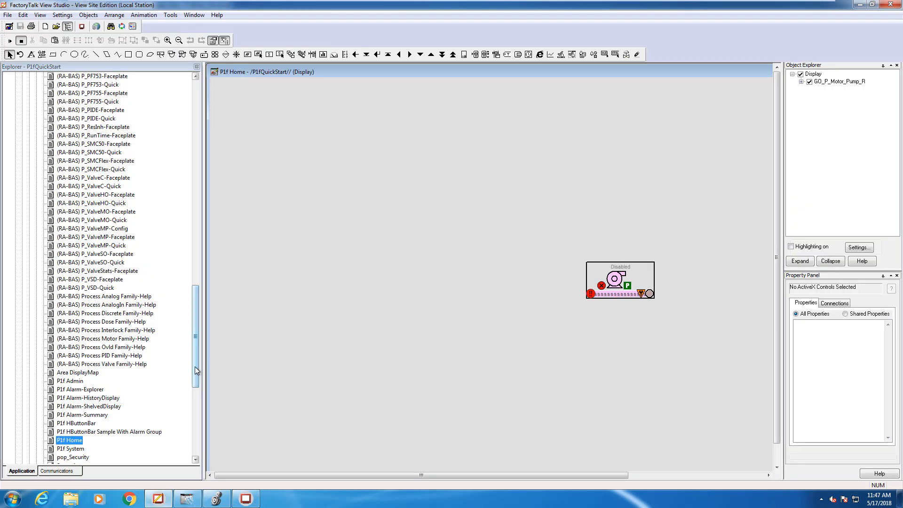
Set the inline P_Motor global object's parameter values to the Motor_2 controller tag.
scroll("up", 3)
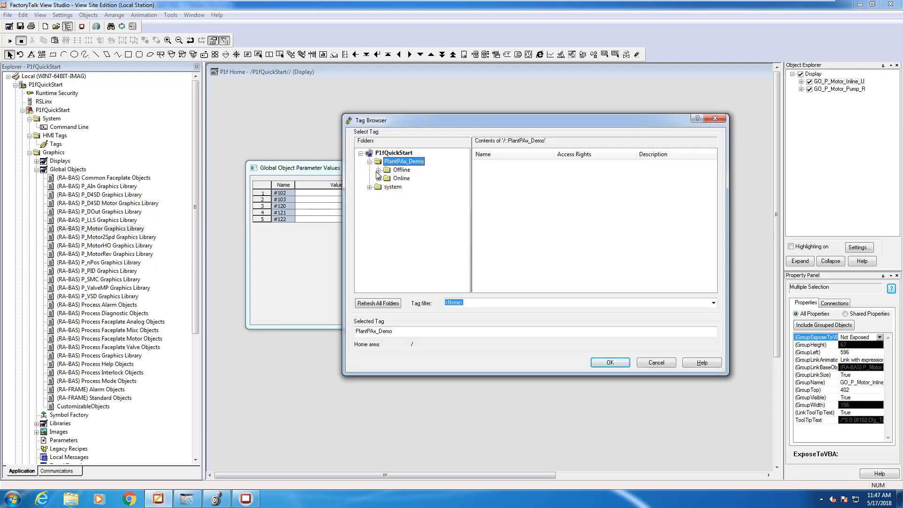
left_click(378, 177)
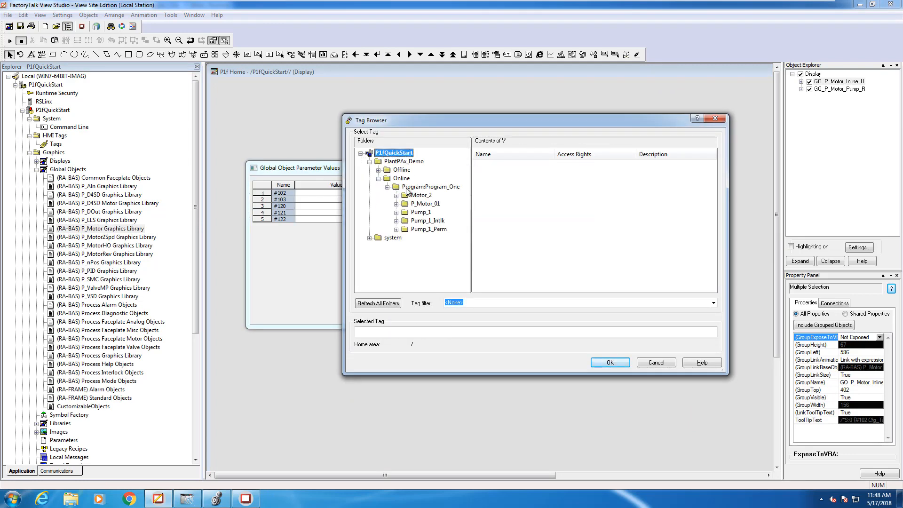
right_click(518, 282)
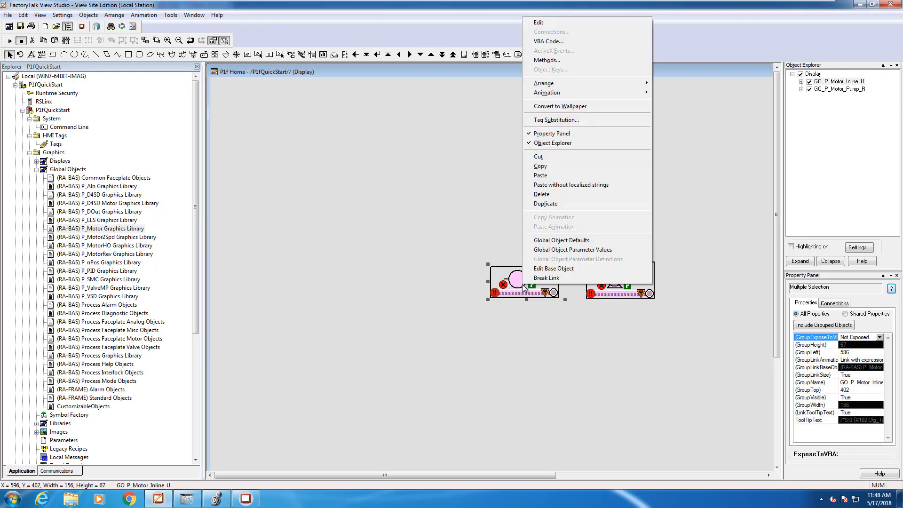
left_click(573, 249)
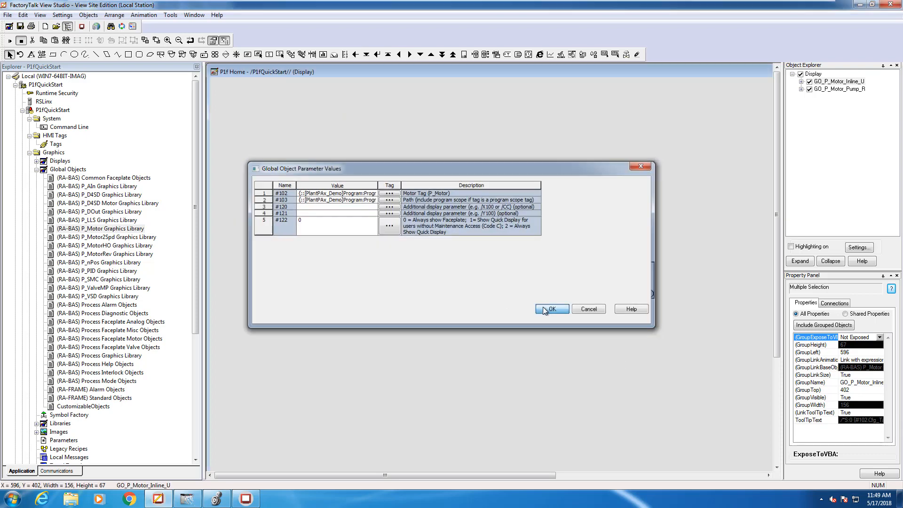
left_click(550, 309)
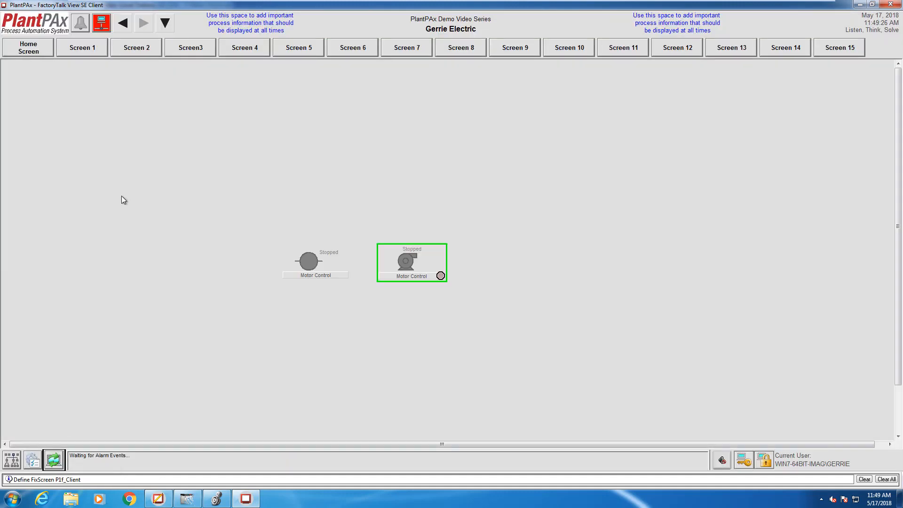
mouse_move(326, 266)
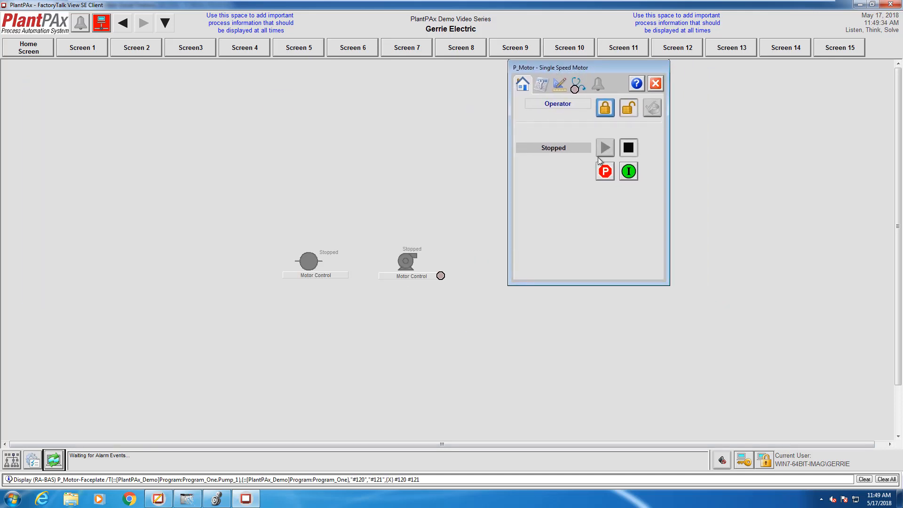
mouse_move(605, 171)
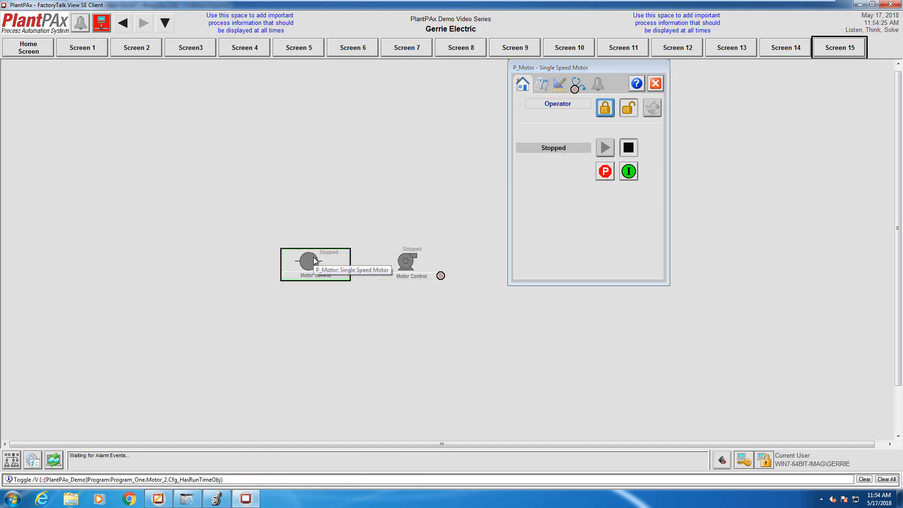
Start the inline Motor_2 from its faceplate, then start the pump motor.
left_click(308, 262)
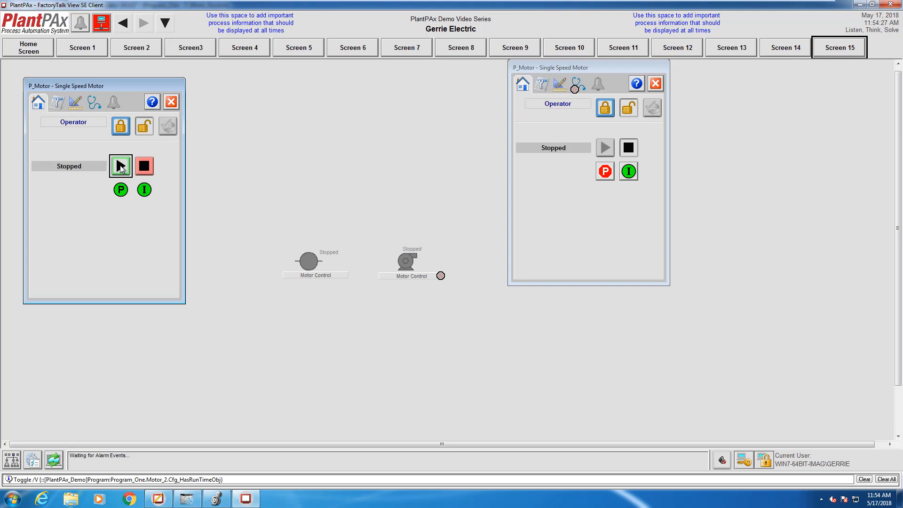
left_click(120, 166)
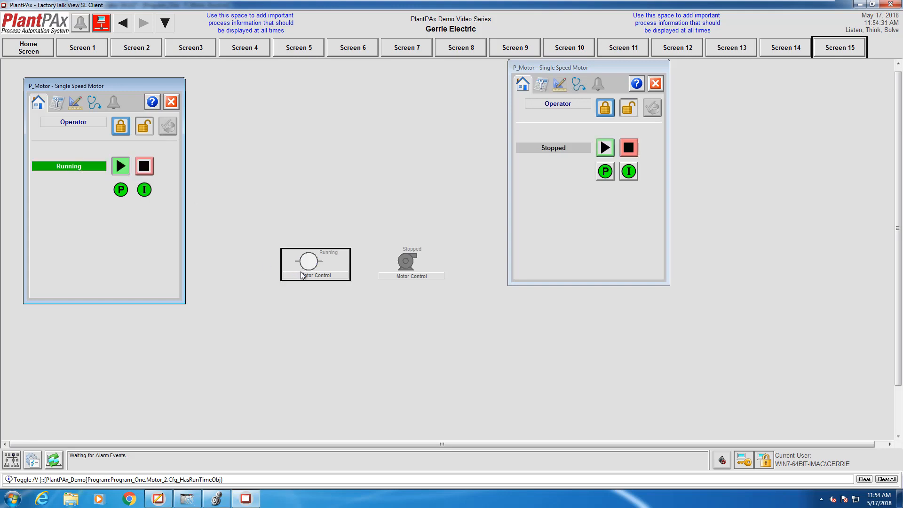
mouse_move(629, 171)
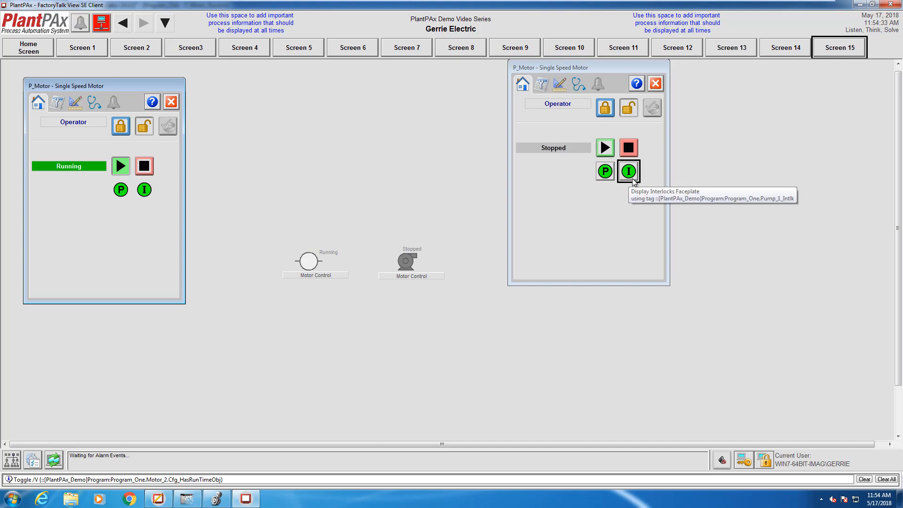
mouse_move(605, 148)
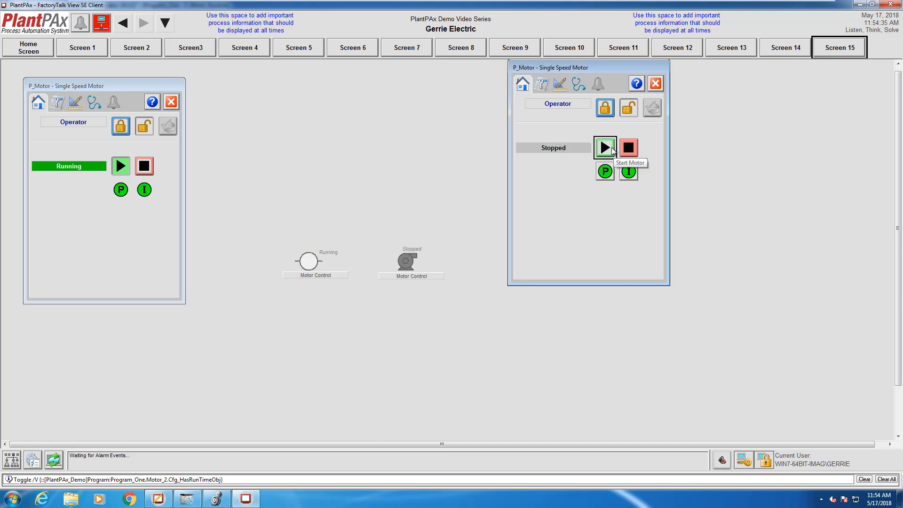
left_click(605, 148)
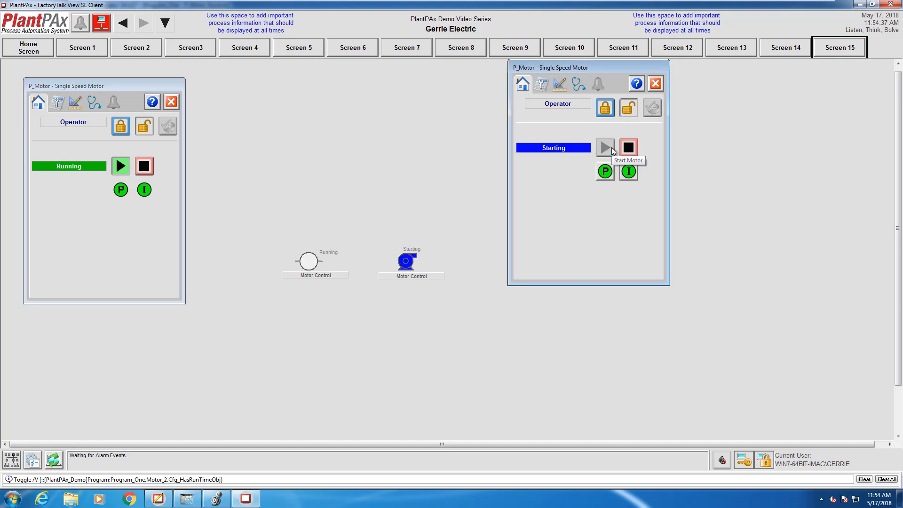
left_click(604, 147)
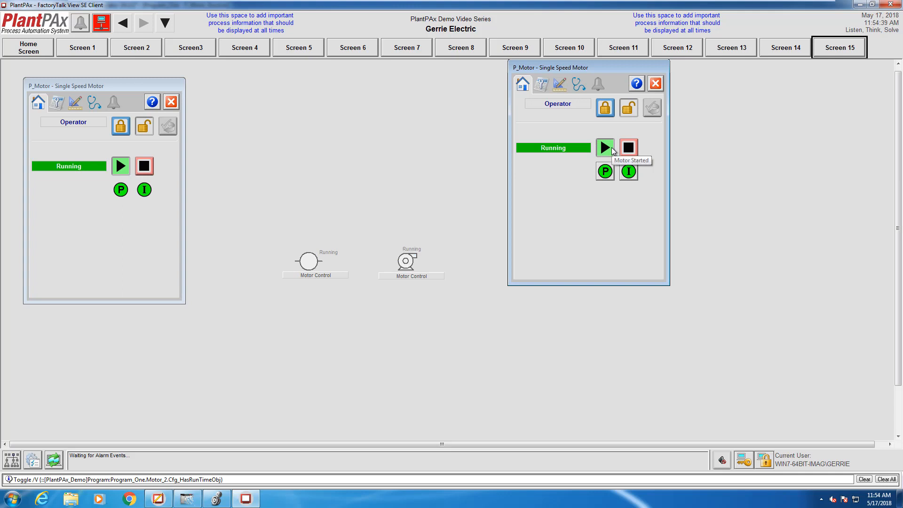
mouse_move(614, 252)
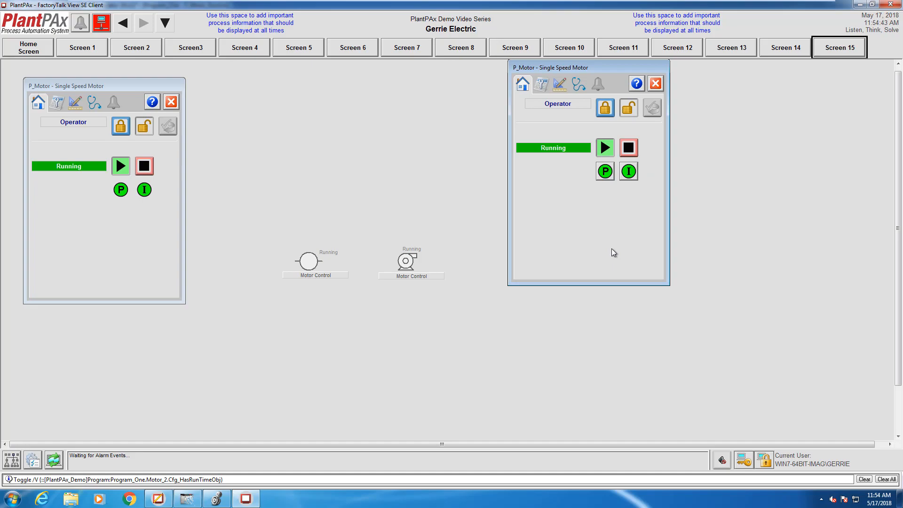